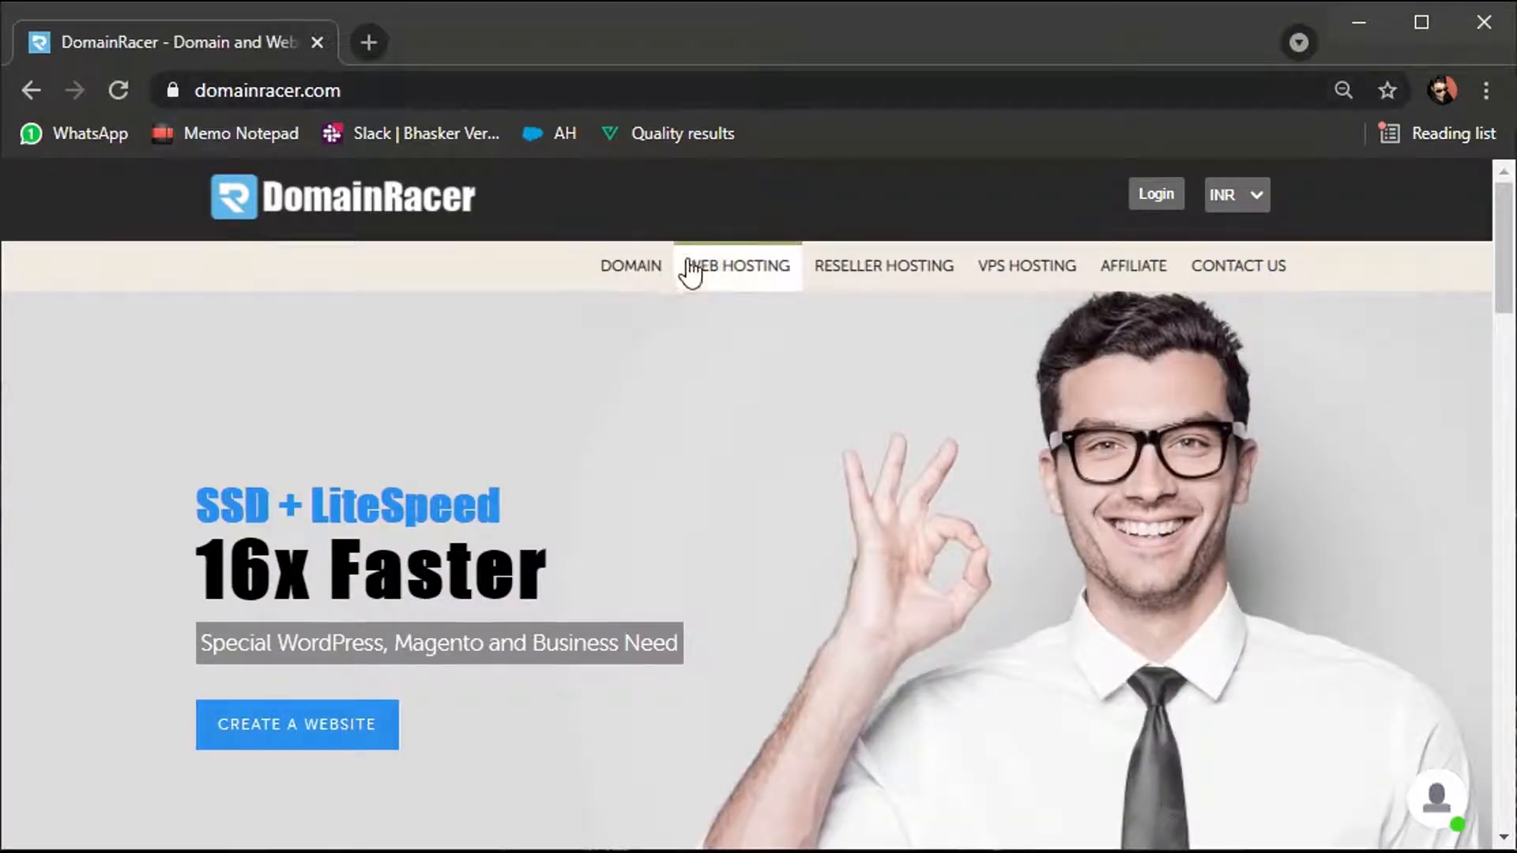
# Go to DomainRacer's WEB HOSTING page and scroll to the ₹59 per month offer
pyautogui.click(736, 266)
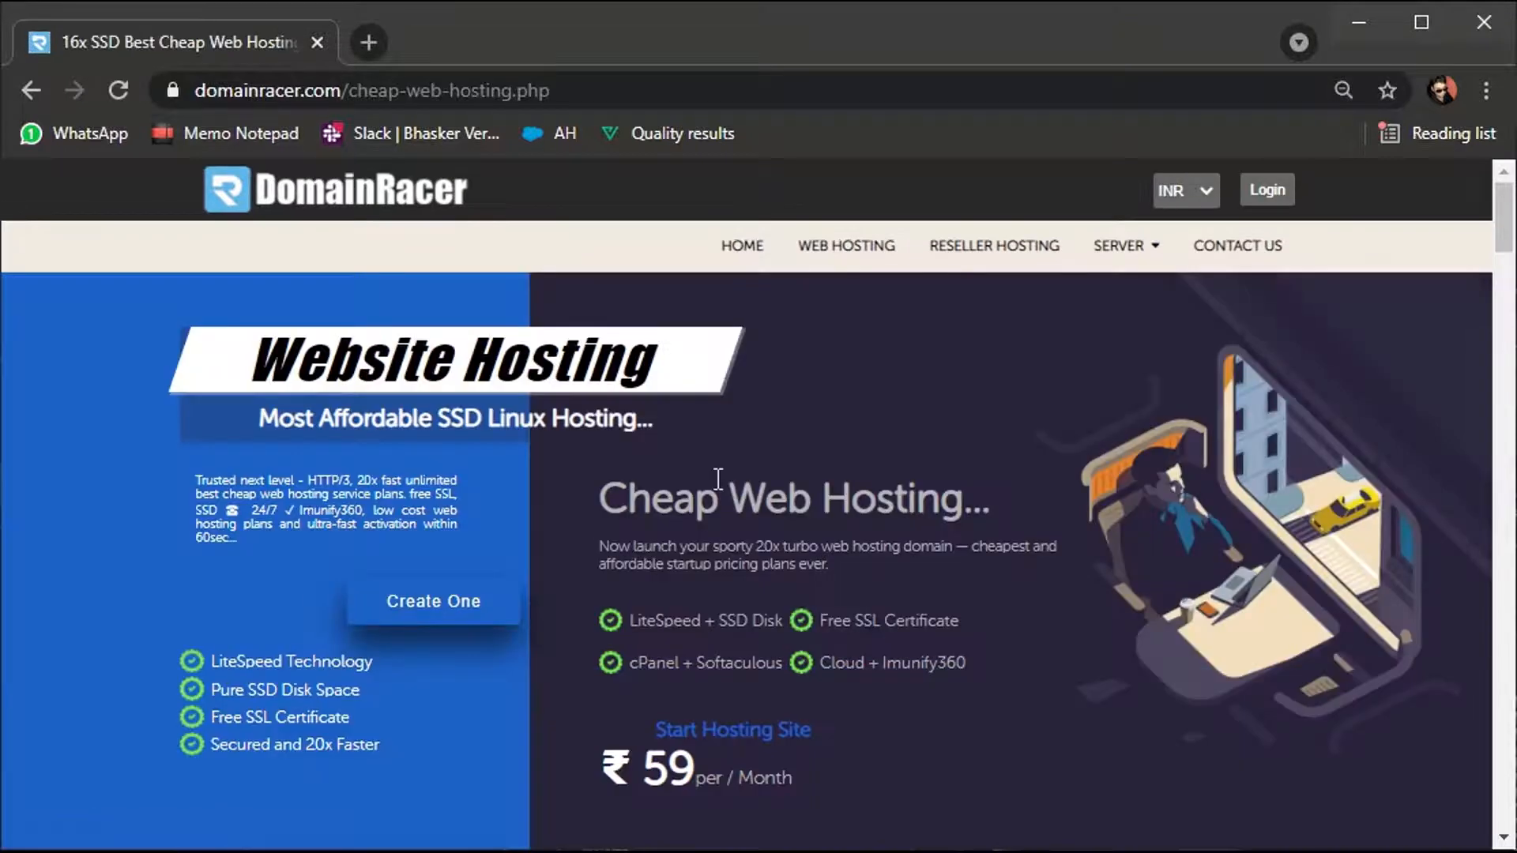
pyautogui.scroll(-3)
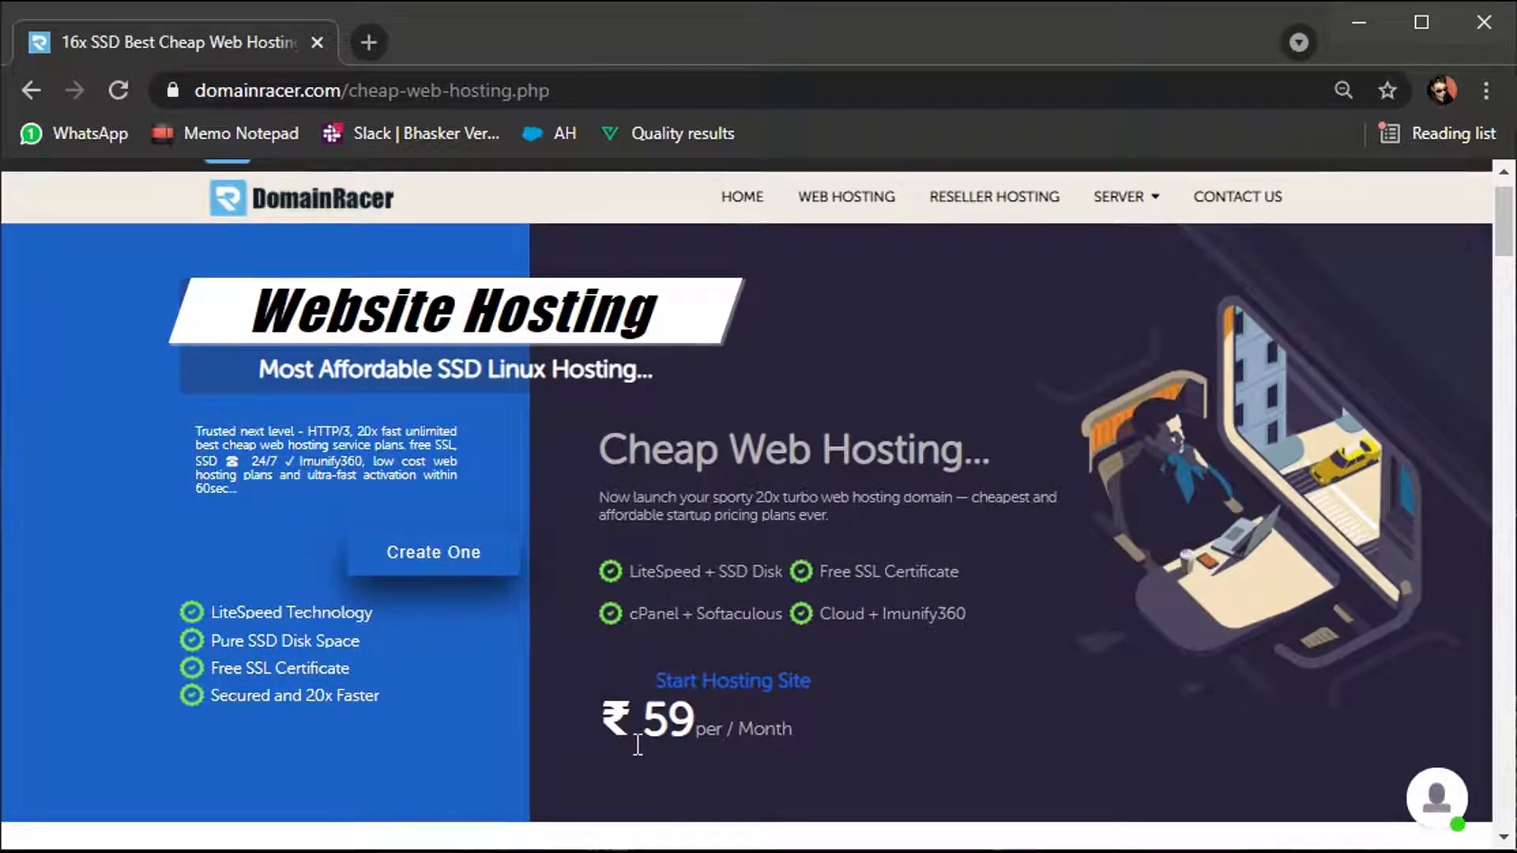
pyautogui.moveTo(653, 595)
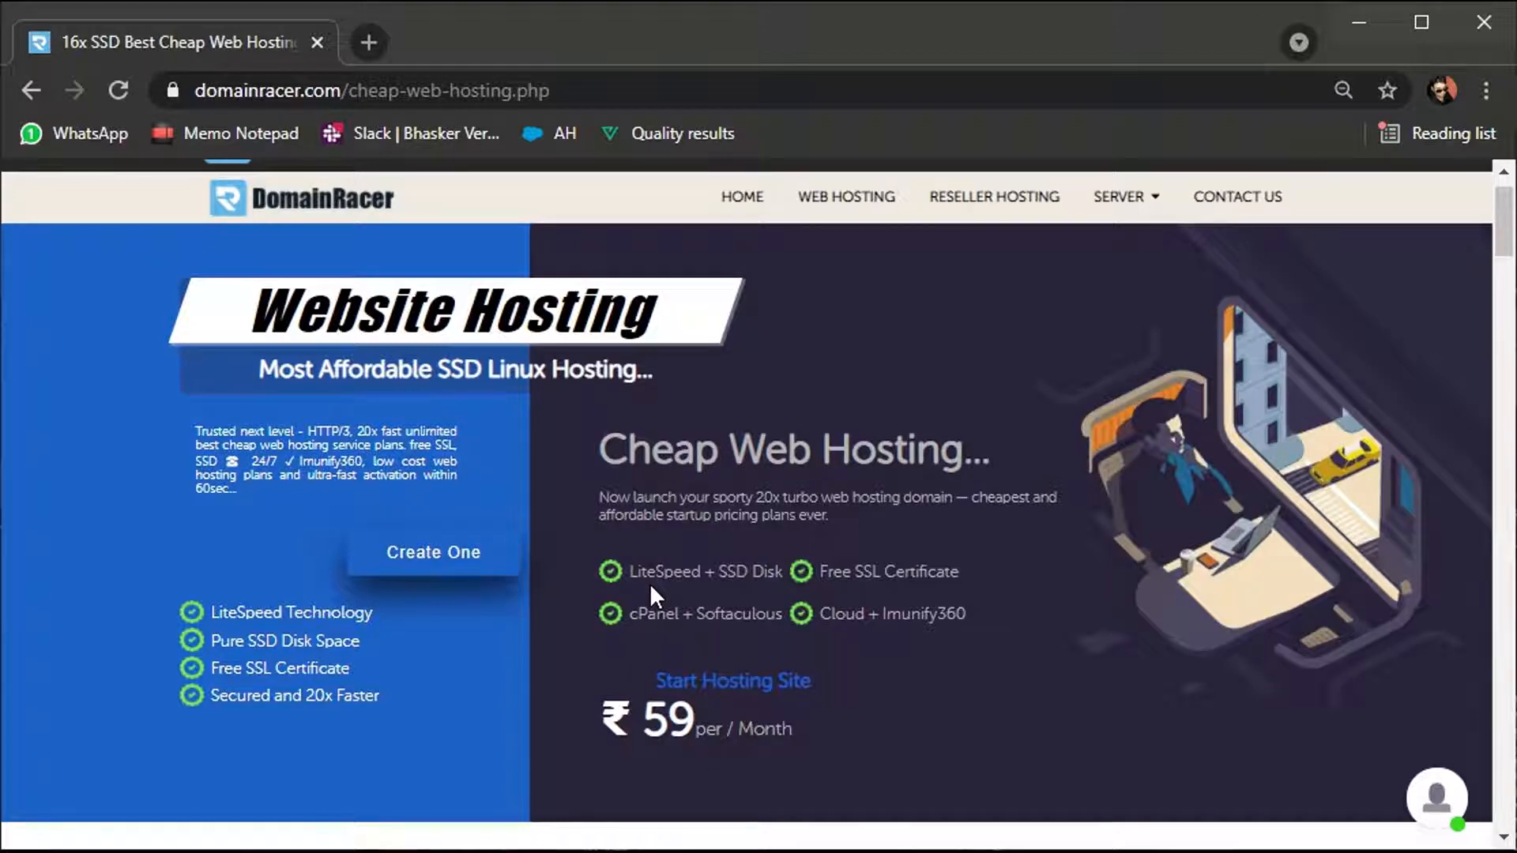
pyautogui.moveTo(844, 599)
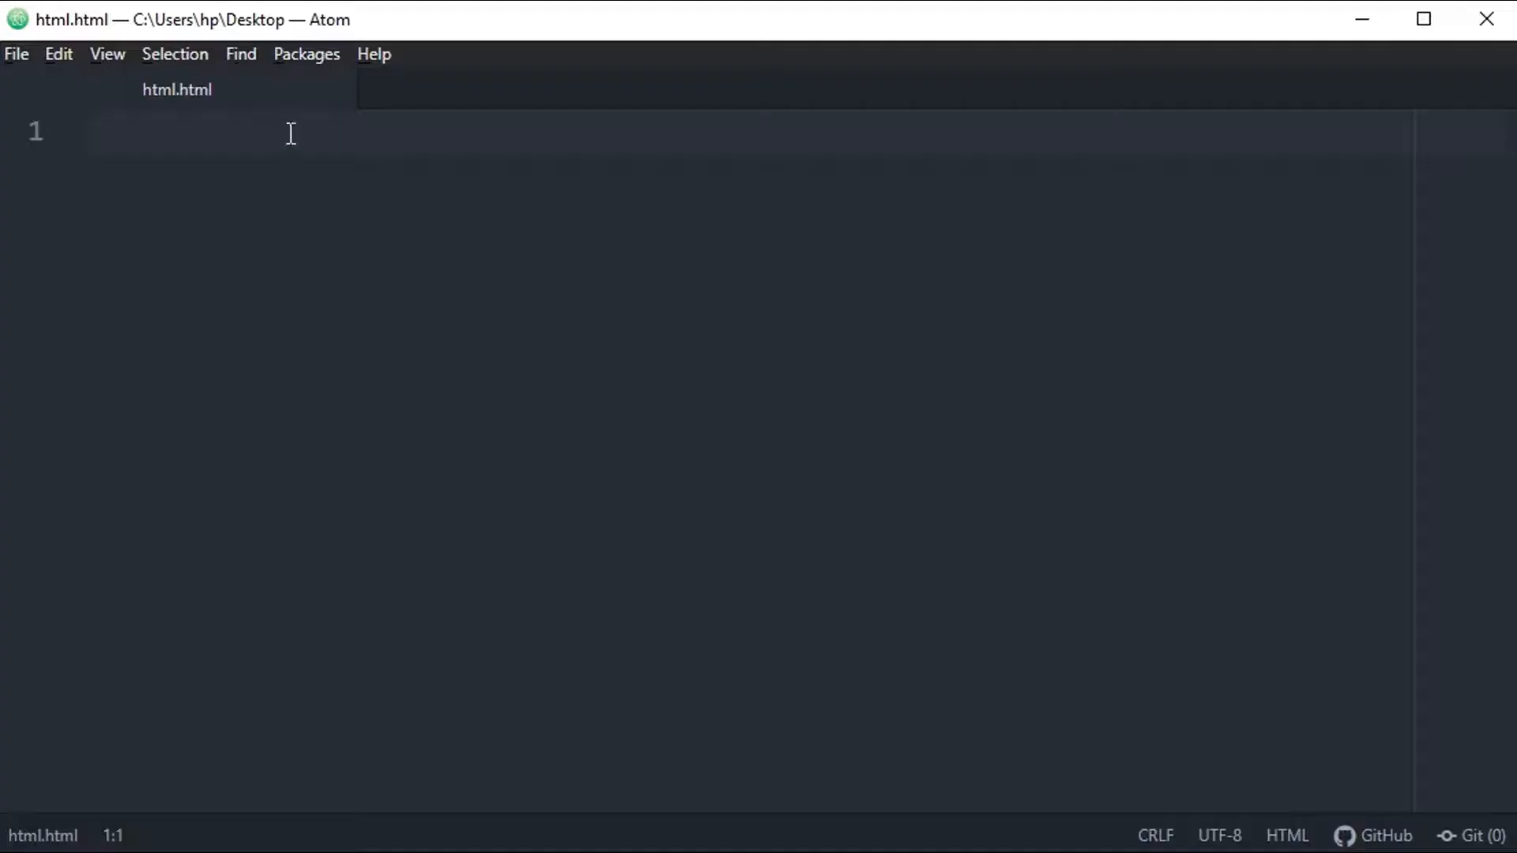
# Expand the 'html' boilerplate skeleton in html.html and return to the editor
pyautogui.write('html>')
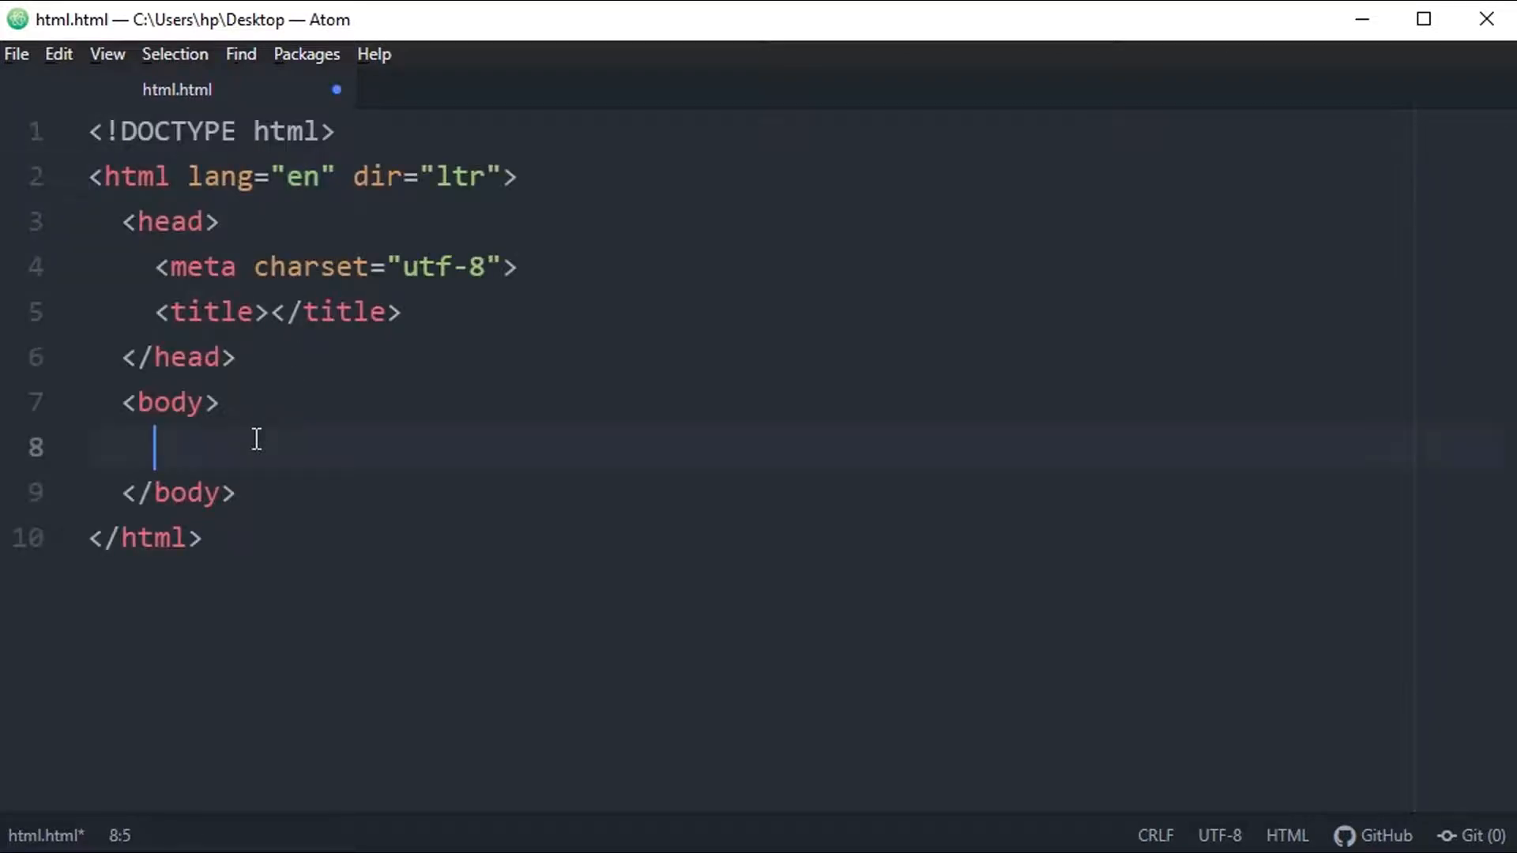
pyautogui.press('alt+tab')
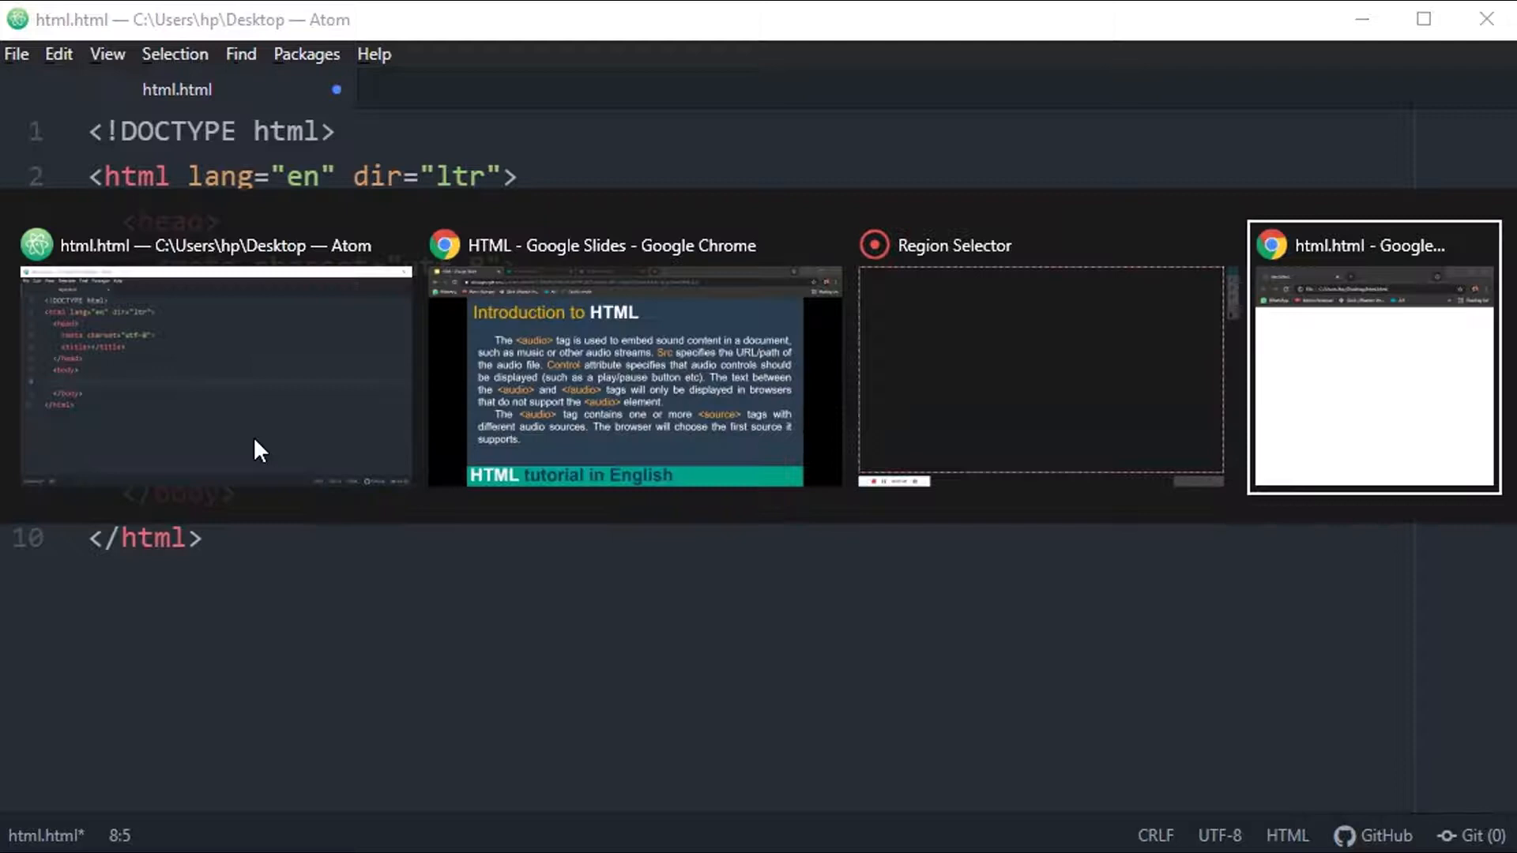
pyautogui.click(1374, 358)
pyautogui.write('<audio src="">')
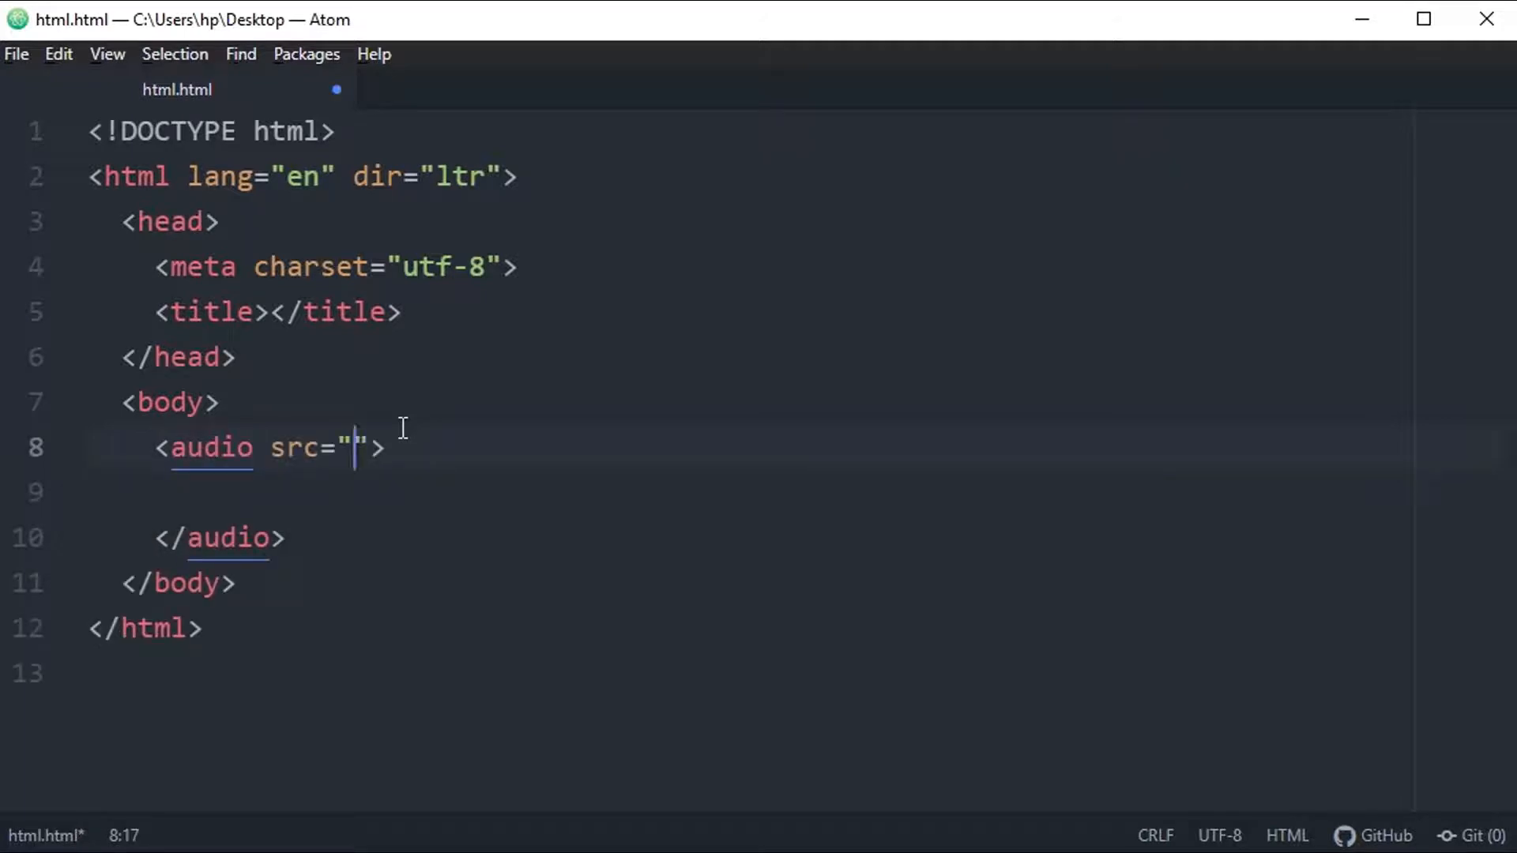
# Fill the audio tag's src on line 8 with news1.mp3
pyautogui.click(155, 447)
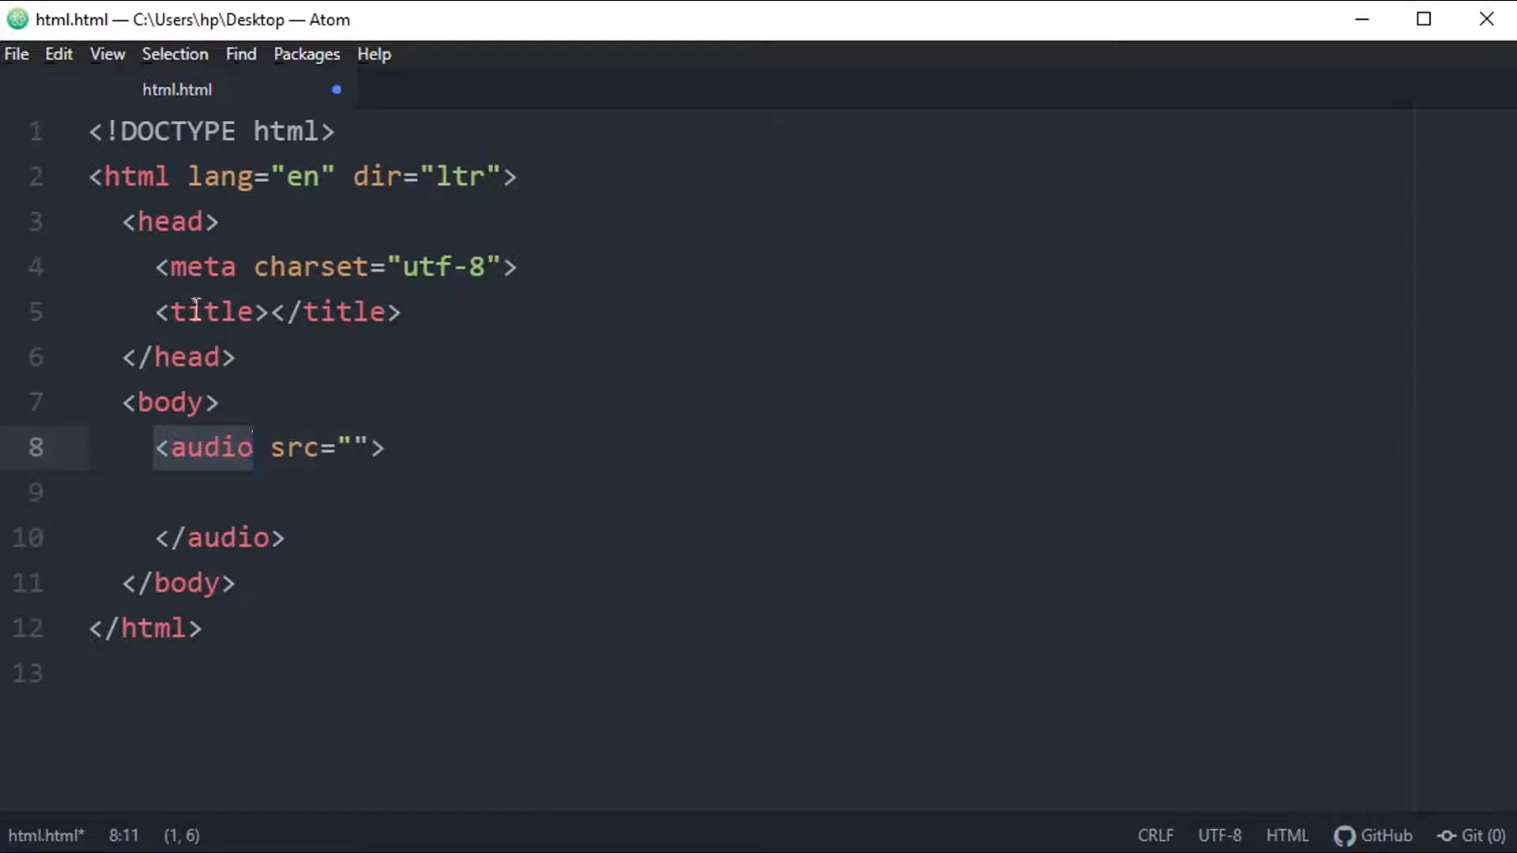
pyautogui.click(271, 447)
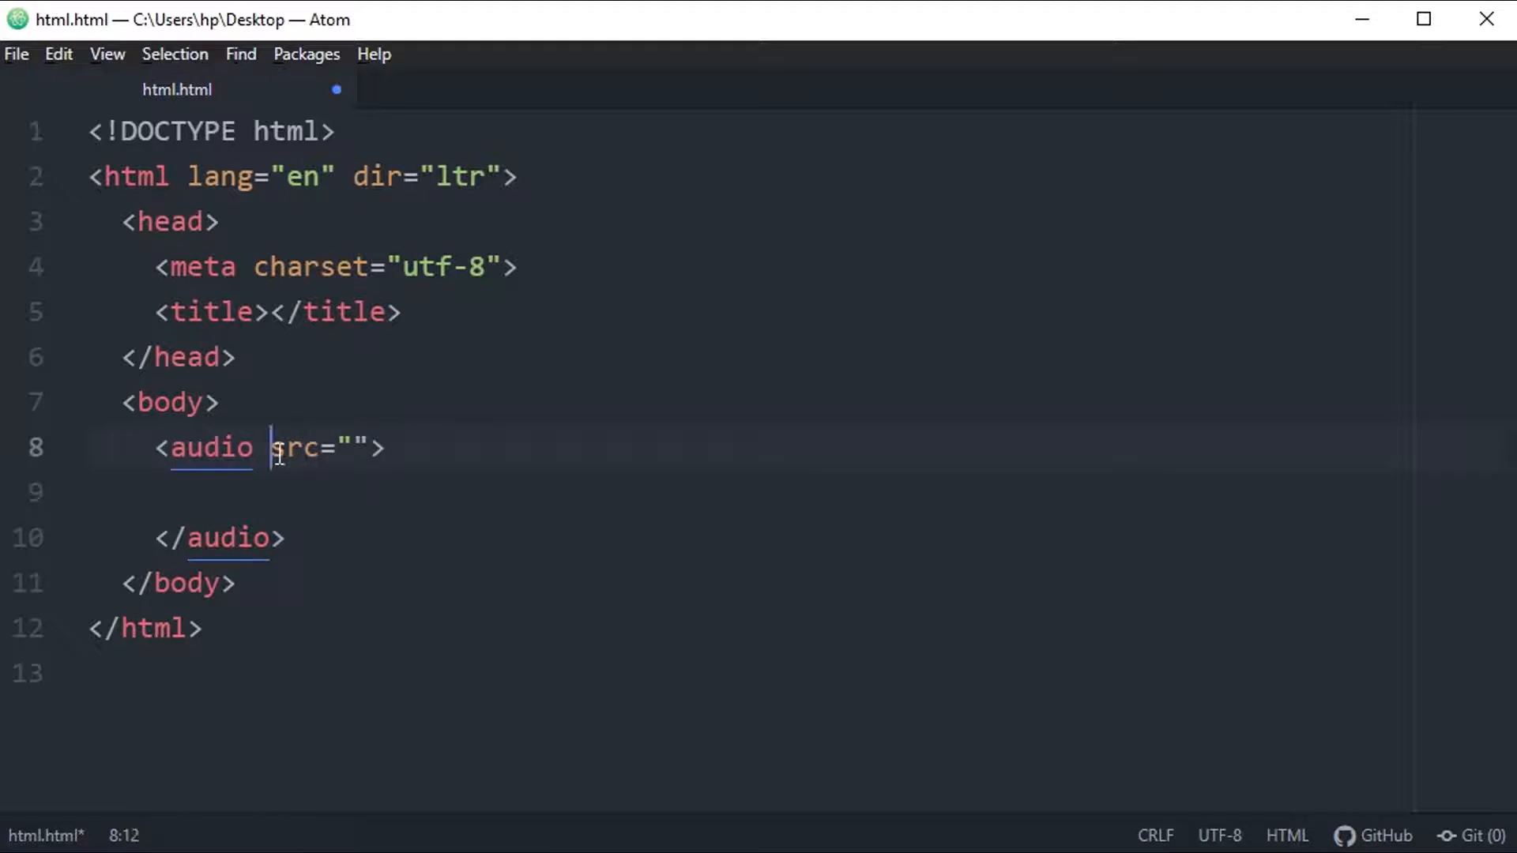
pyautogui.click(351, 447)
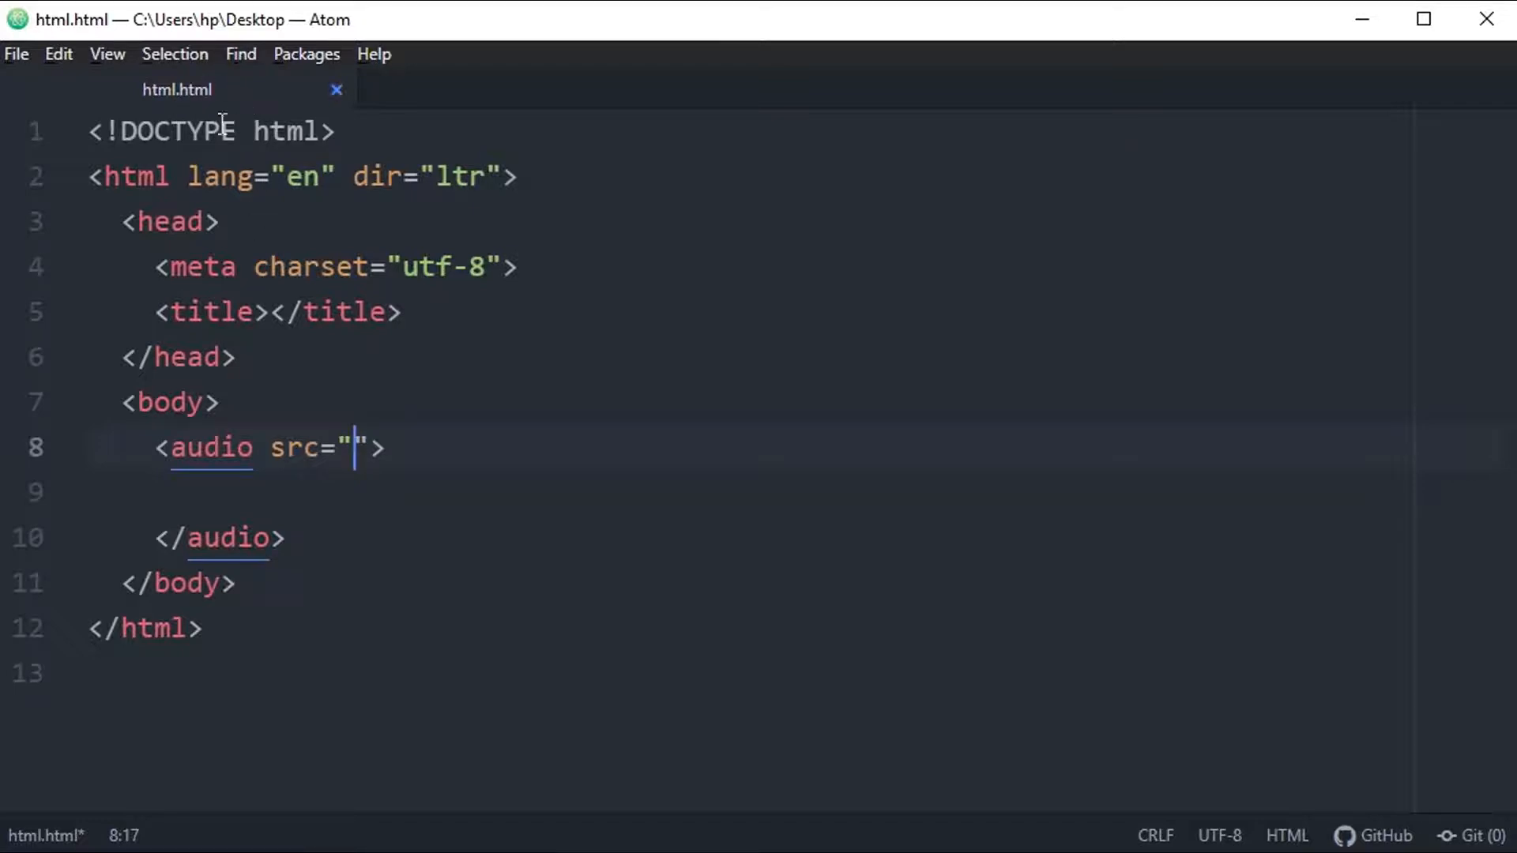
pyautogui.moveTo(274, 284)
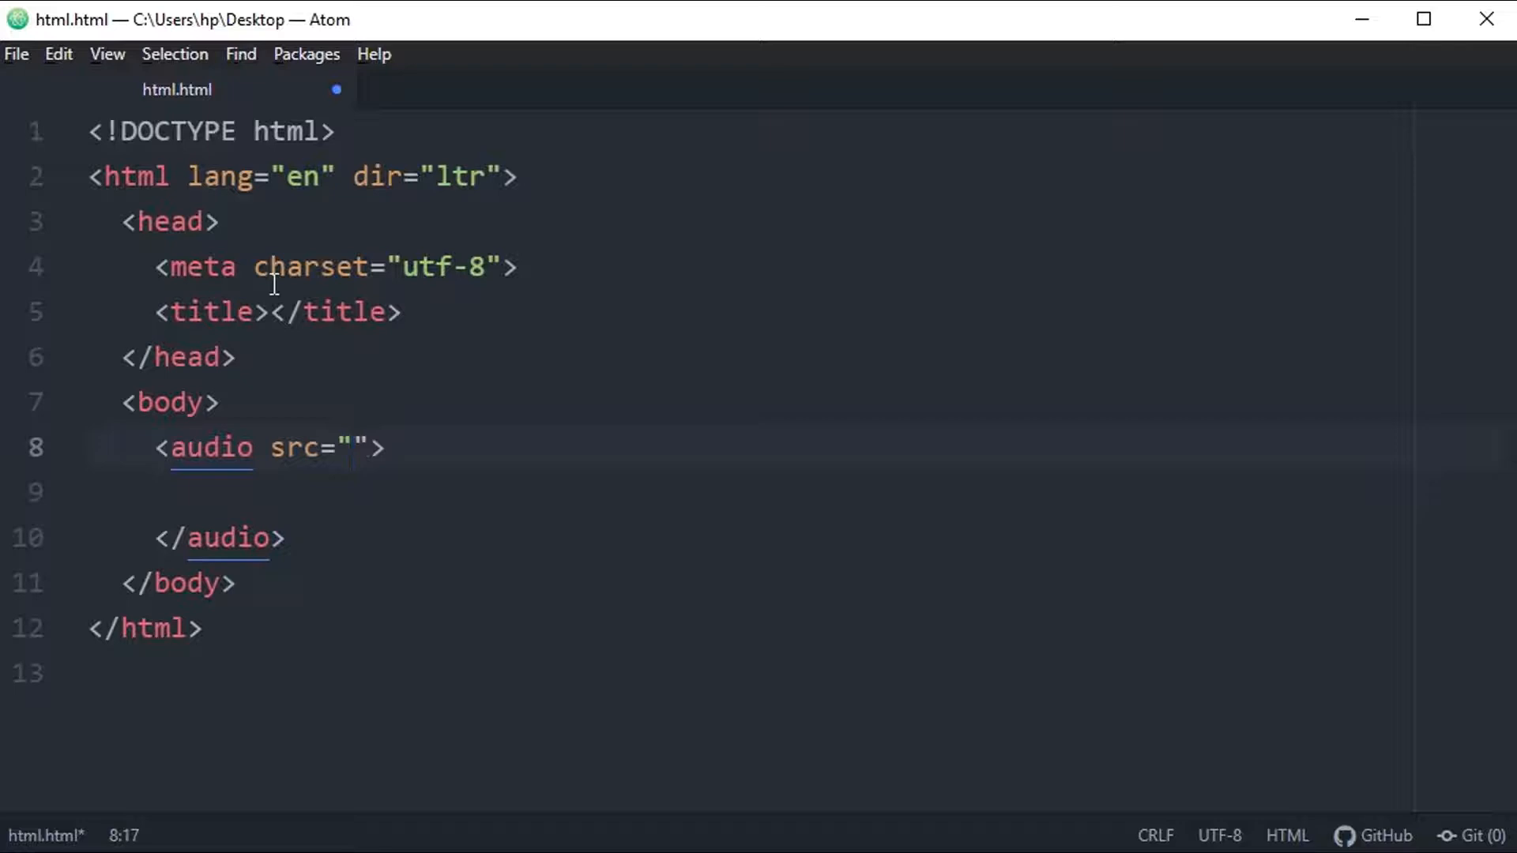
pyautogui.click(357, 447)
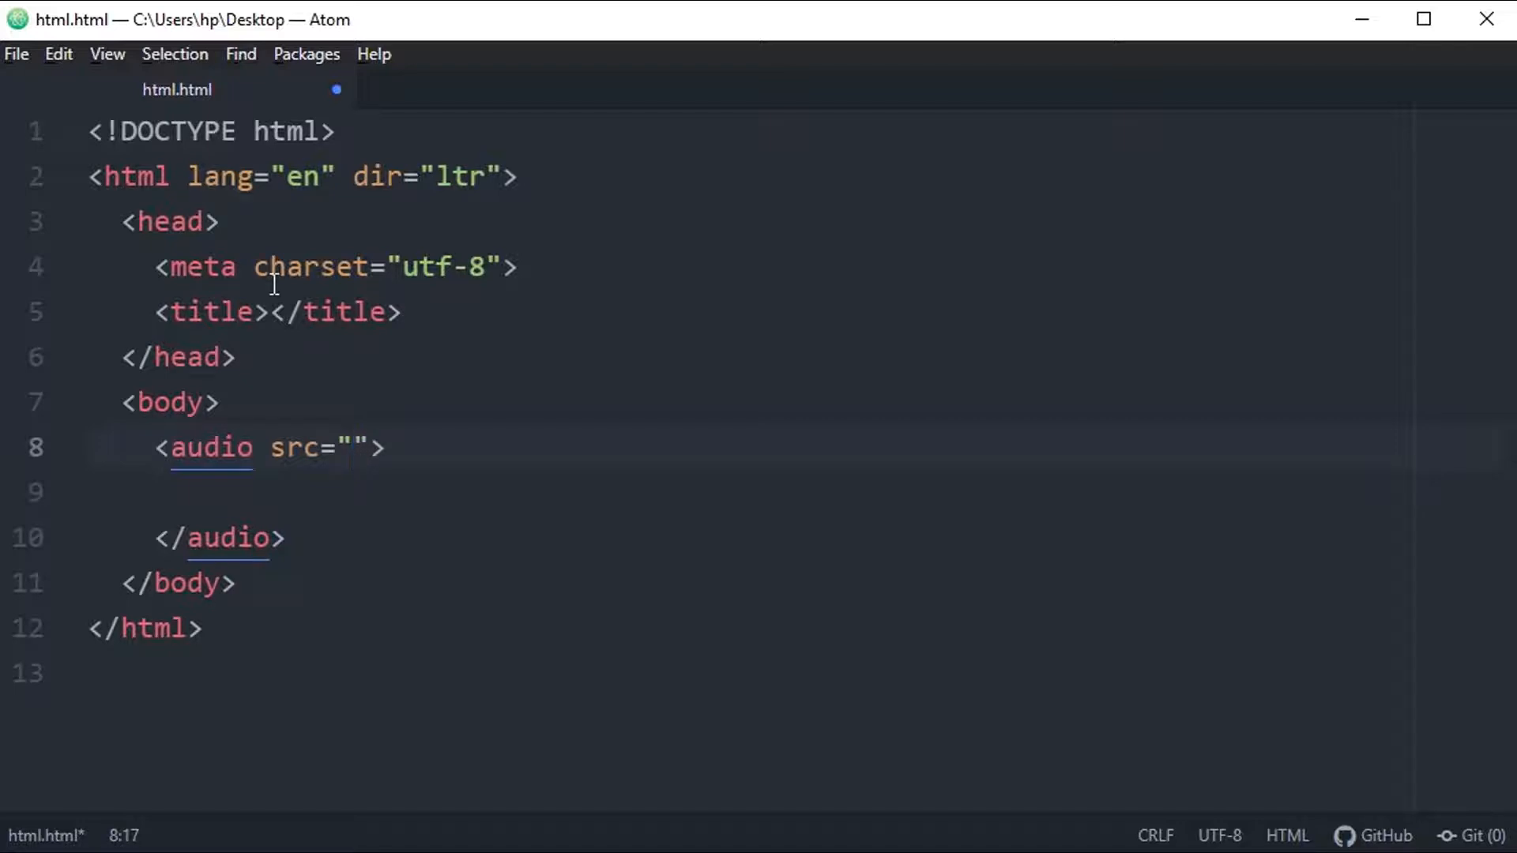
pyautogui.click(355, 447)
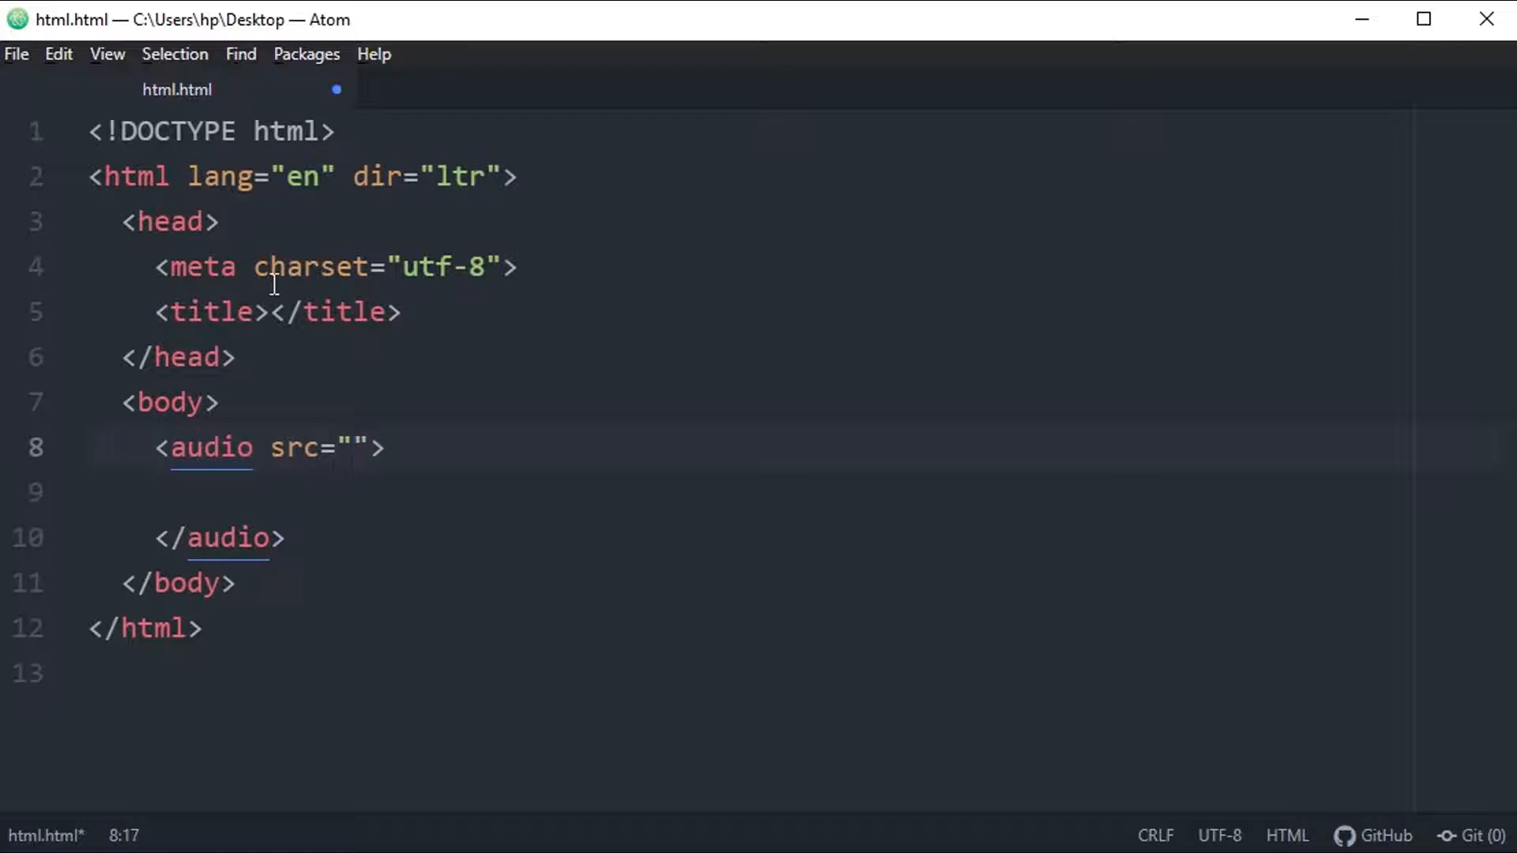
pyautogui.write('news')
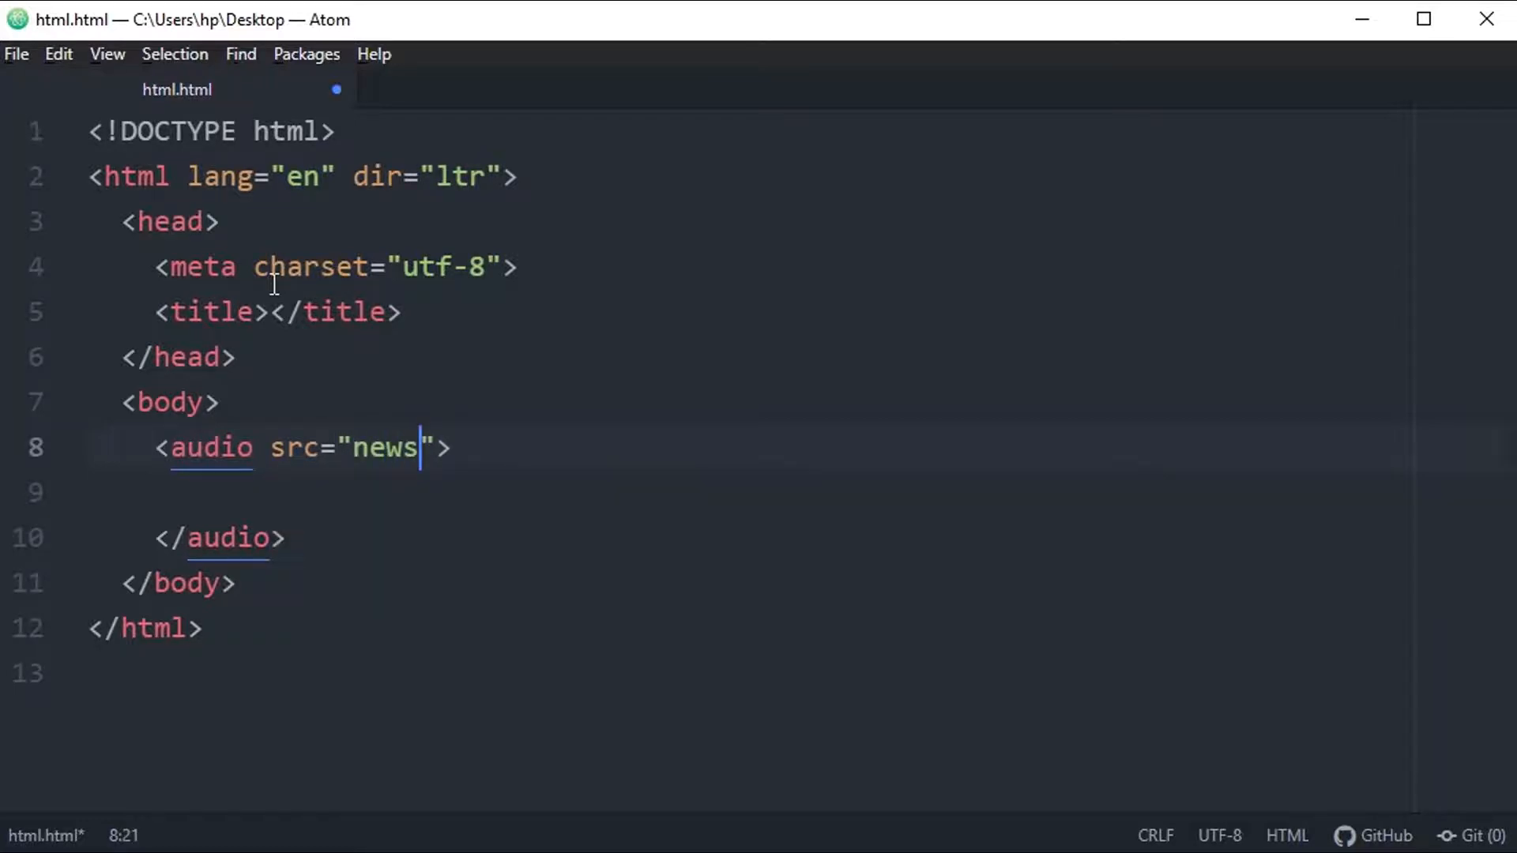
pyautogui.write('1')
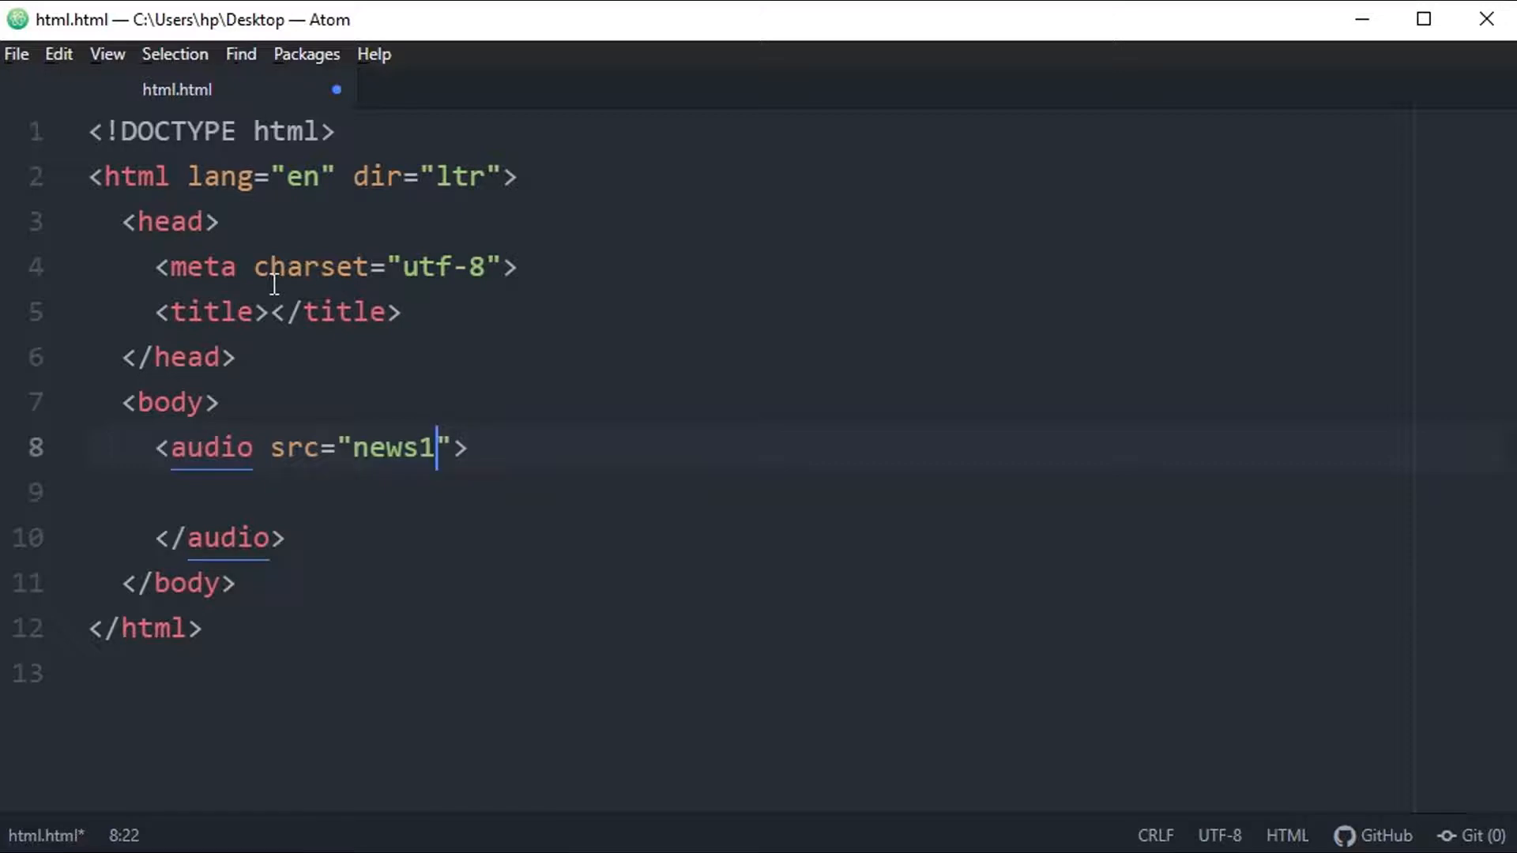
pyautogui.write('.mp3')
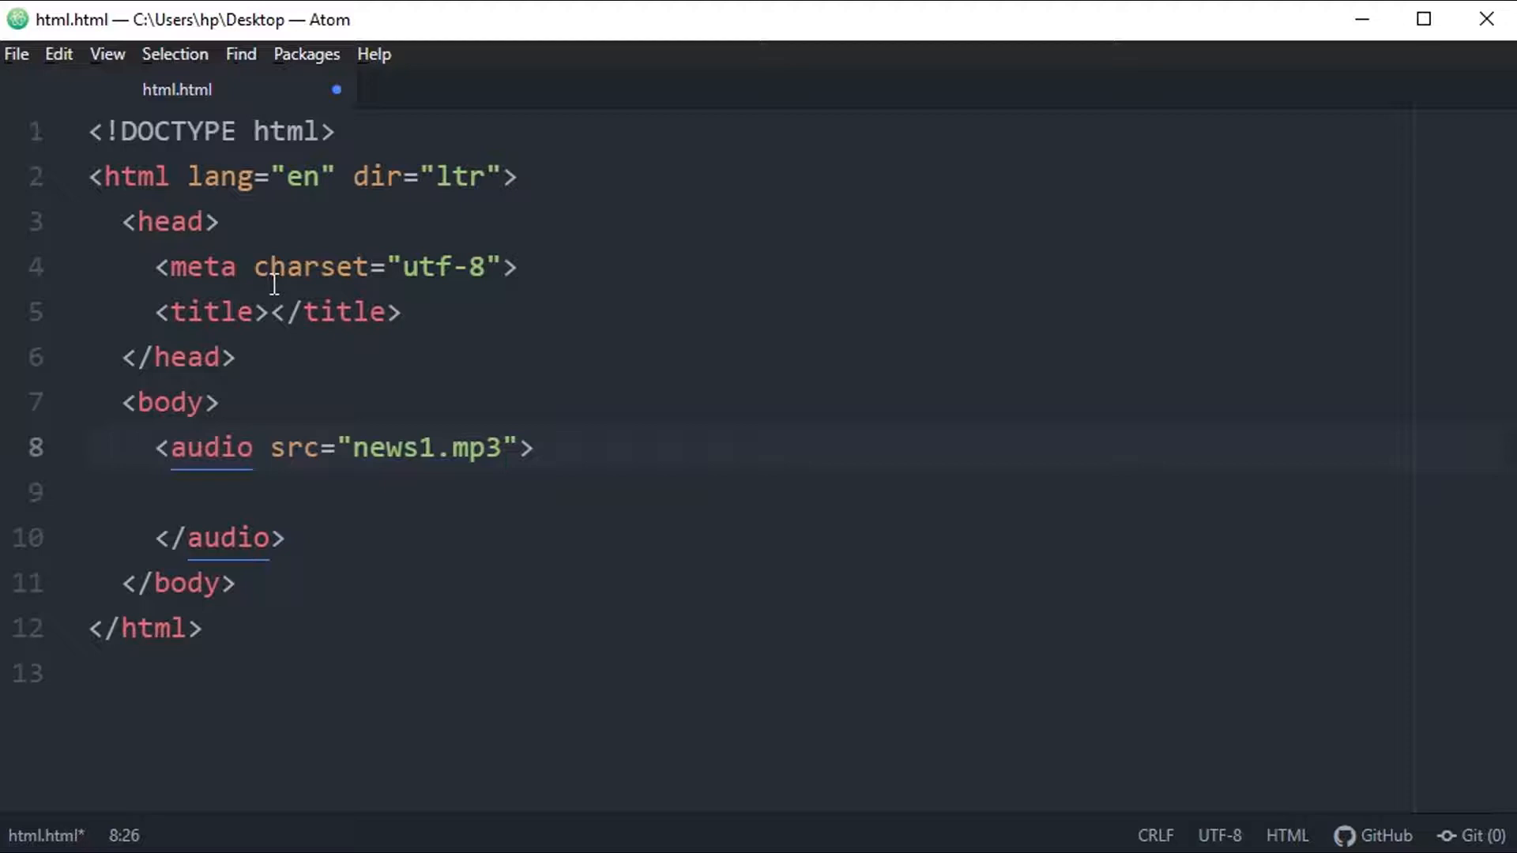
pyautogui.click(503, 447)
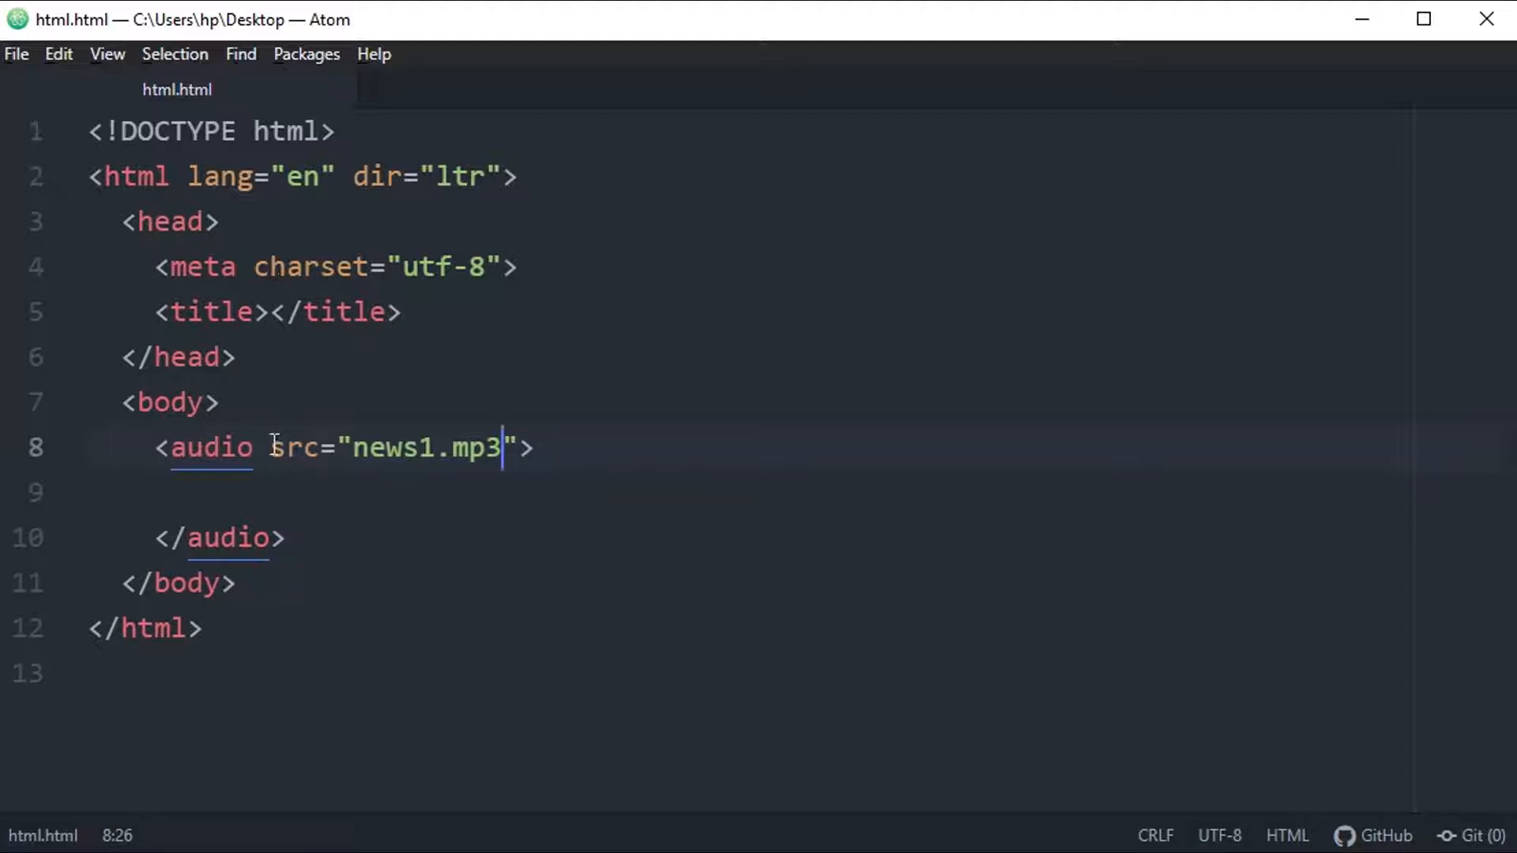
pyautogui.moveTo(512, 428)
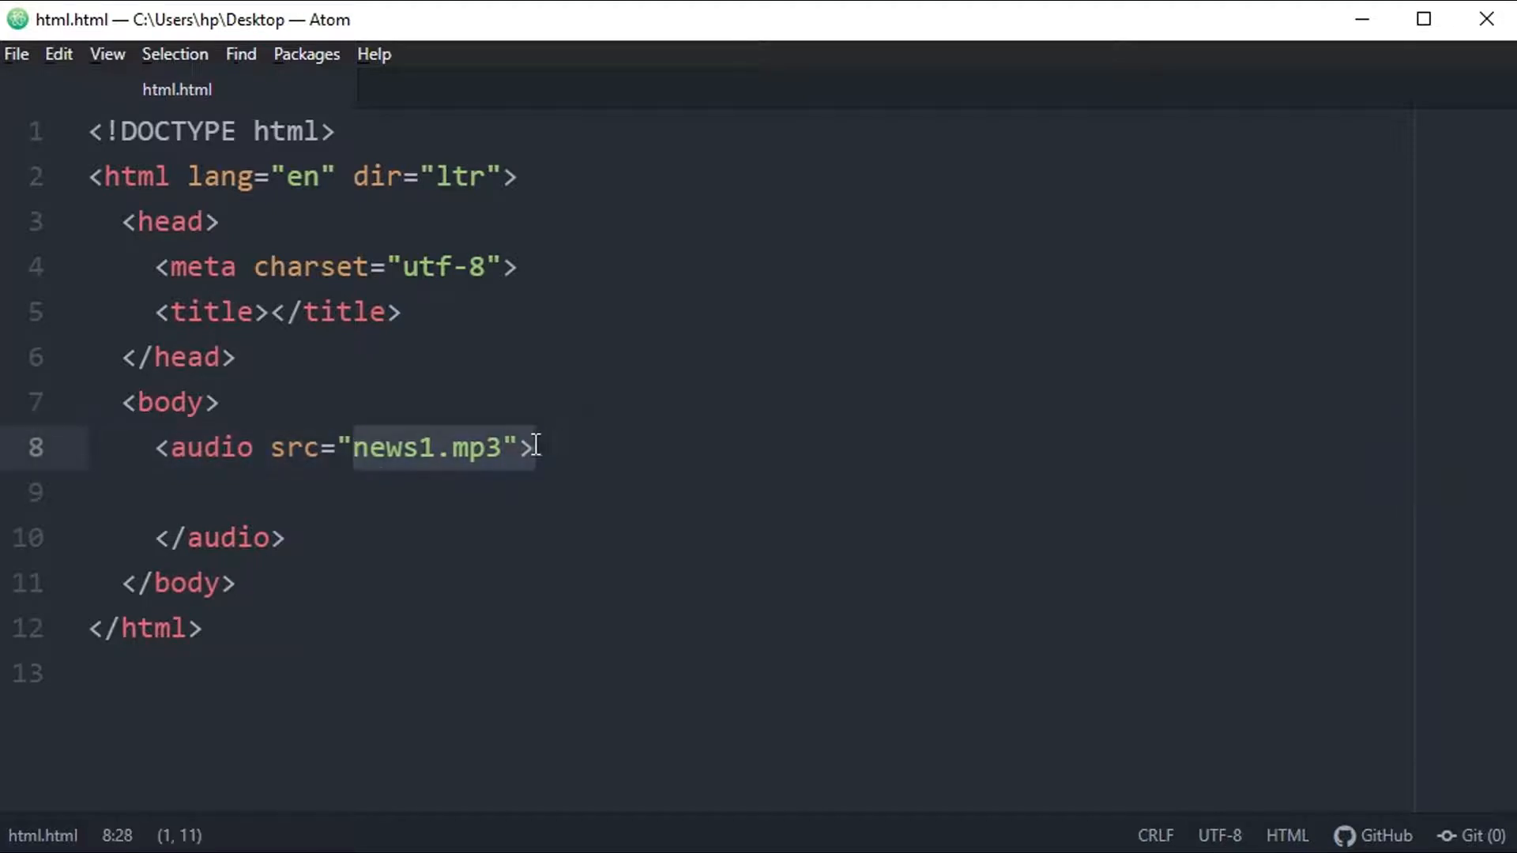
pyautogui.press('alt+tab')
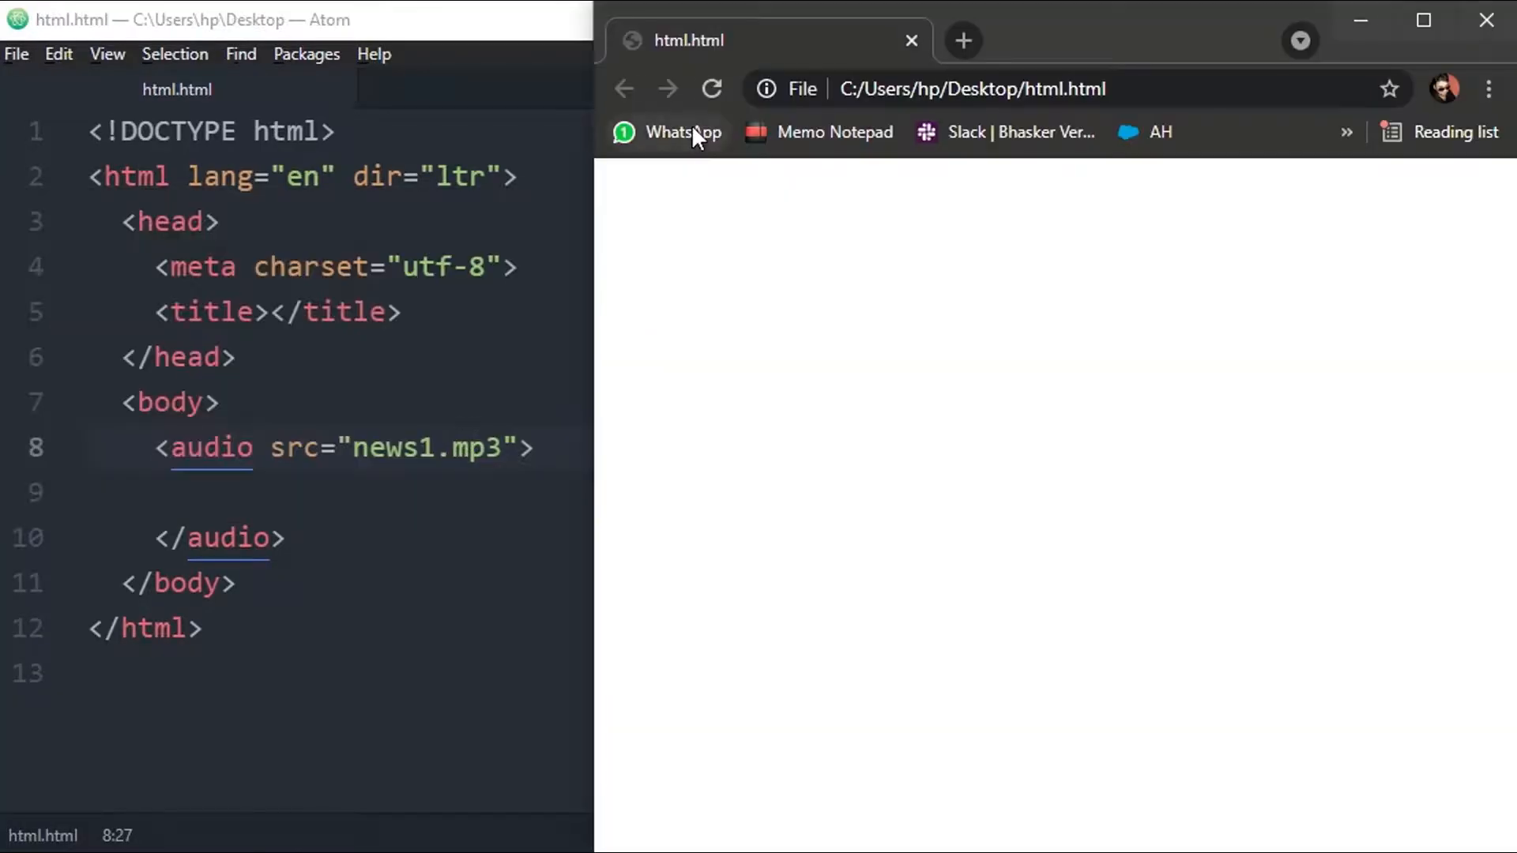
pyautogui.moveTo(672, 249)
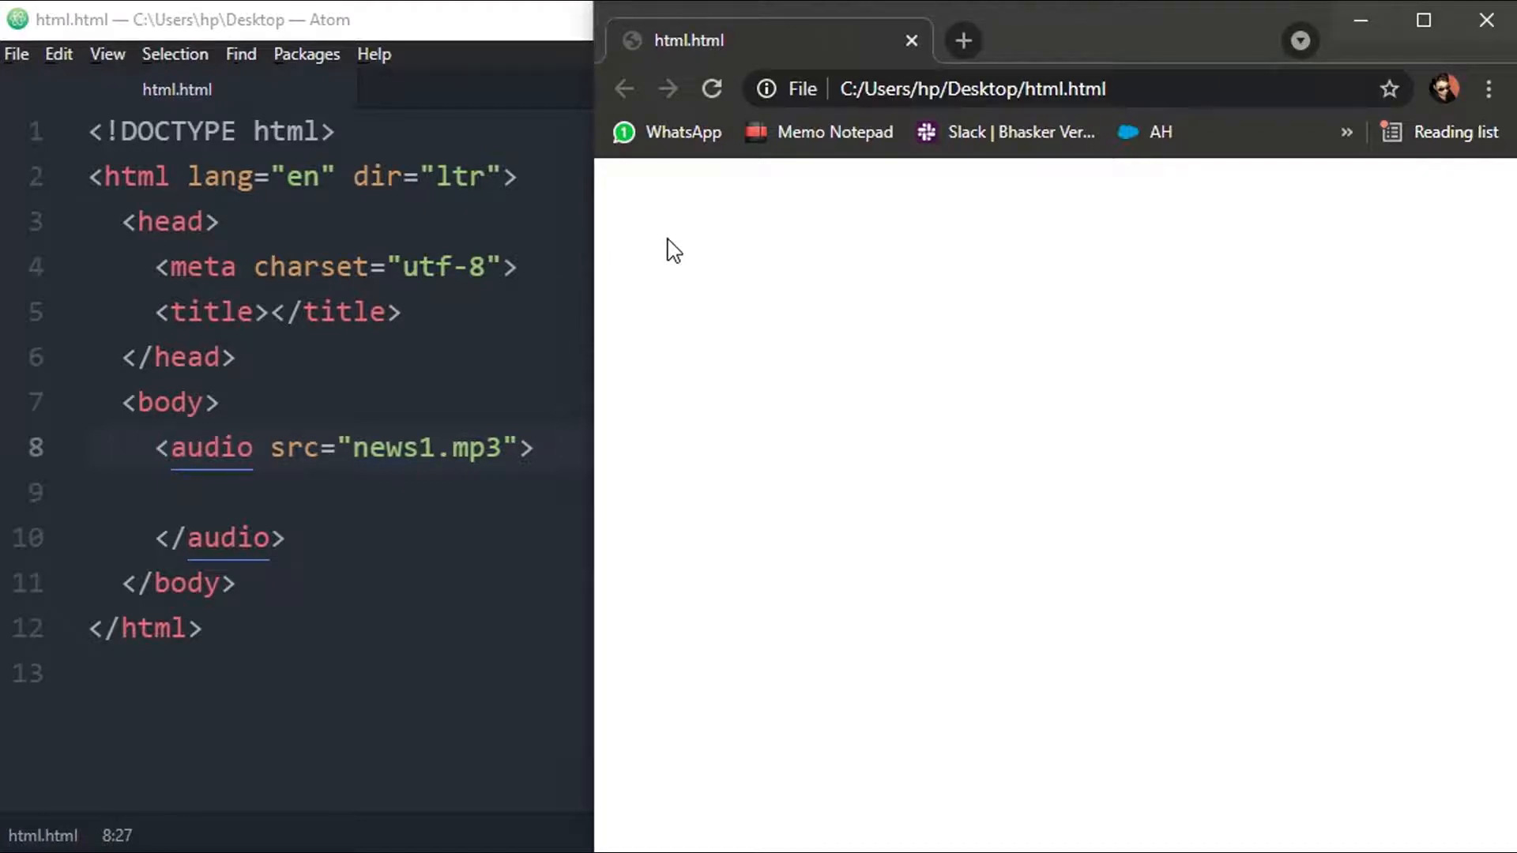
pyautogui.moveTo(493, 424)
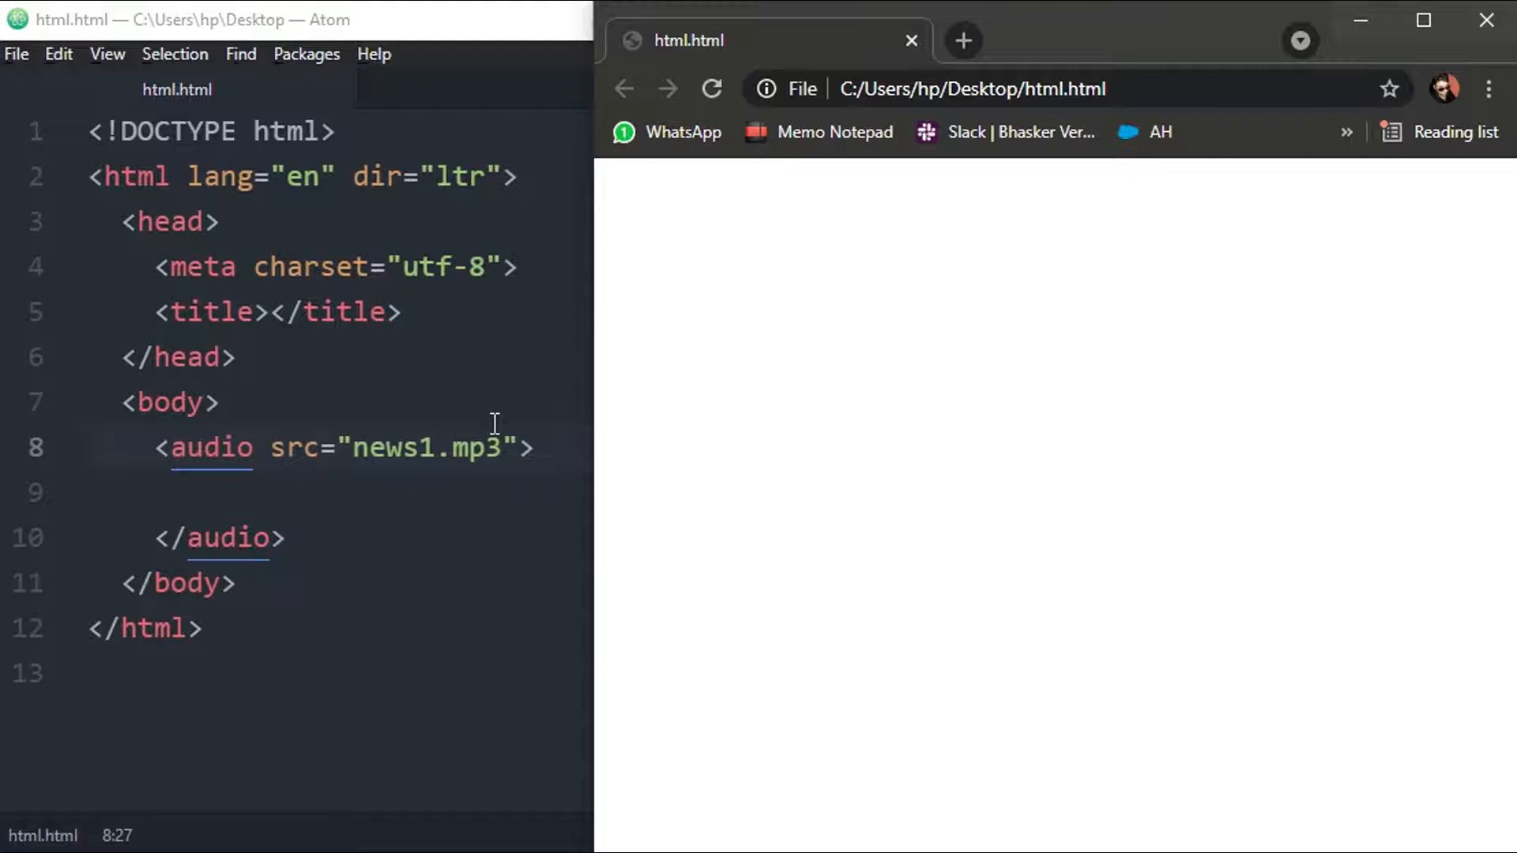
# Add the controls attribute after src="news1.mp3" in the audio tag
pyautogui.click(535, 447)
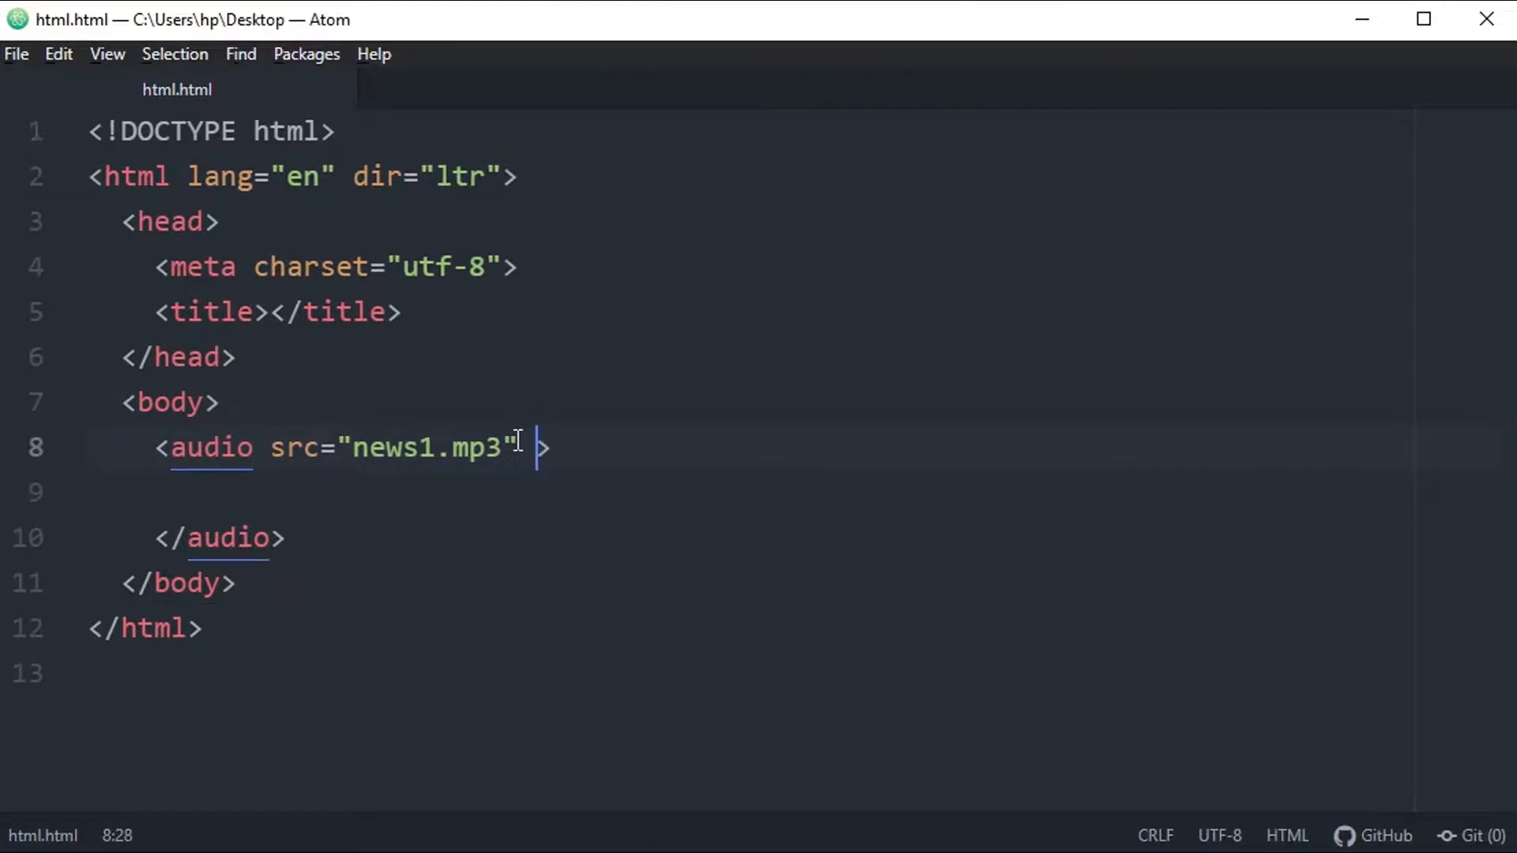
pyautogui.write('controls')
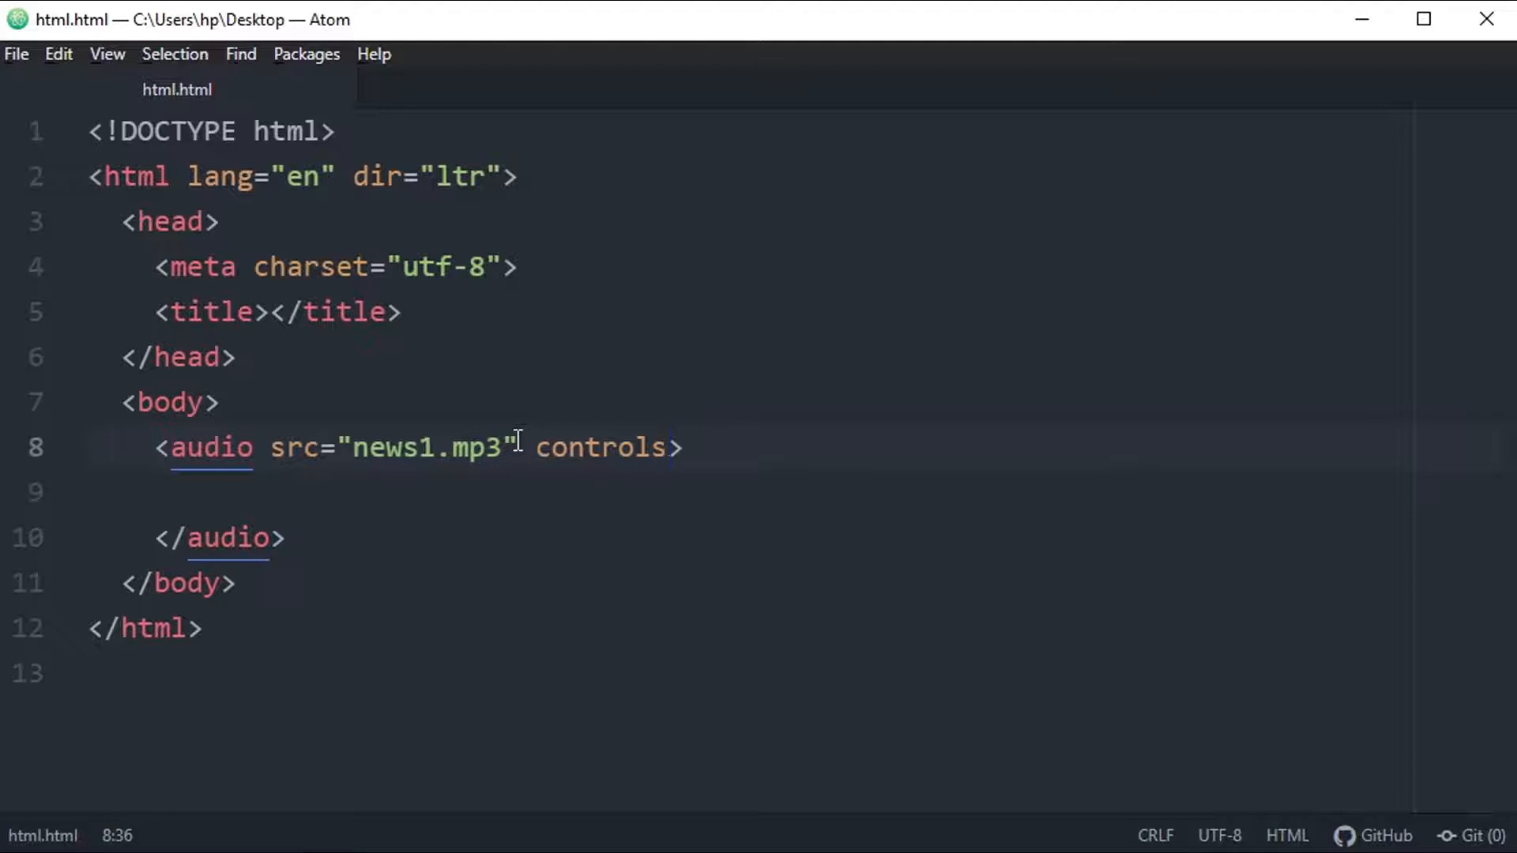
pyautogui.click(667, 447)
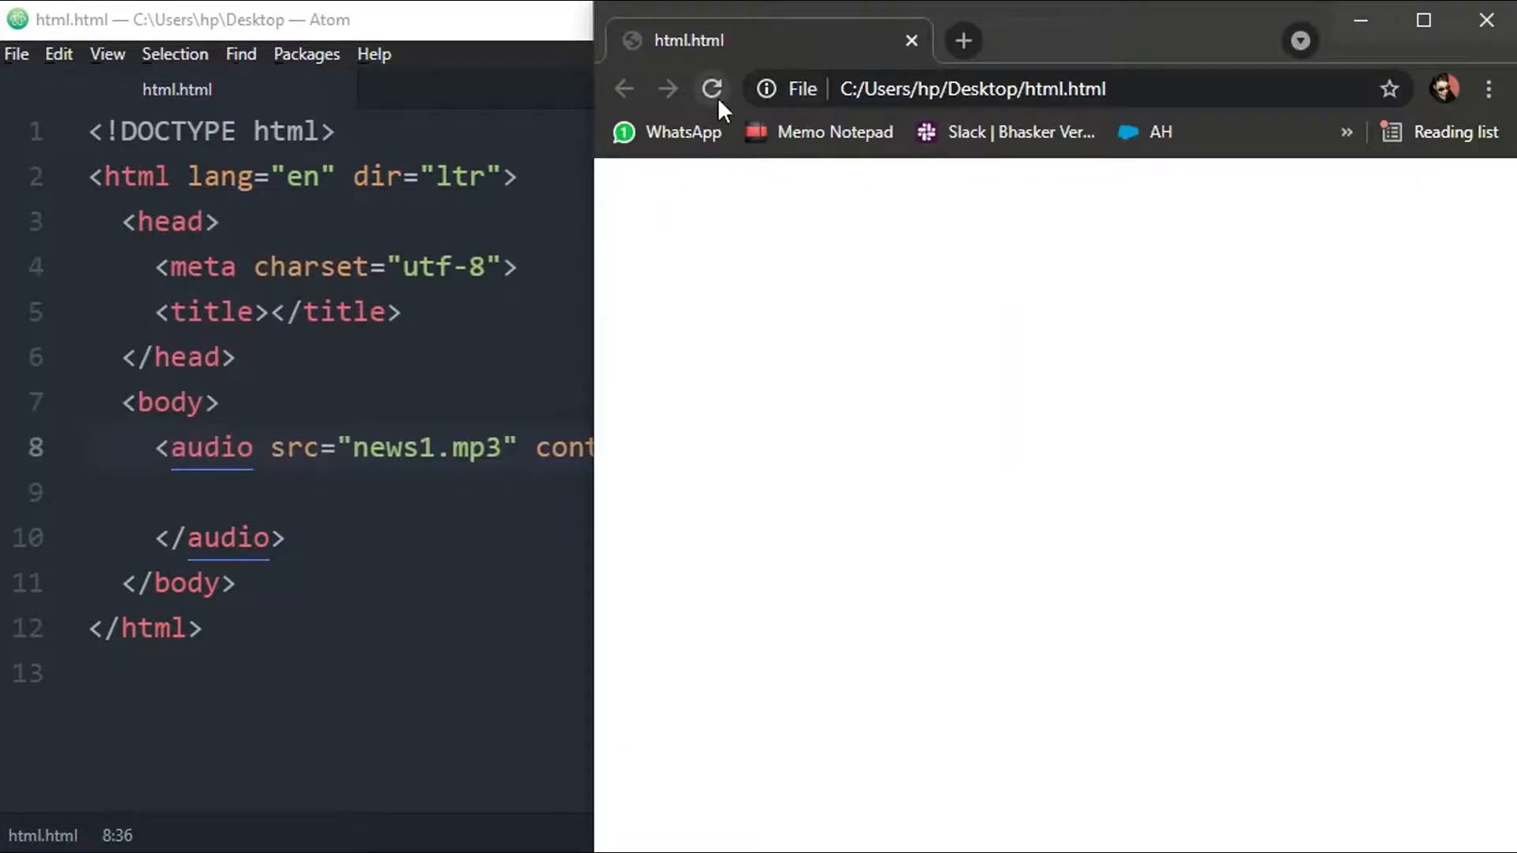
# Reload html.html in Chrome, play and pause the news1.mp3 clip, then seek ahead
pyautogui.click(711, 90)
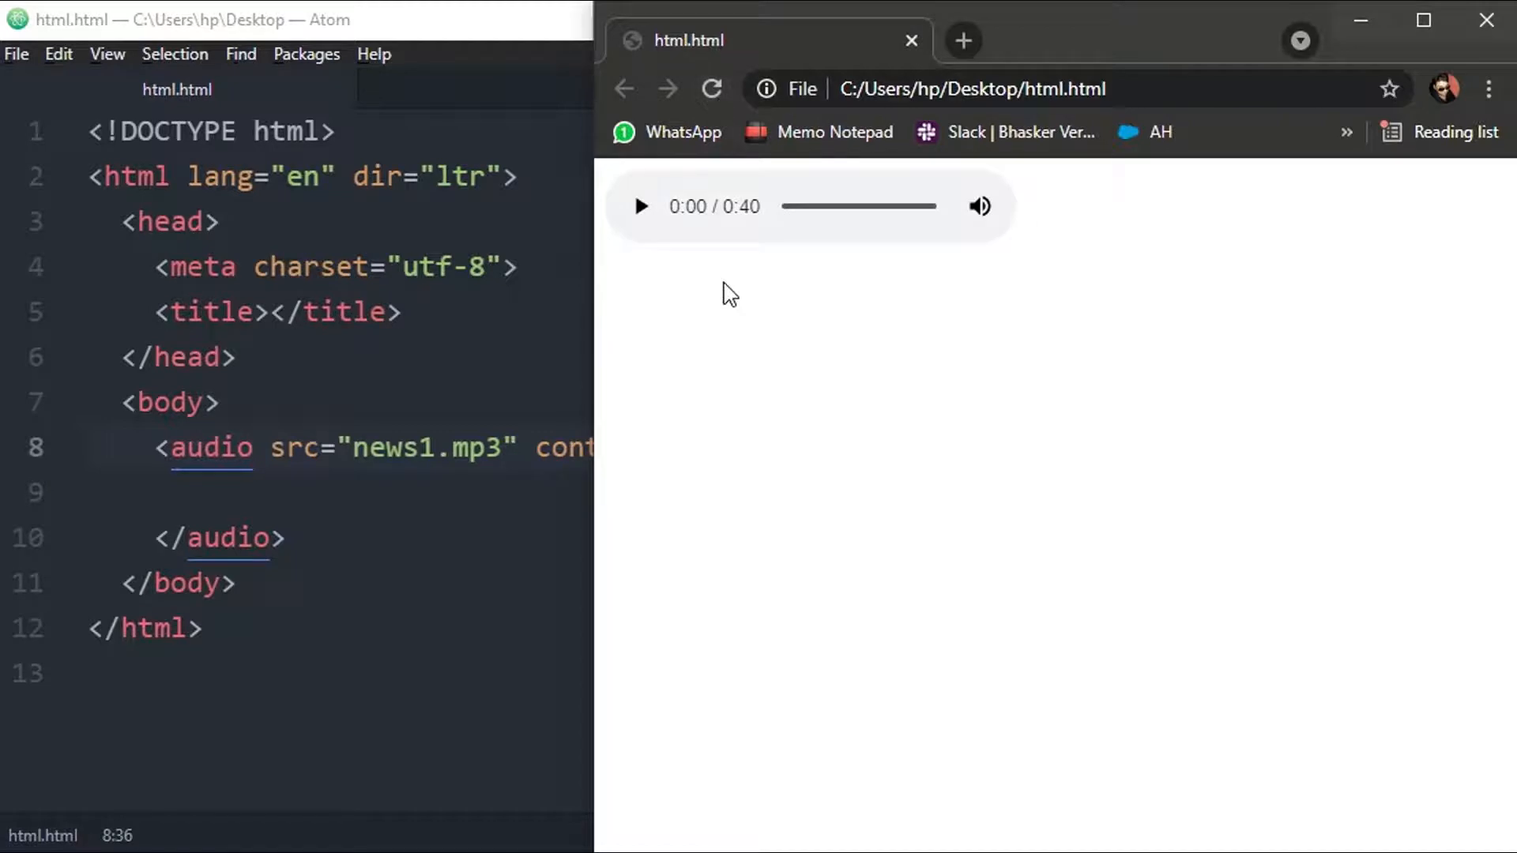
pyautogui.moveTo(702, 345)
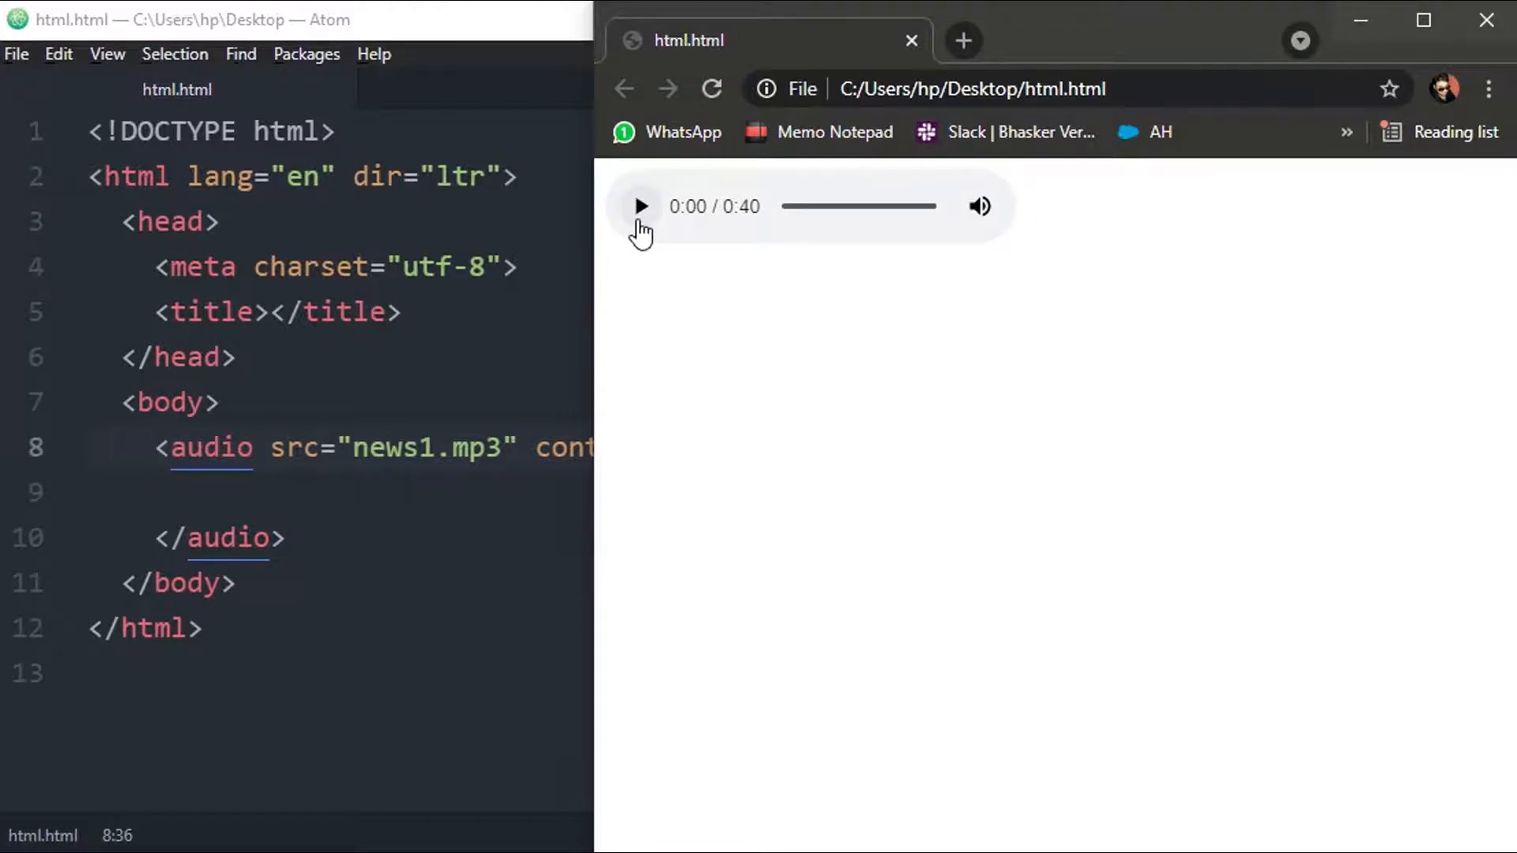
pyautogui.click(639, 206)
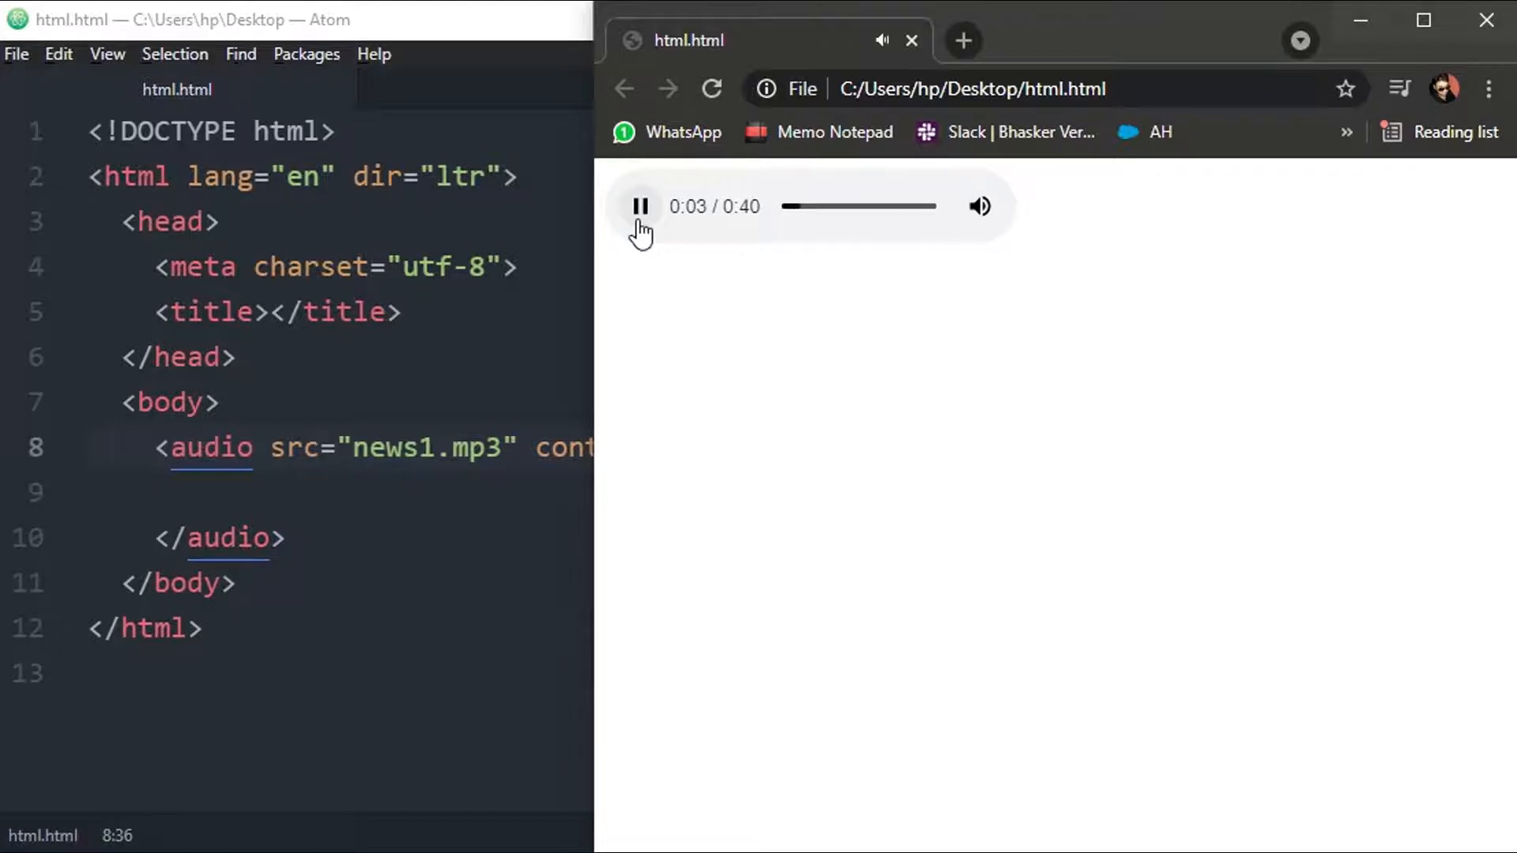
pyautogui.click(640, 206)
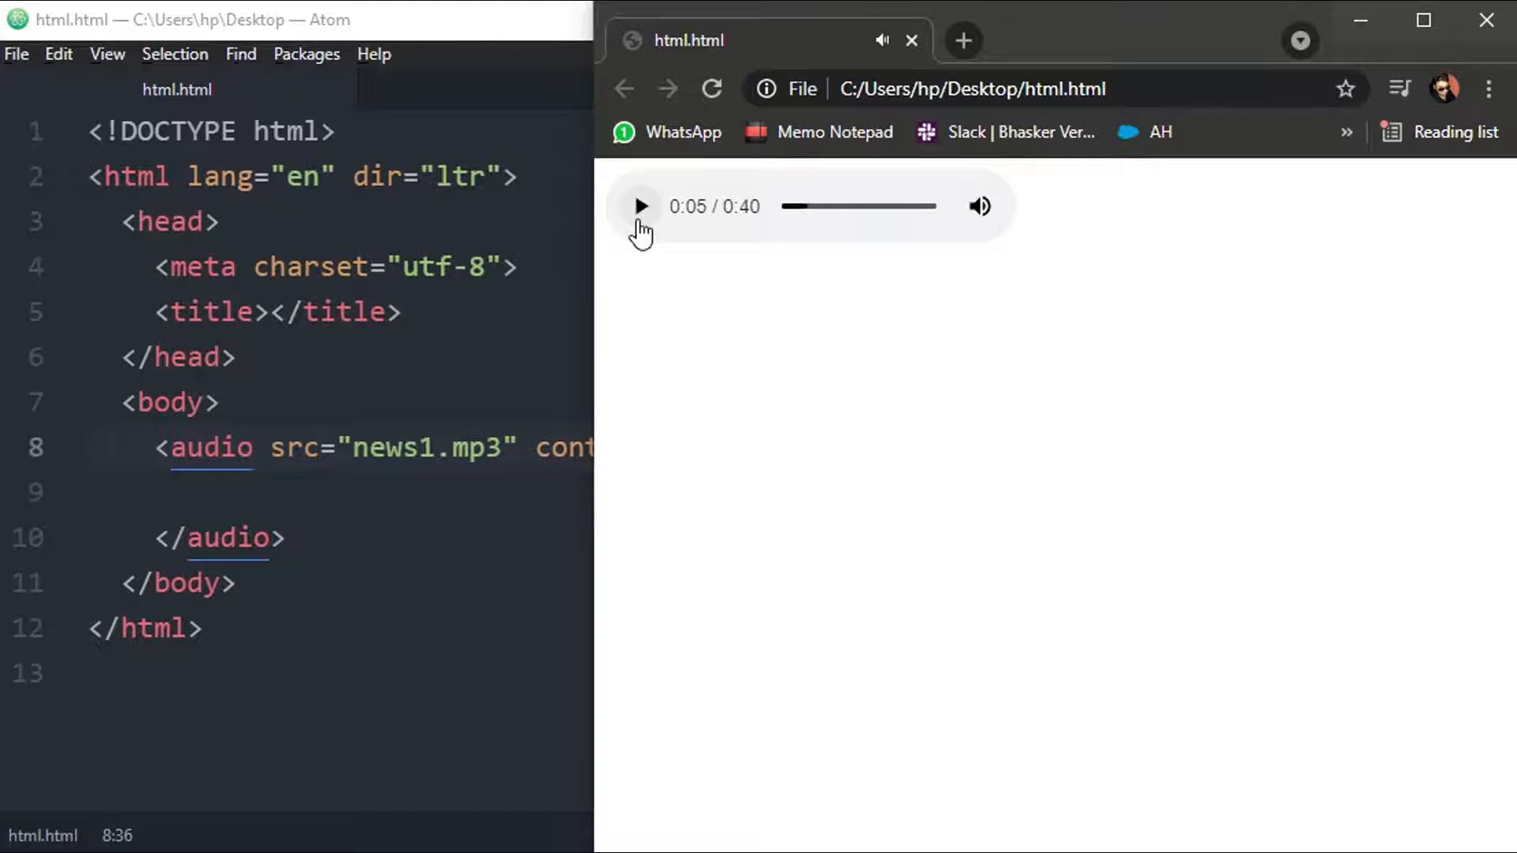
pyautogui.moveTo(740, 215)
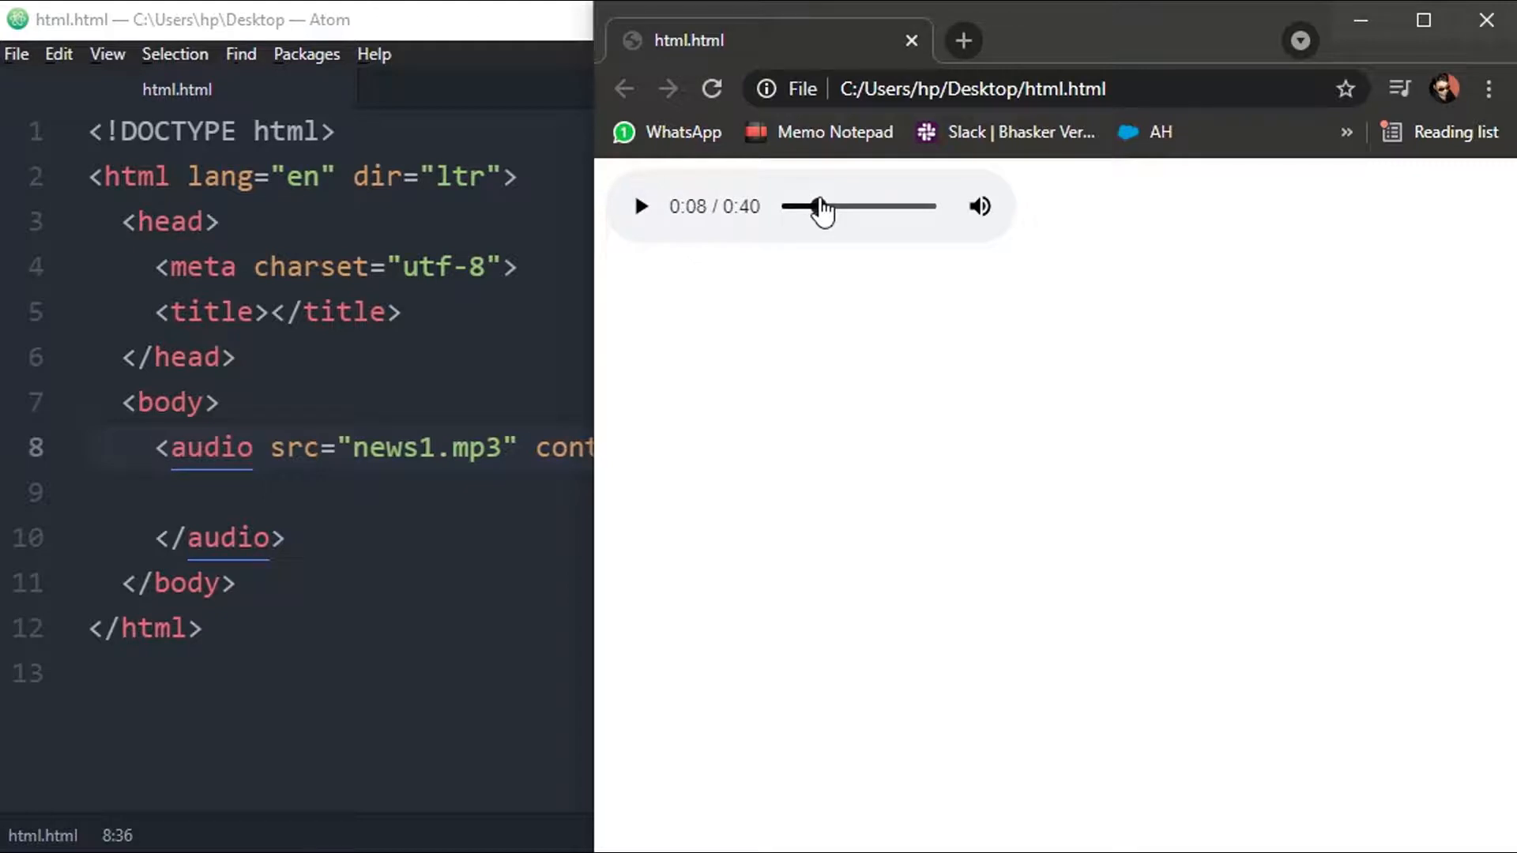
pyautogui.click(977, 206)
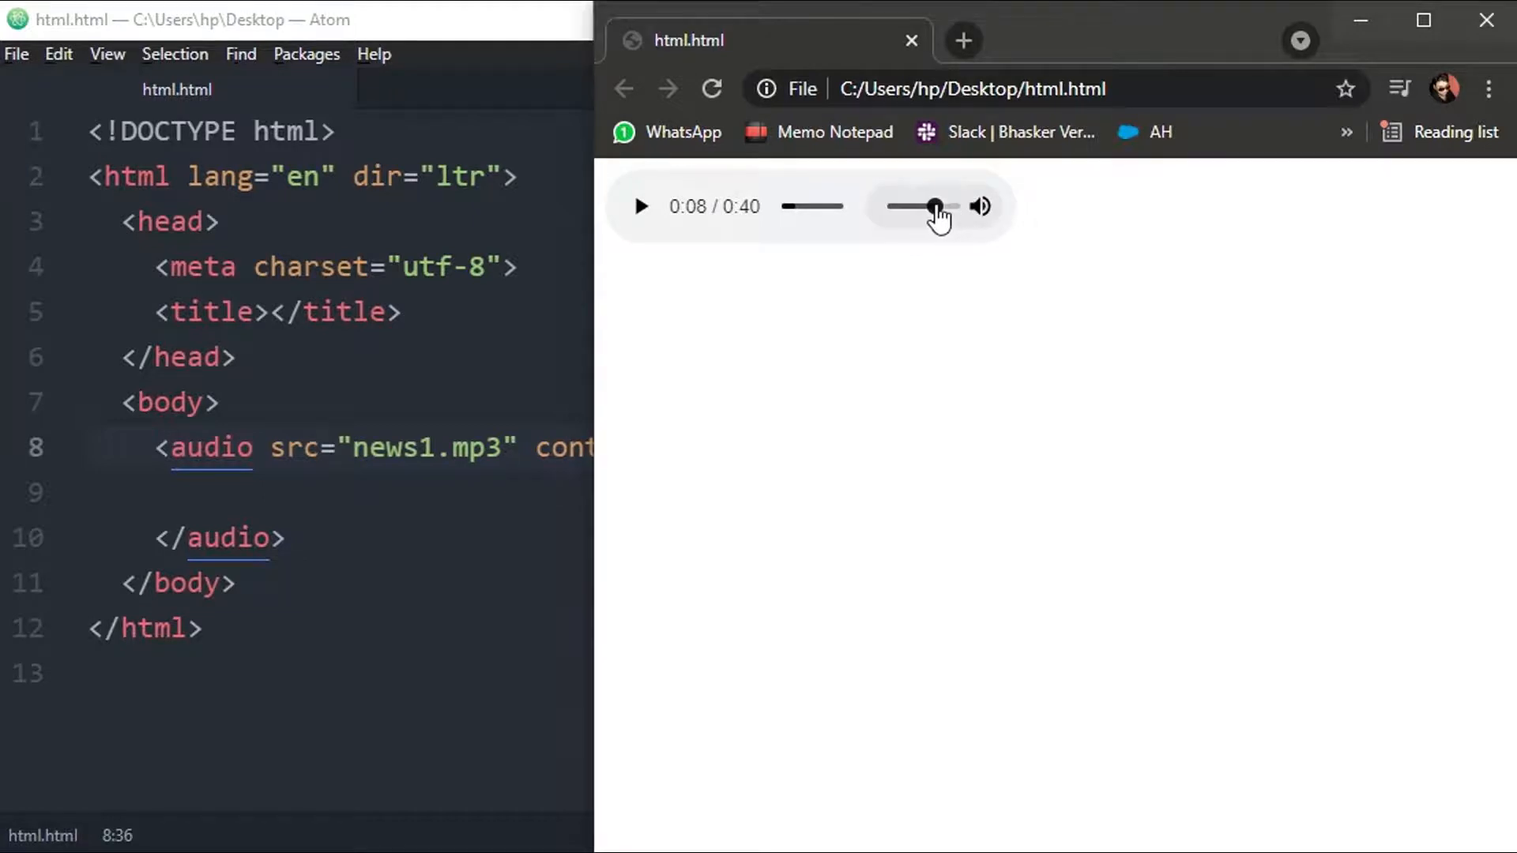
pyautogui.moveTo(830, 335)
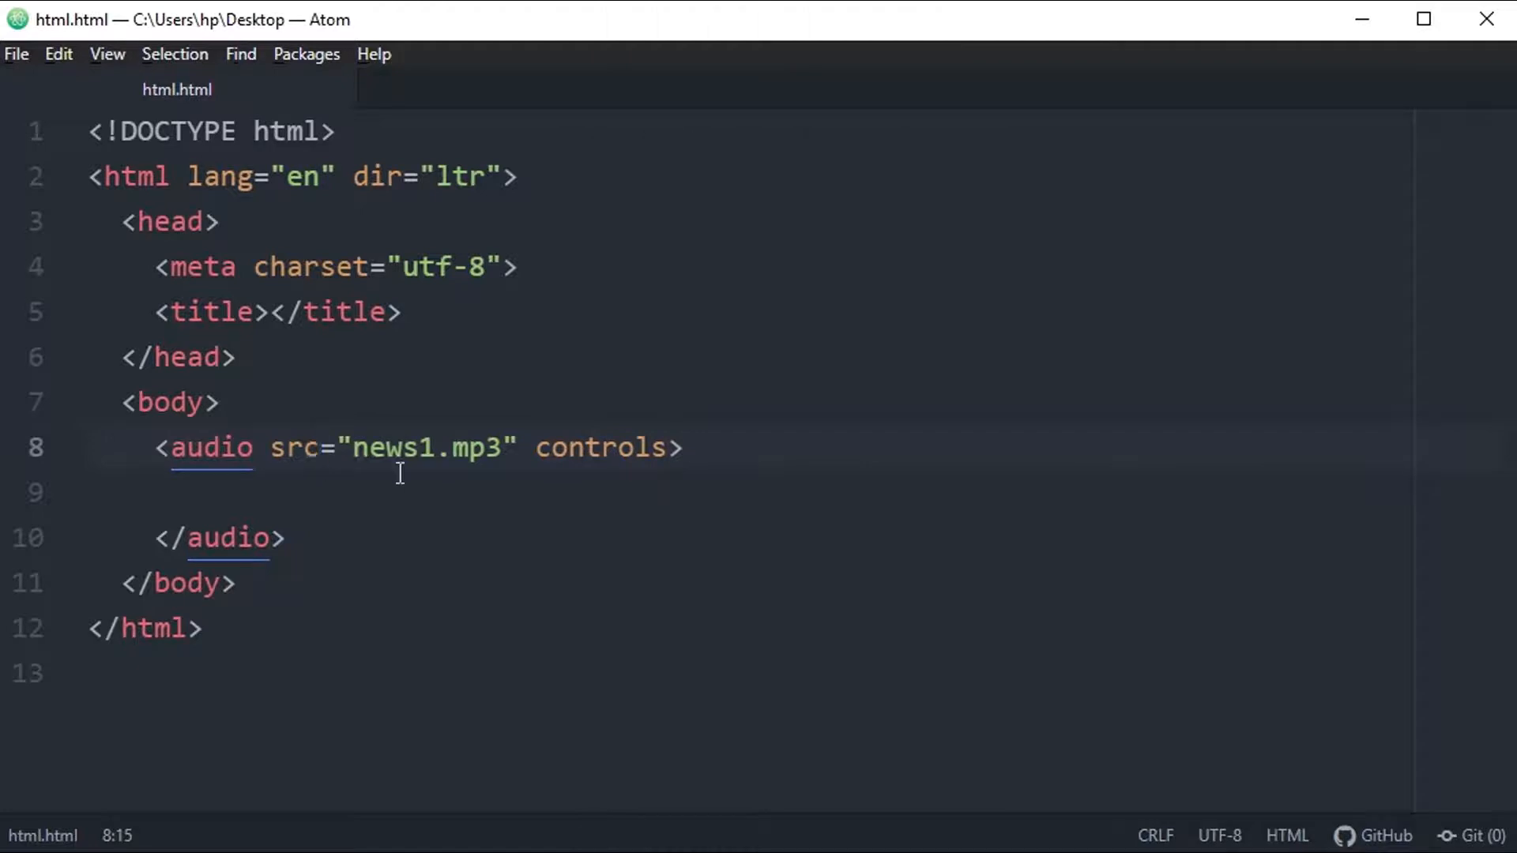
# Check the news1.mp3 file name and indent empty line 9 inside the audio element
pyautogui.press('alt+tab')
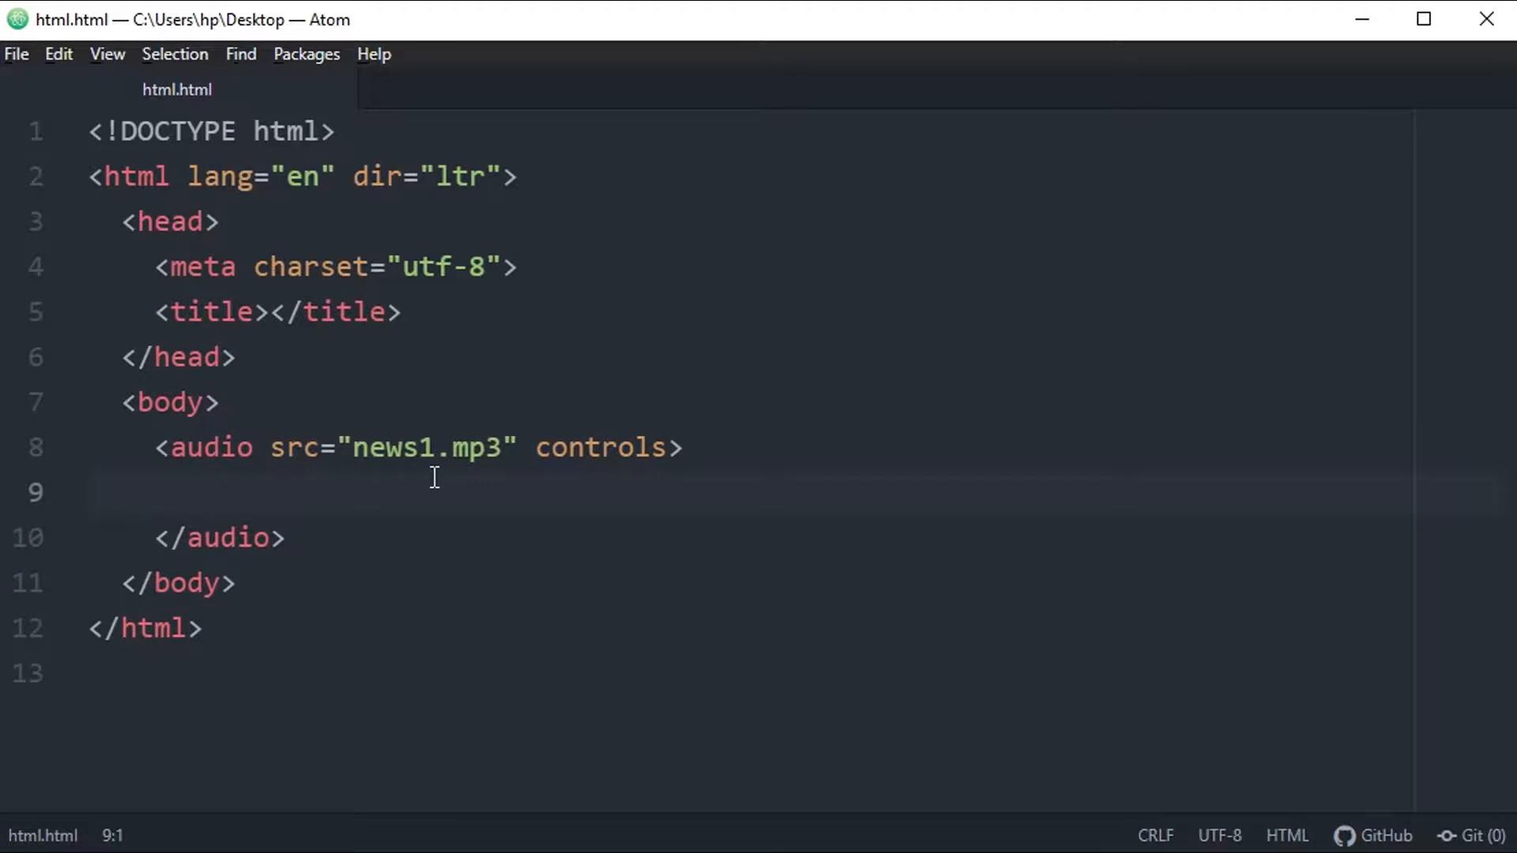
pyautogui.click(89, 491)
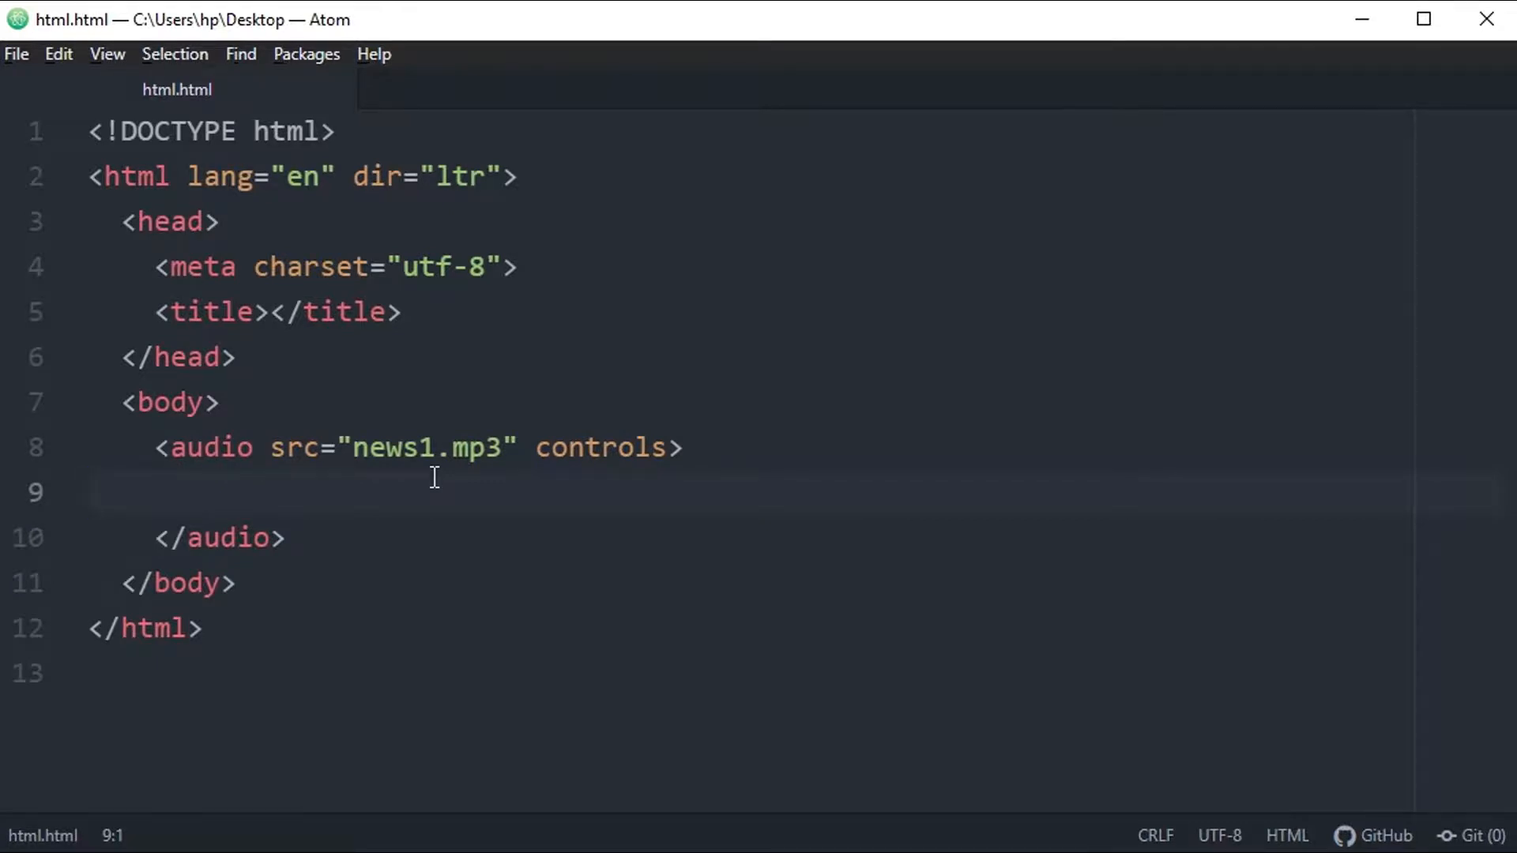
pyautogui.click(91, 491)
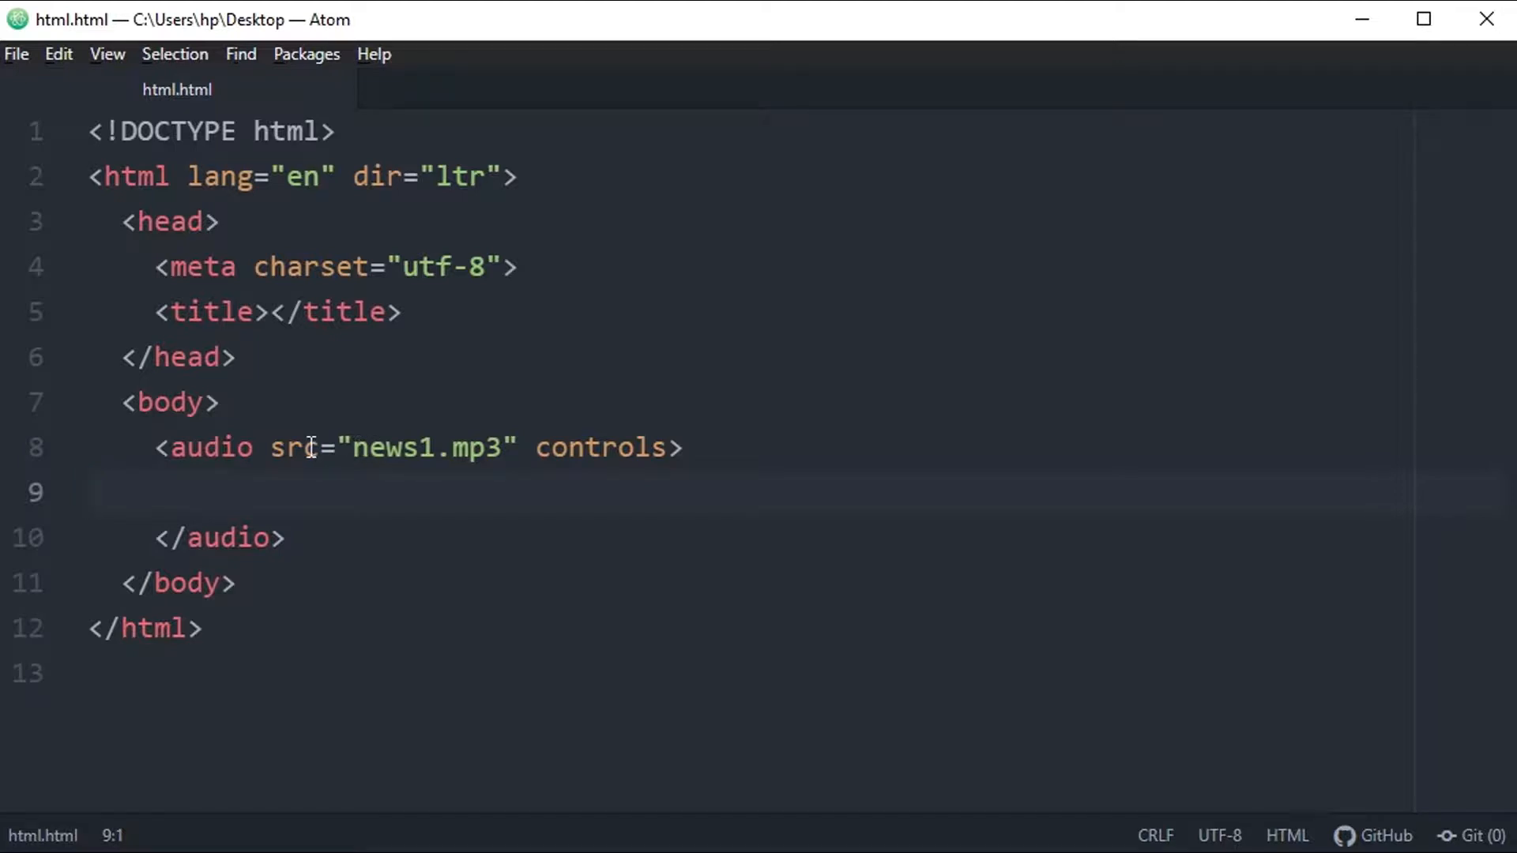
pyautogui.click(397, 447)
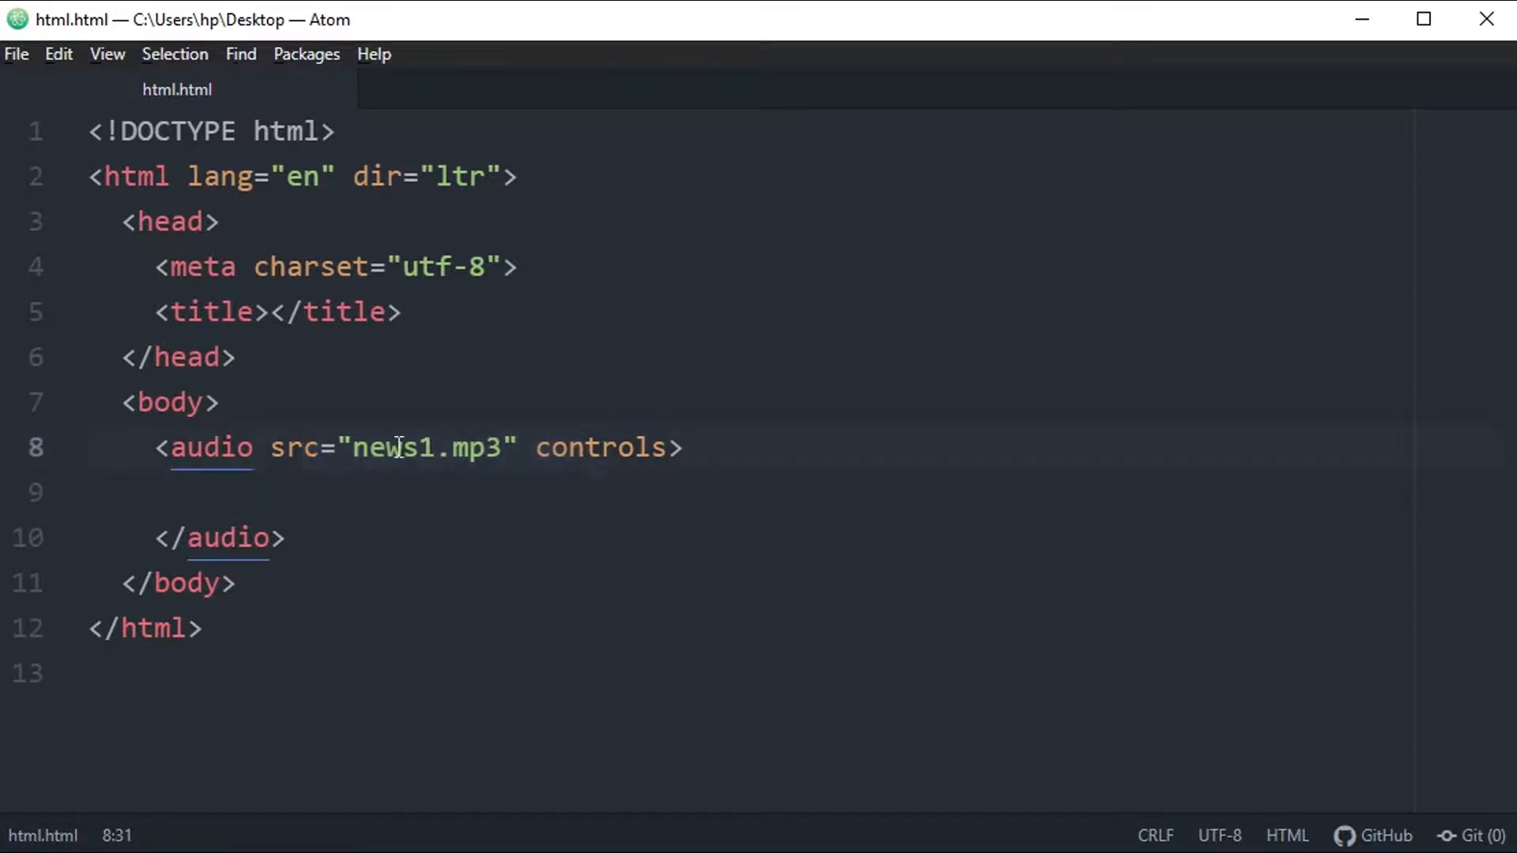
pyautogui.doubleClick(423, 447)
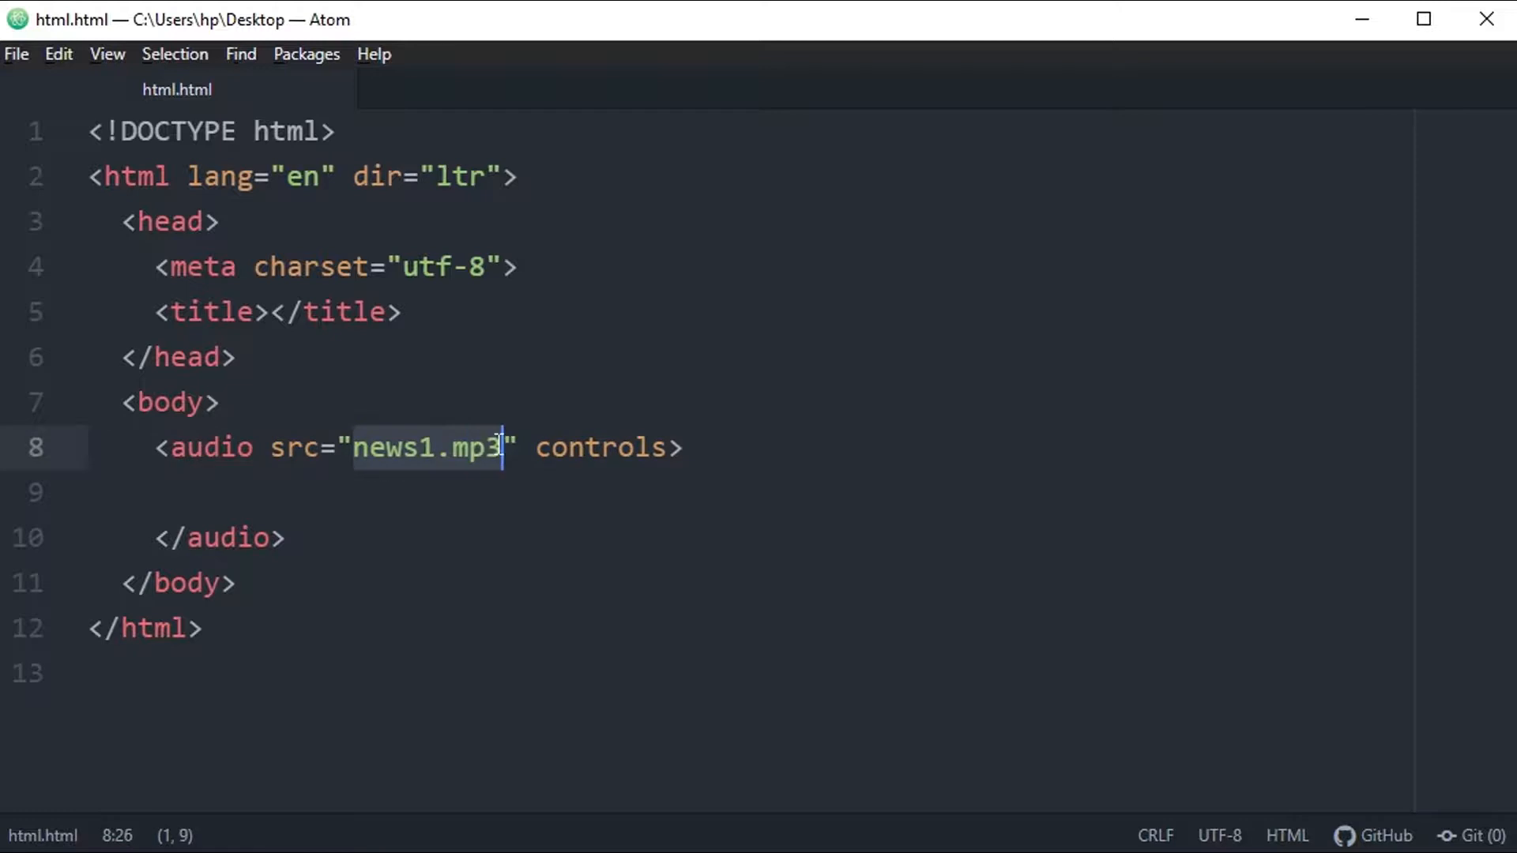
pyautogui.click(325, 492)
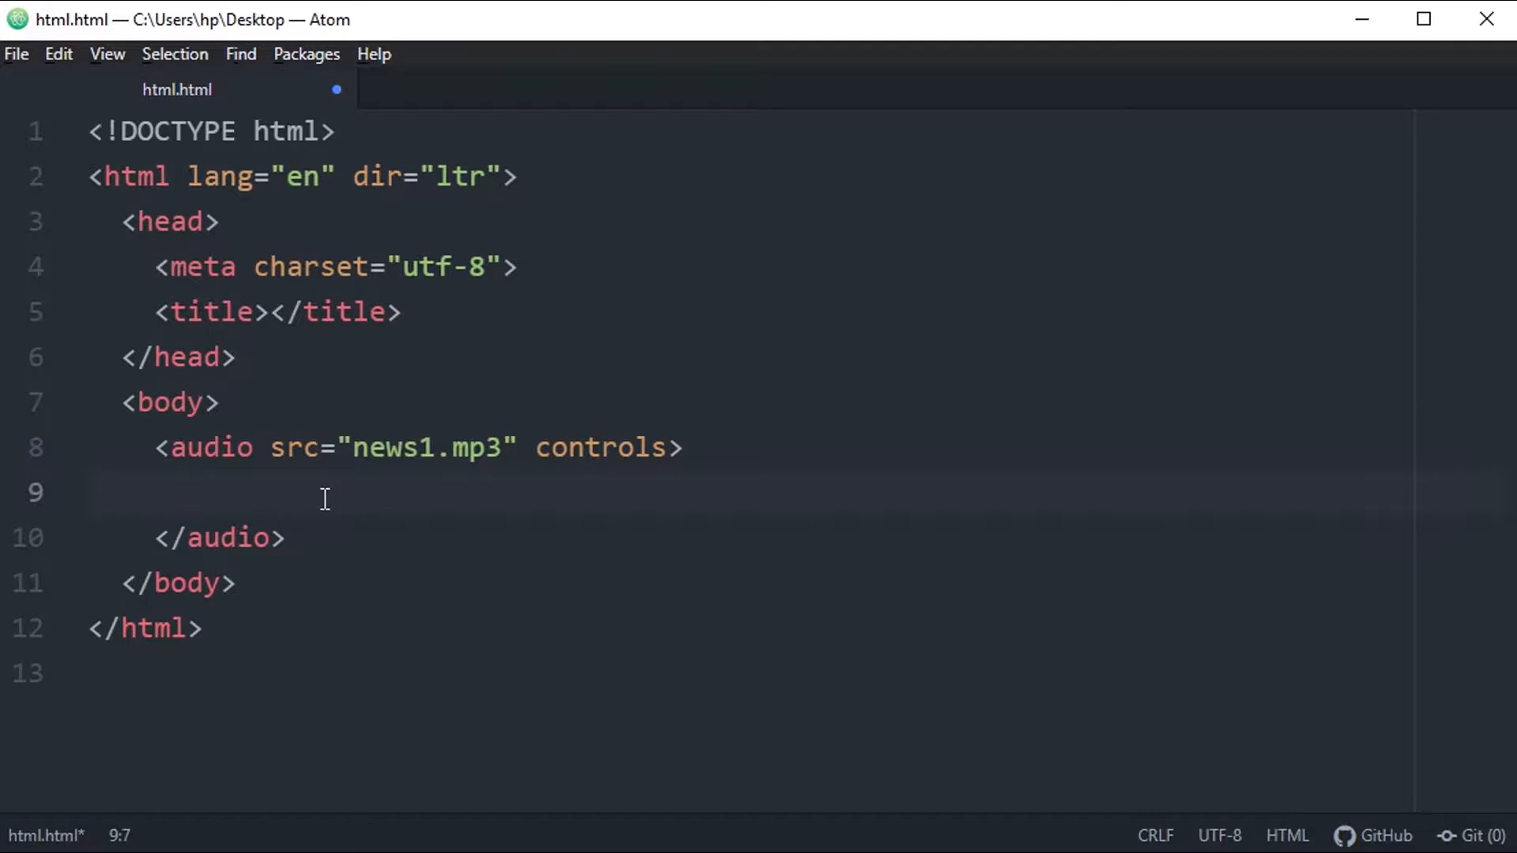
pyautogui.click(158, 447)
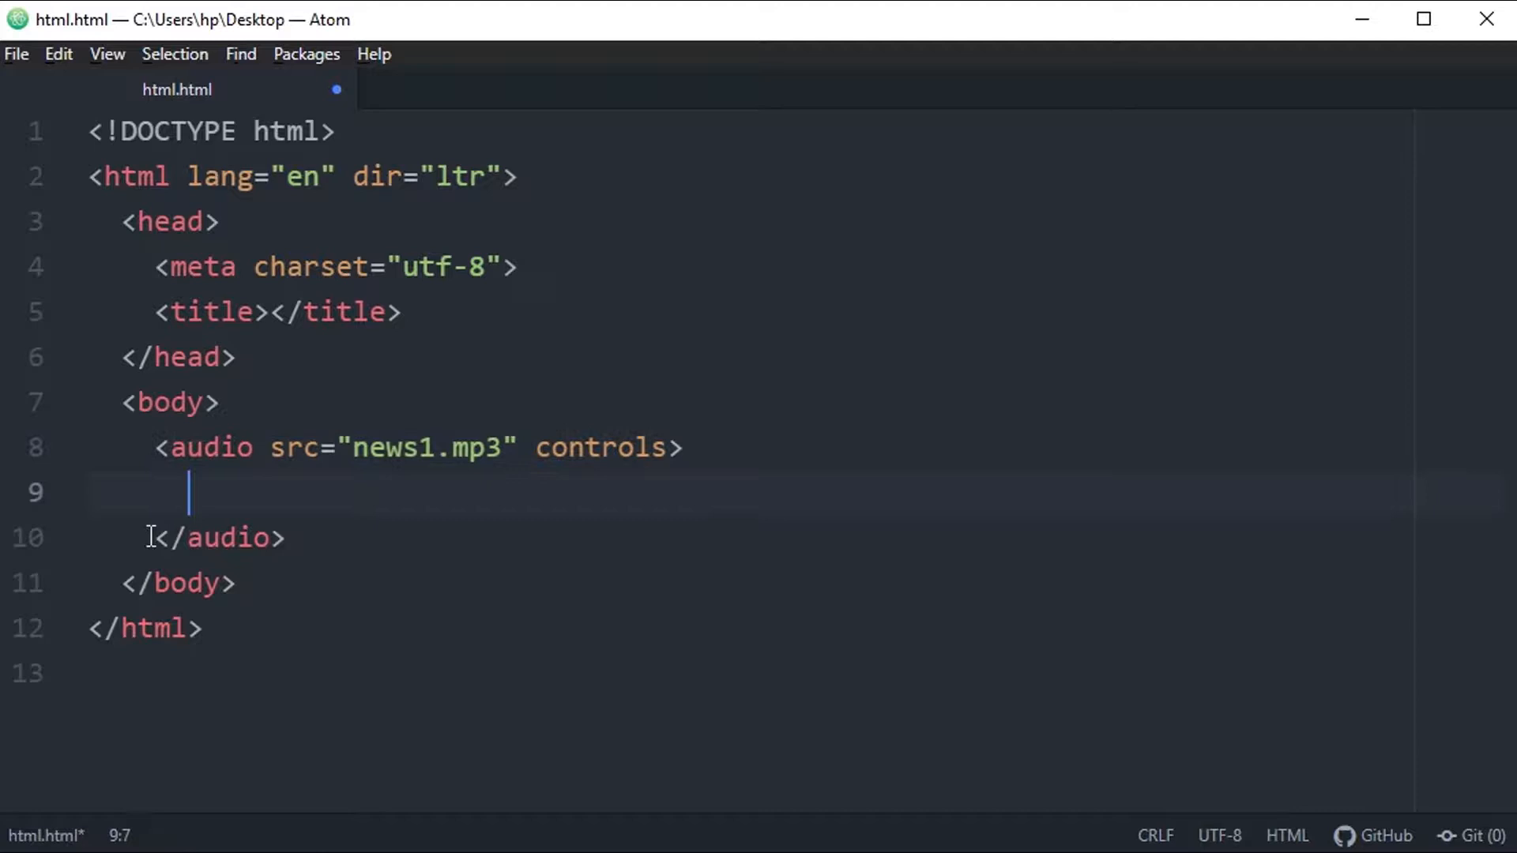
pyautogui.moveTo(246, 513)
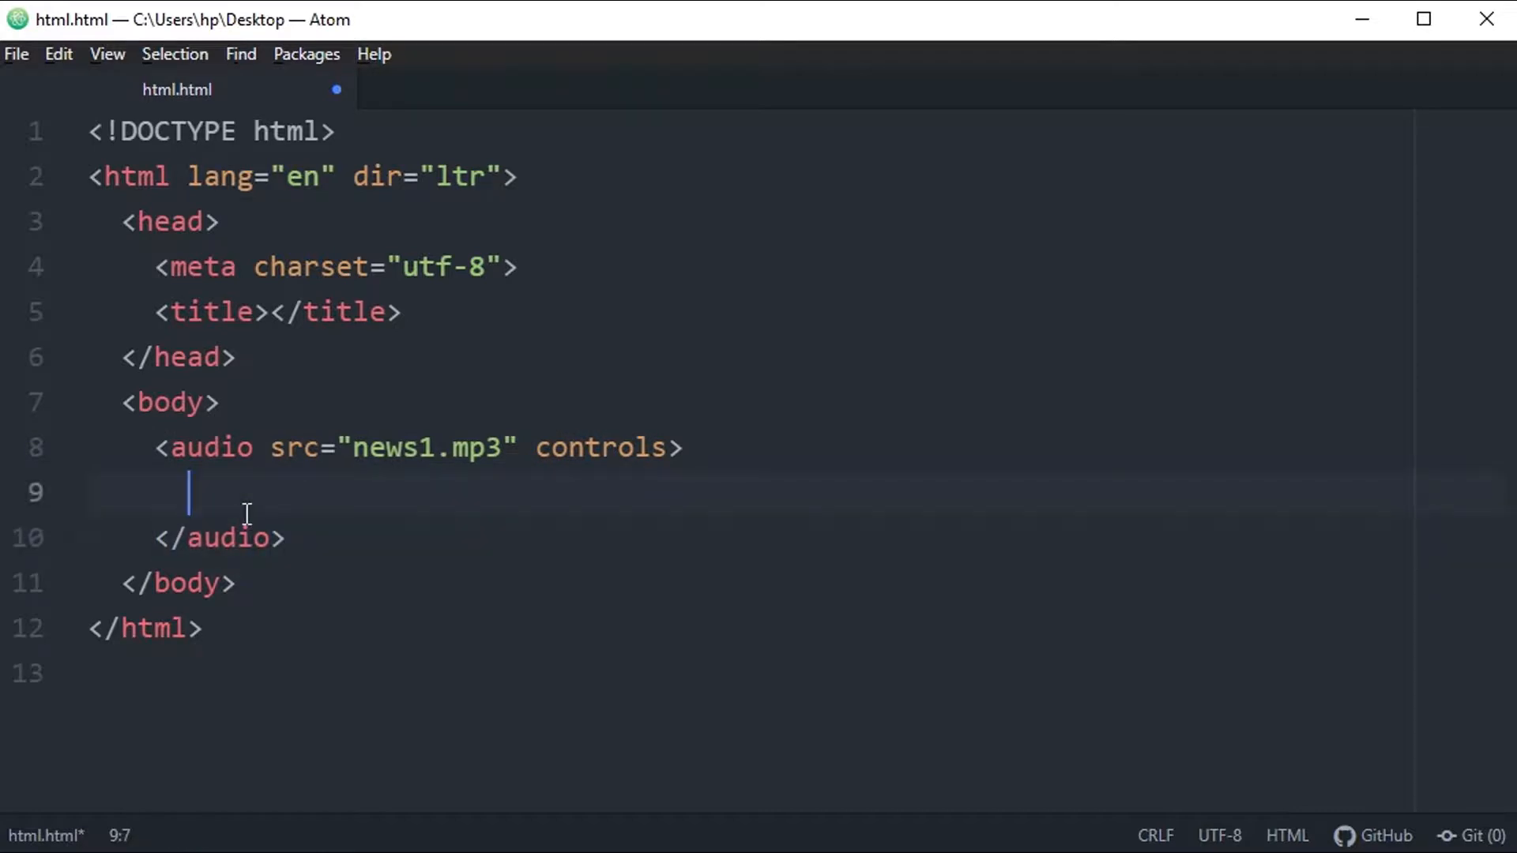
# Type the fallback line 'This browser doesn't support this audio file.' inside the audio tags
pyautogui.write('This br')
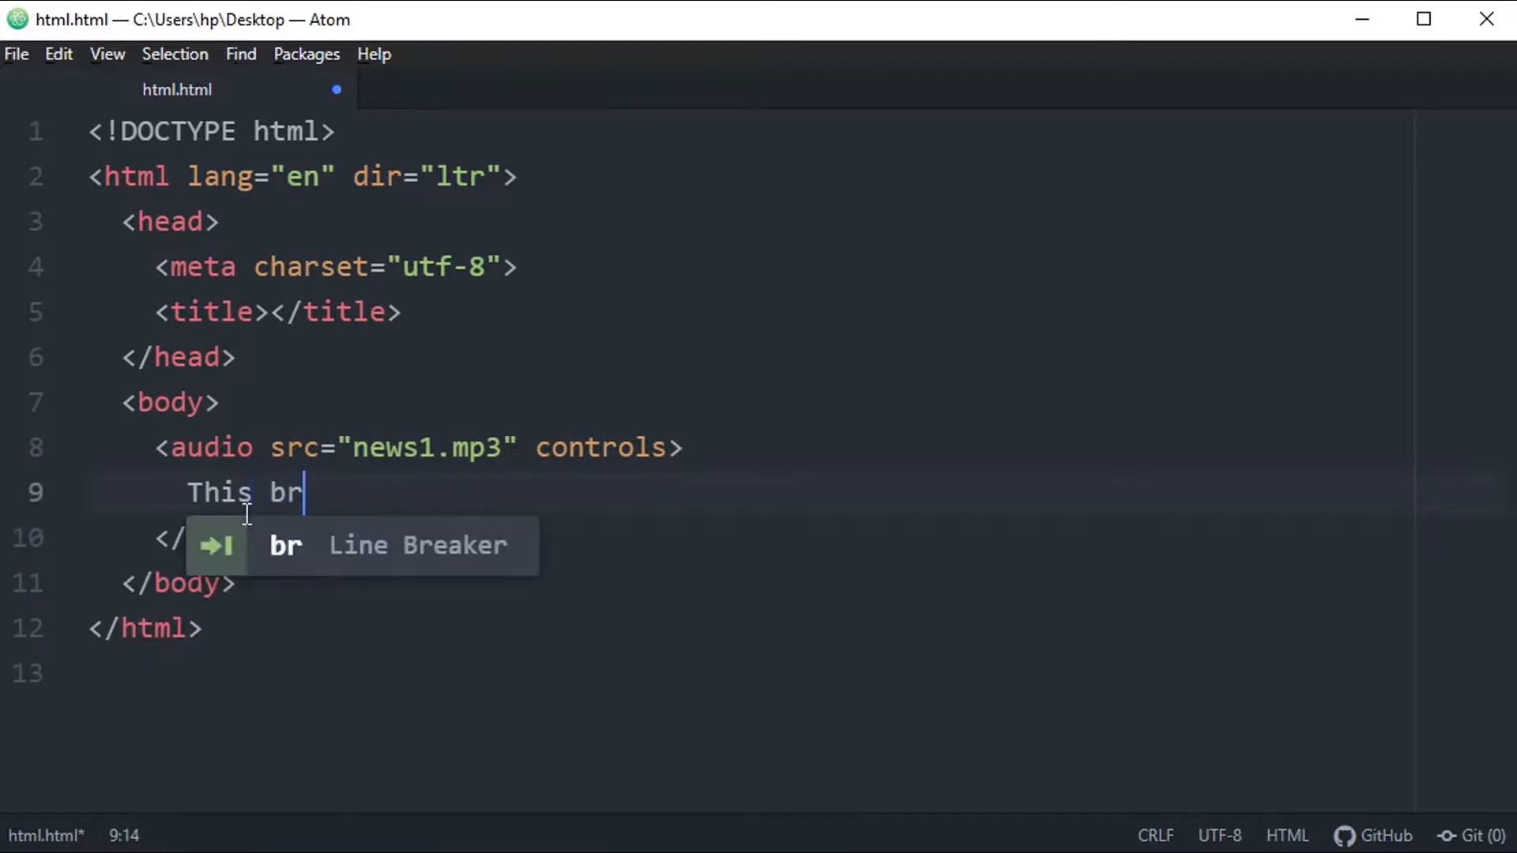
pyautogui.write('wser')
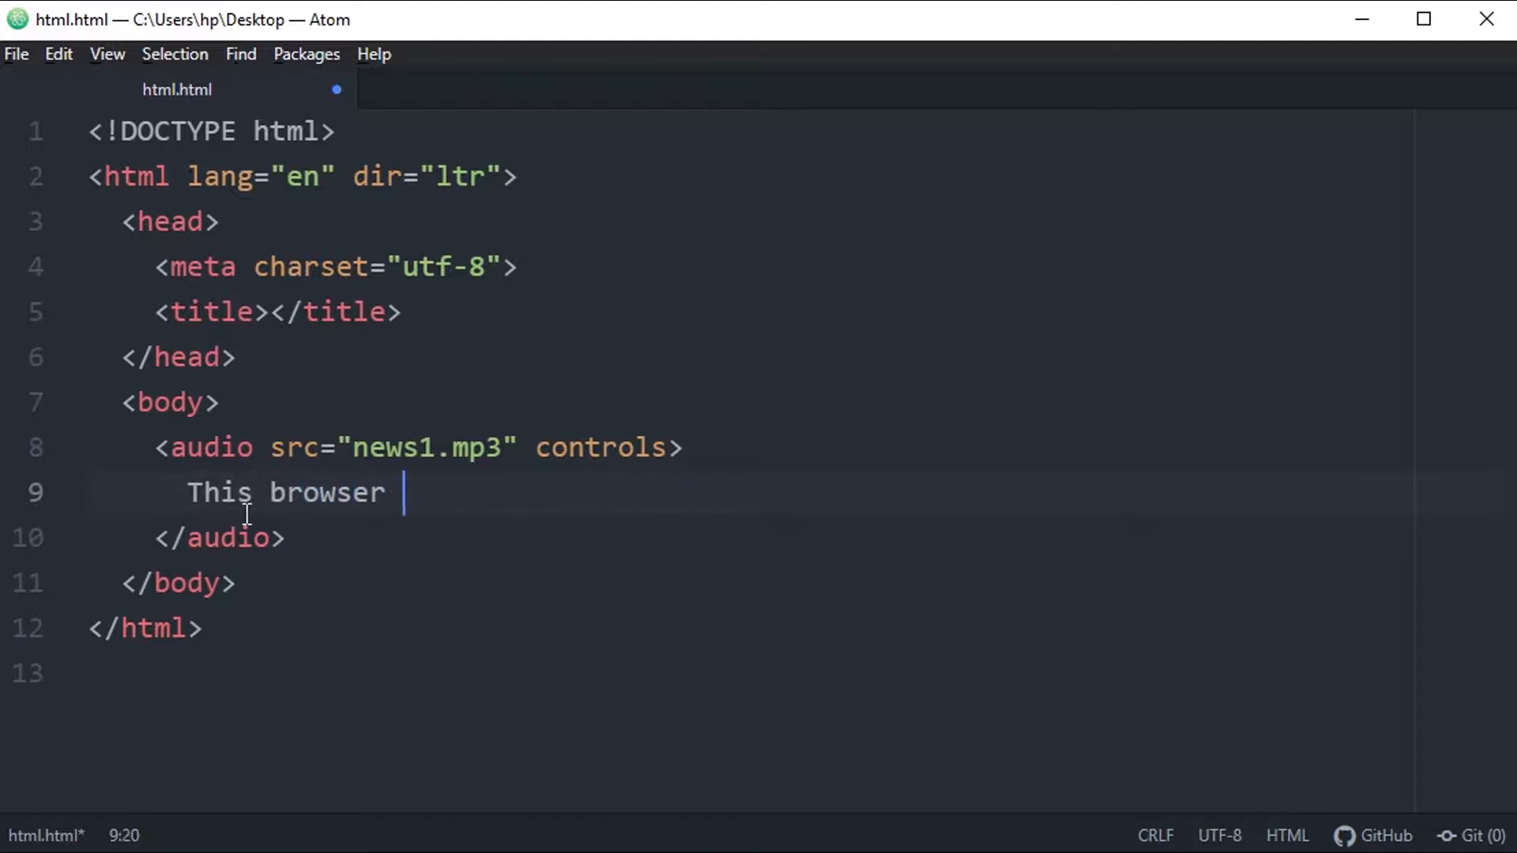
pyautogui.write("doesn't suppo")
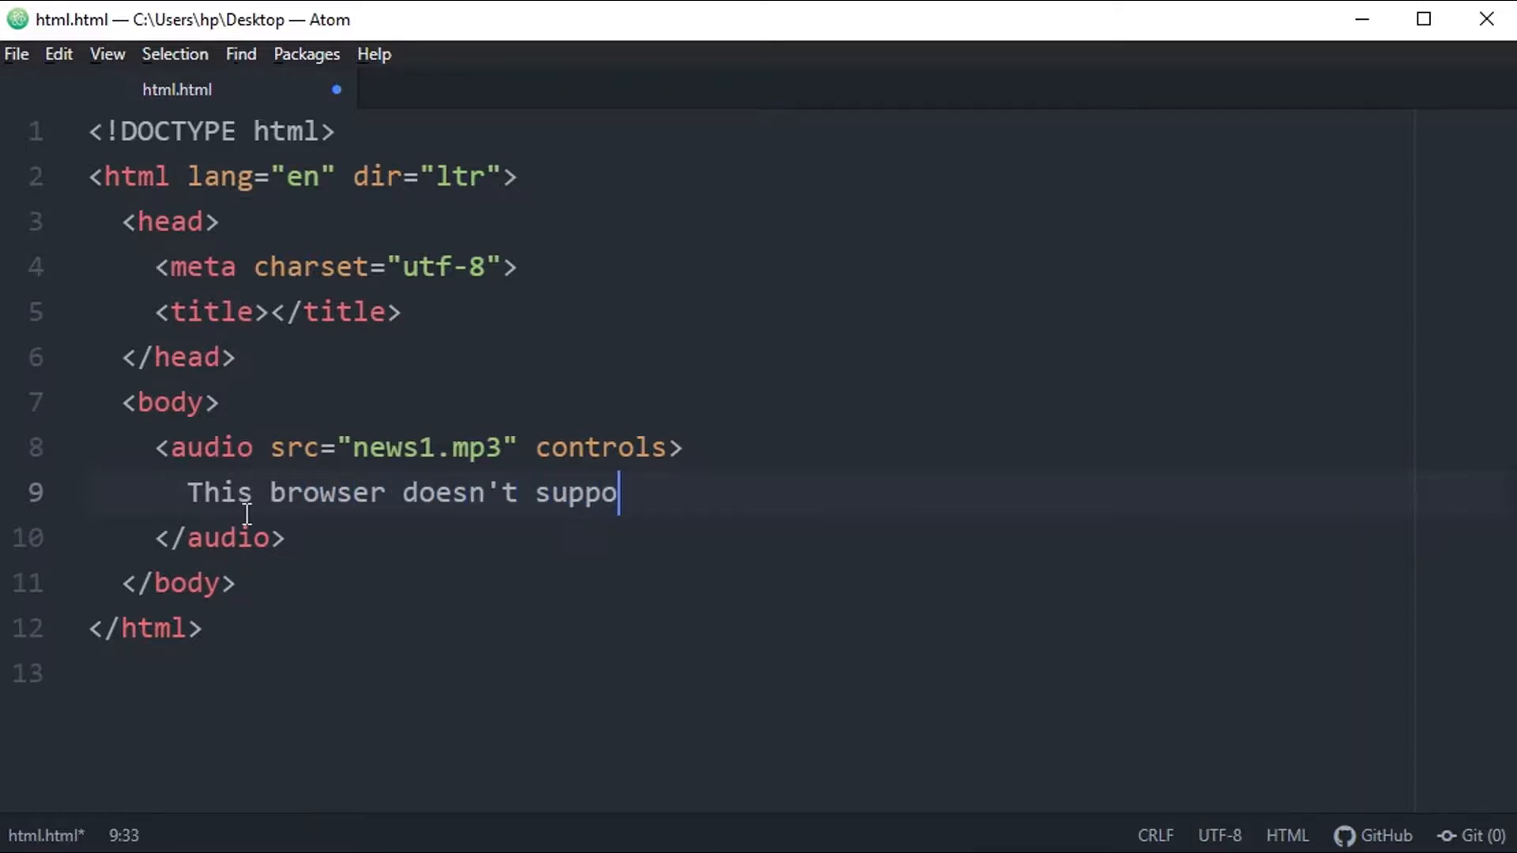
pyautogui.write('rt this au')
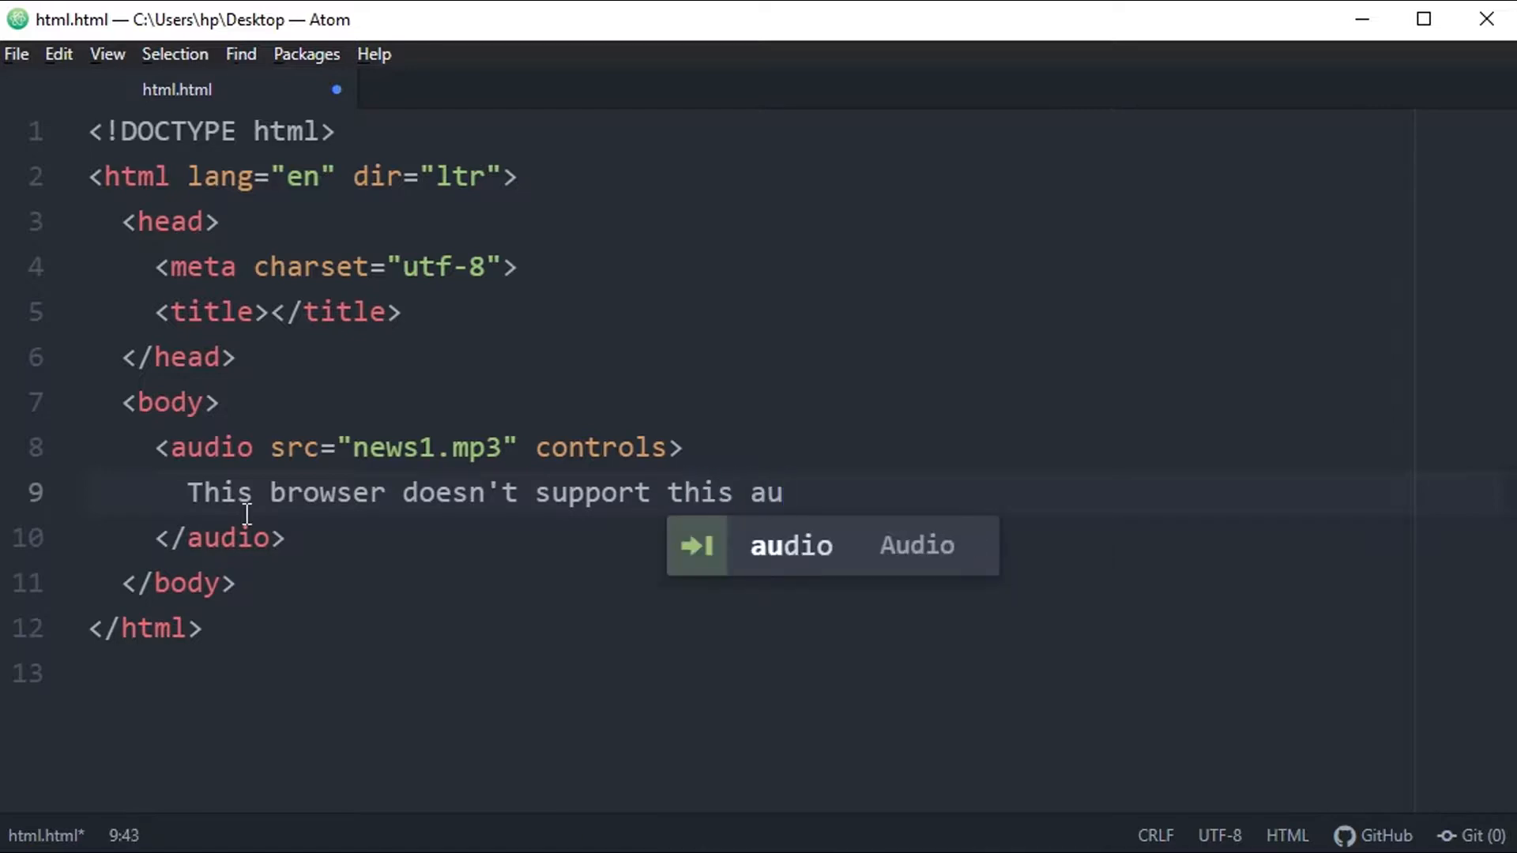
pyautogui.write('dio file')
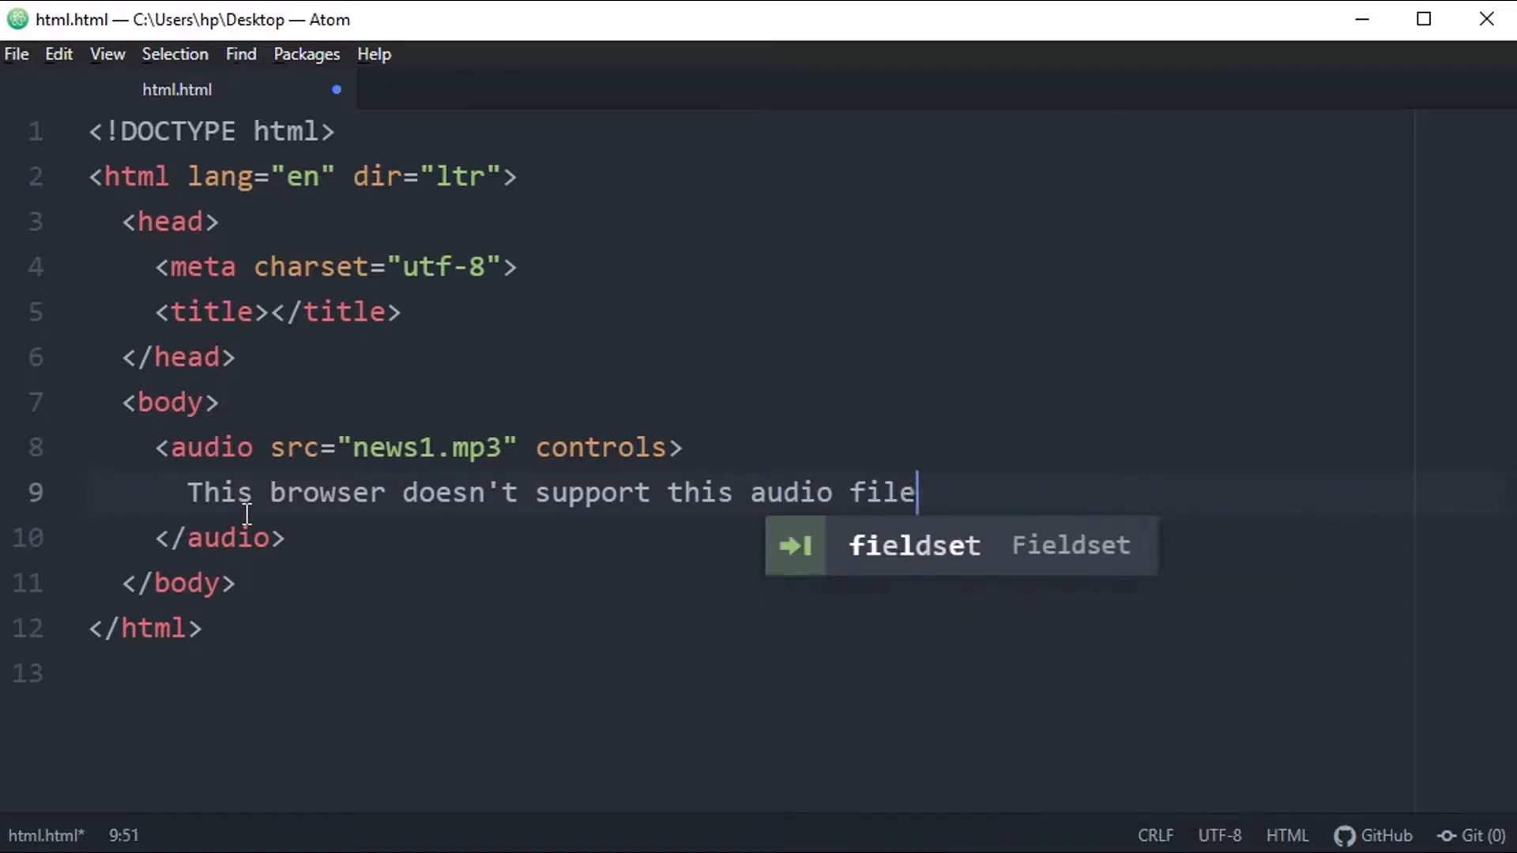
pyautogui.write('.')
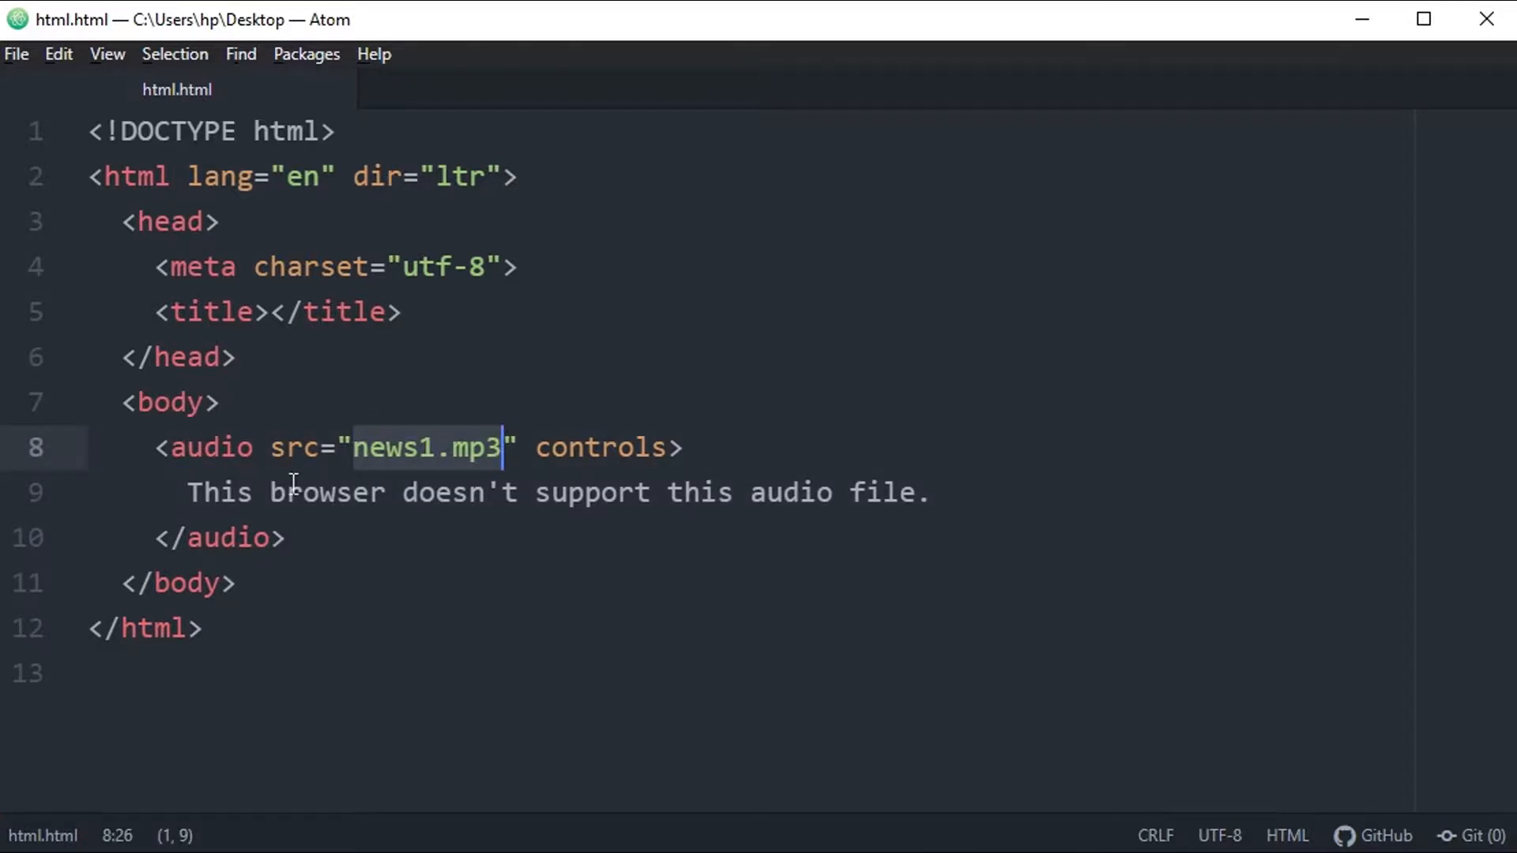
pyautogui.press('alt+tab')
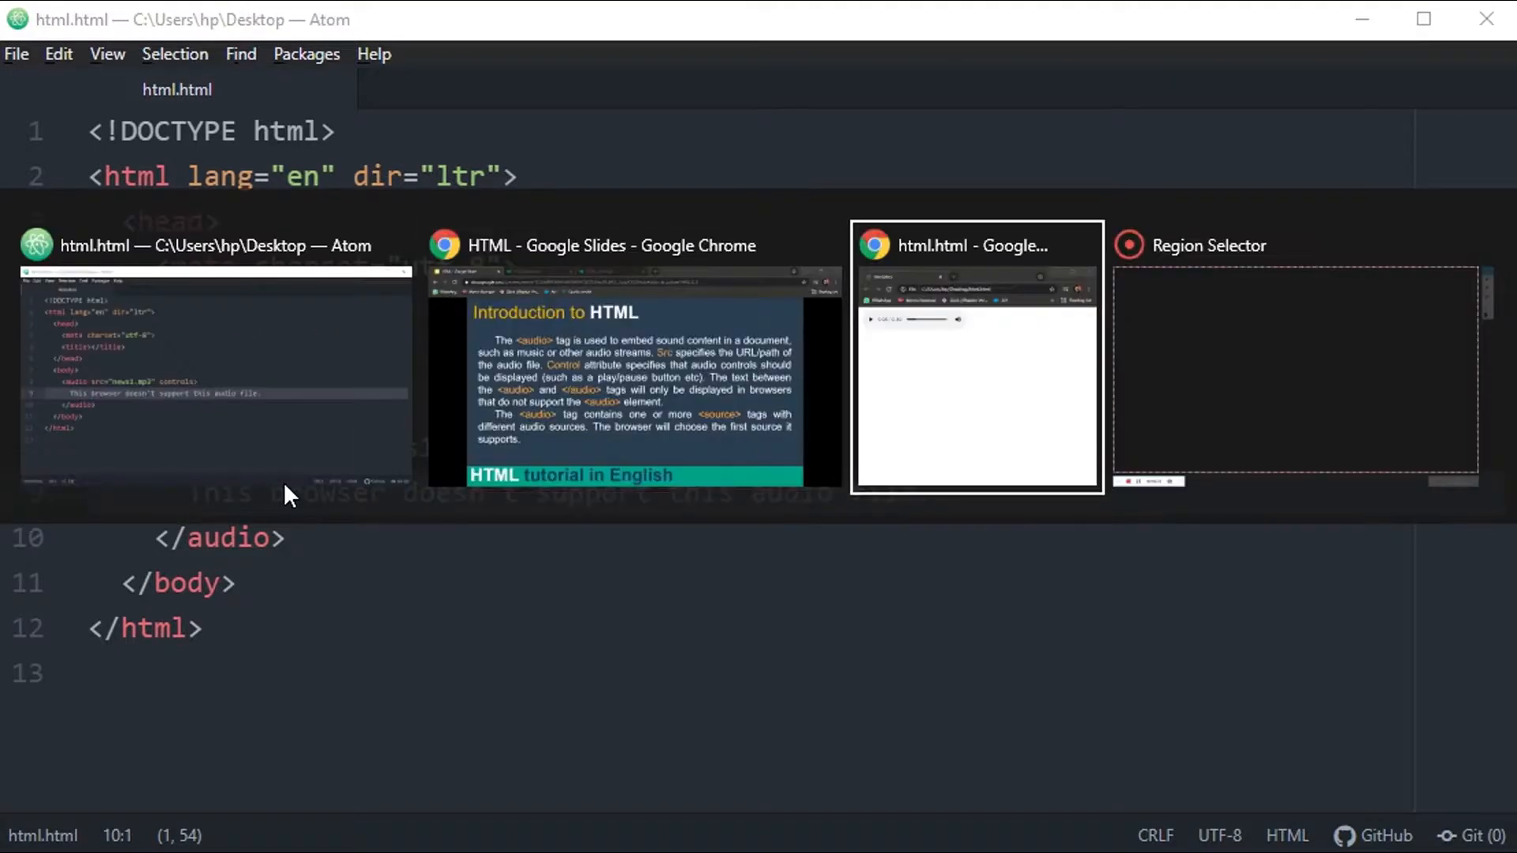
# Preview html.html's audio player in Chrome, then return to Atom
pyautogui.click(975, 355)
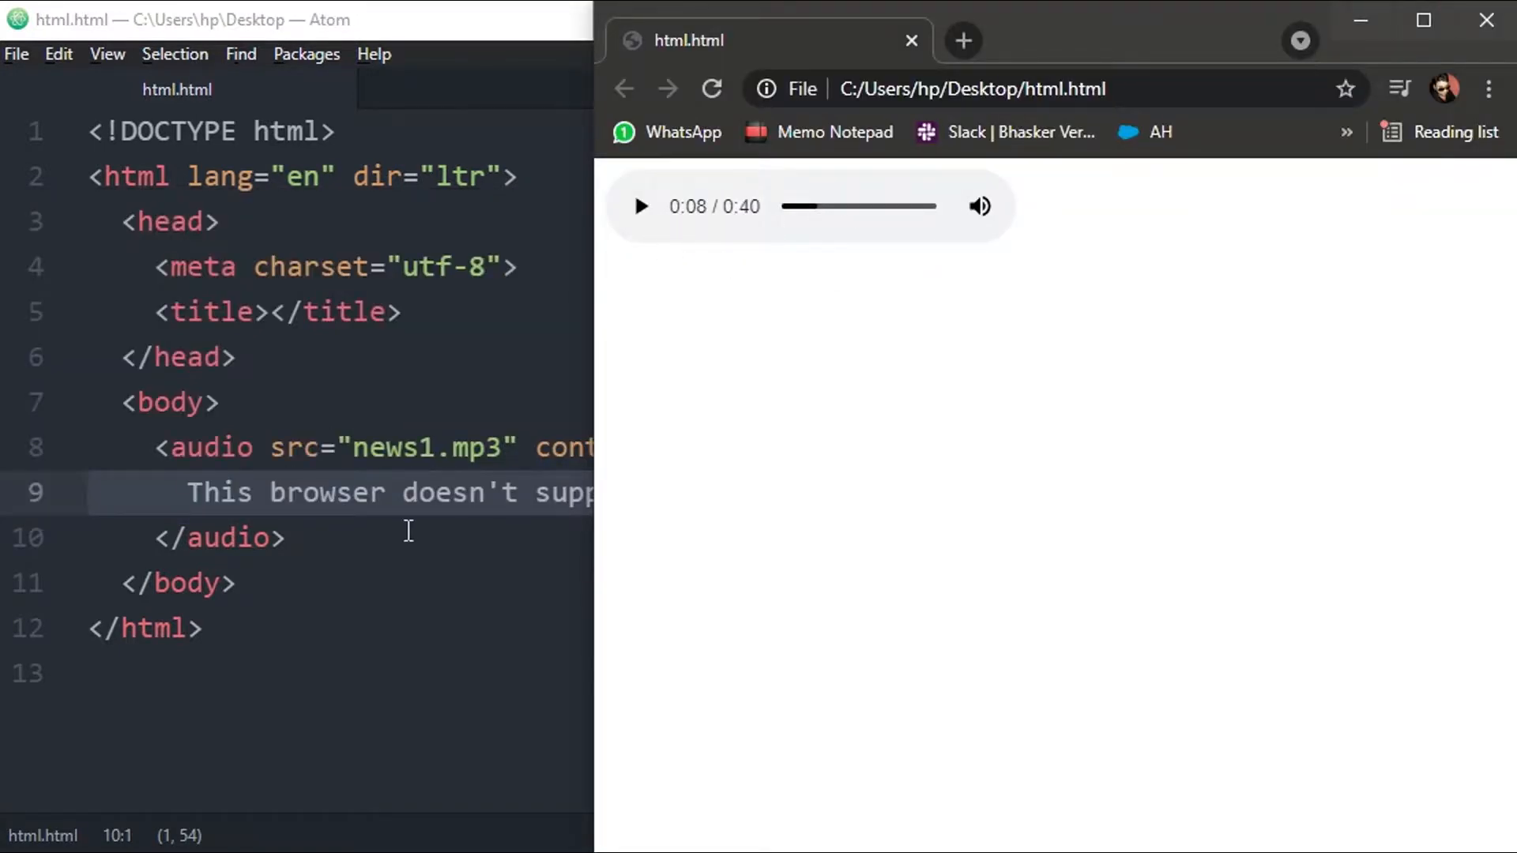
pyautogui.press('alt+tab')
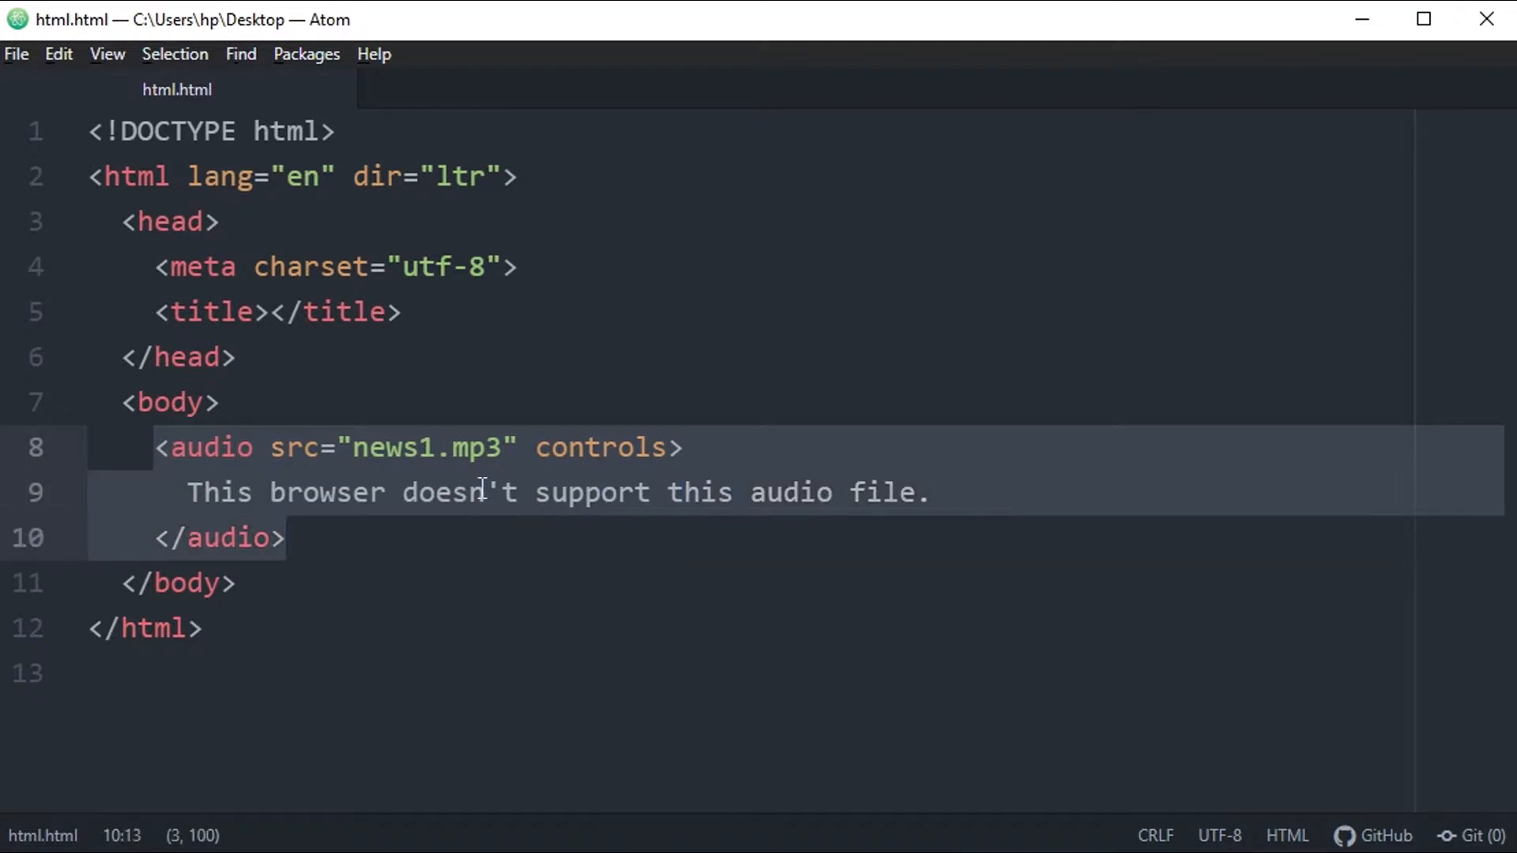
# Remove src="news1.mp3" from the audio tag, leaving audio controls, and start a source tag
pyautogui.click(462, 447)
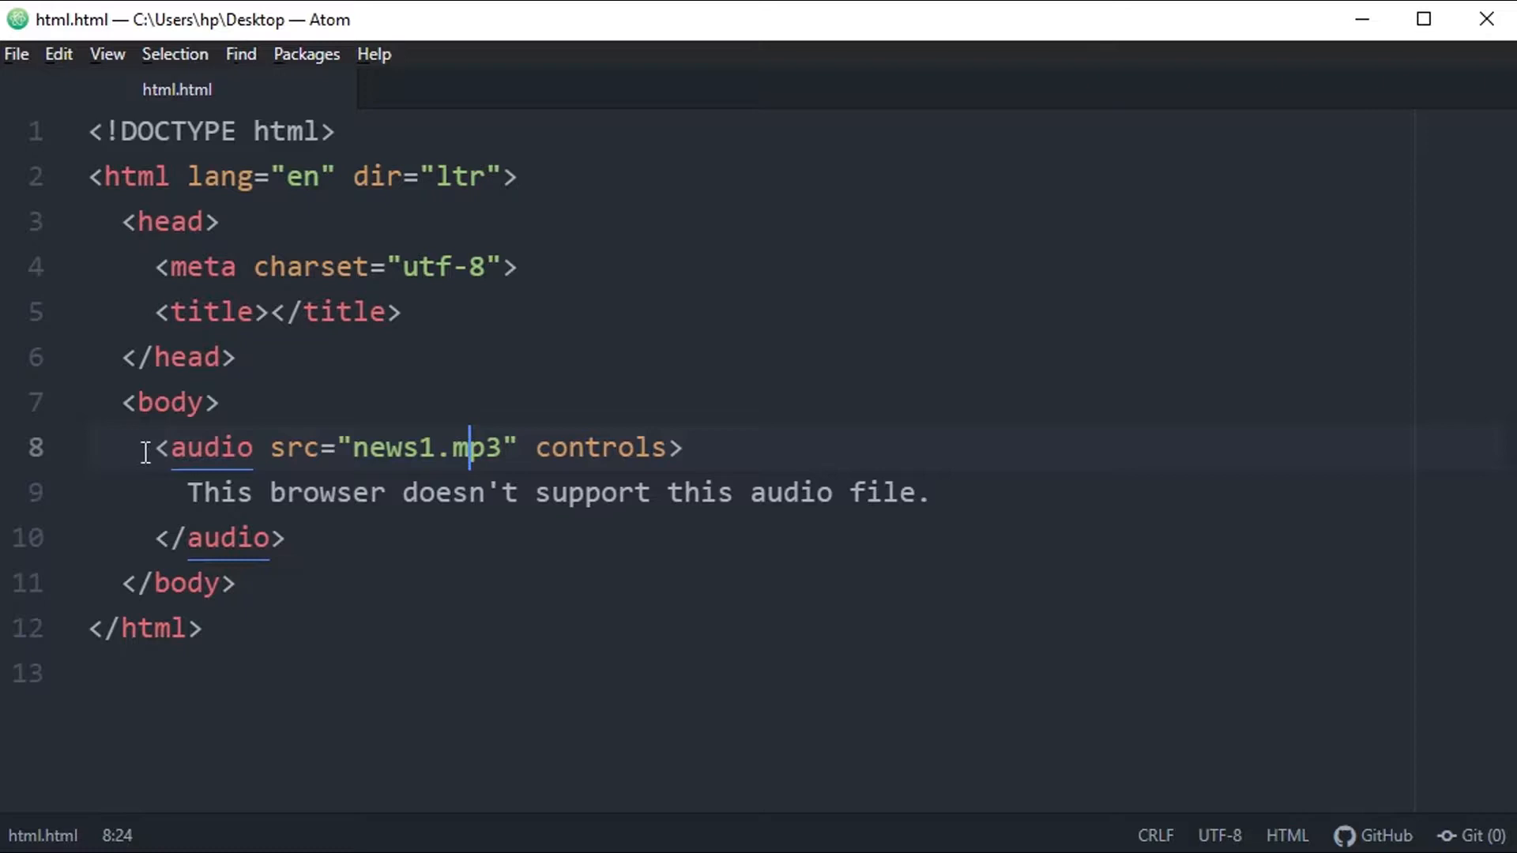
pyautogui.press('Backspace')
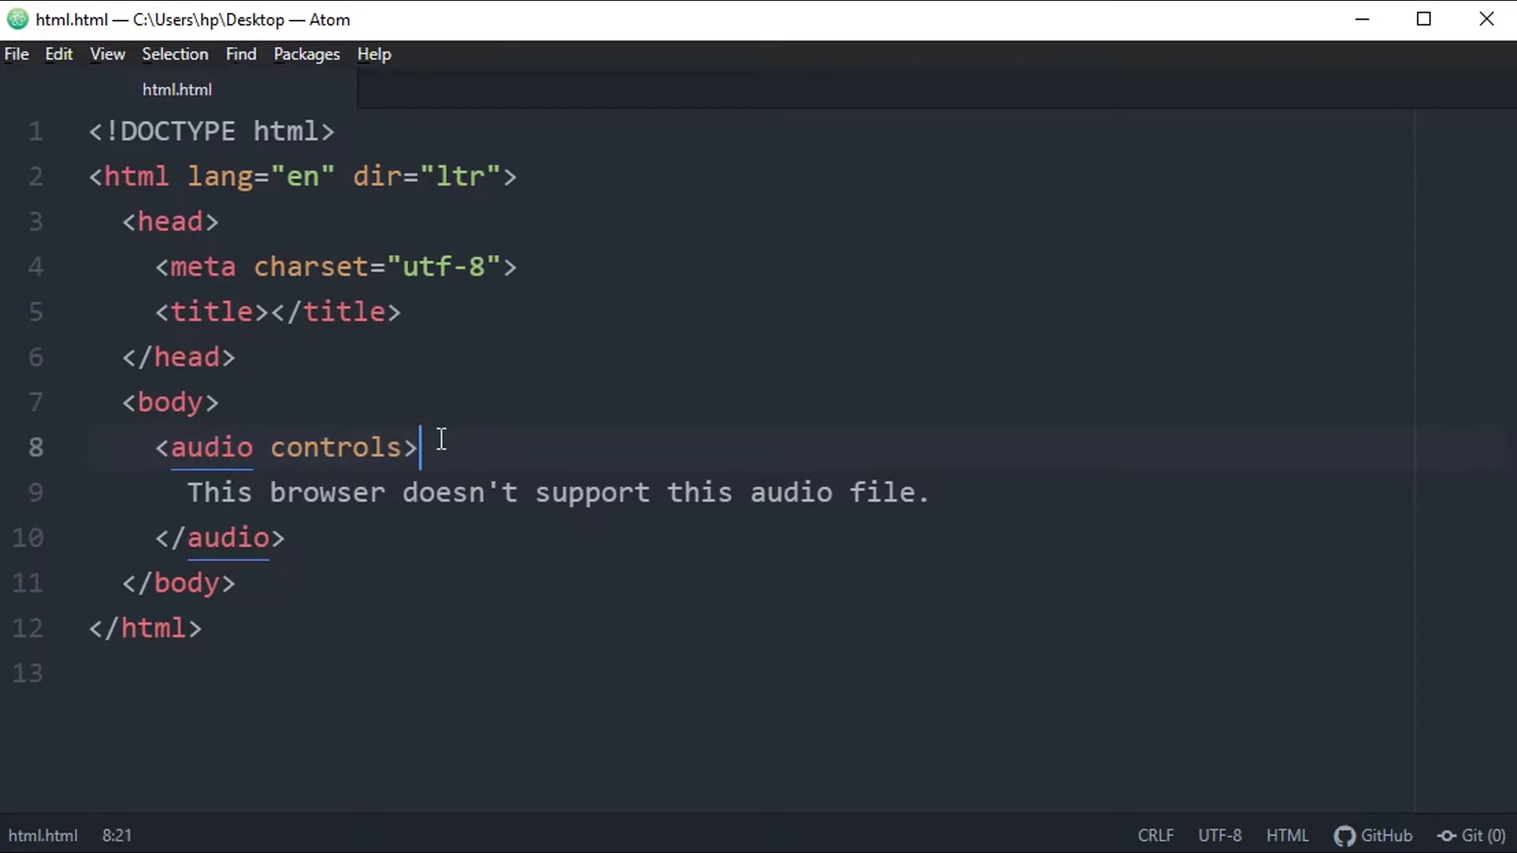
pyautogui.write('source src="" type="video/">')
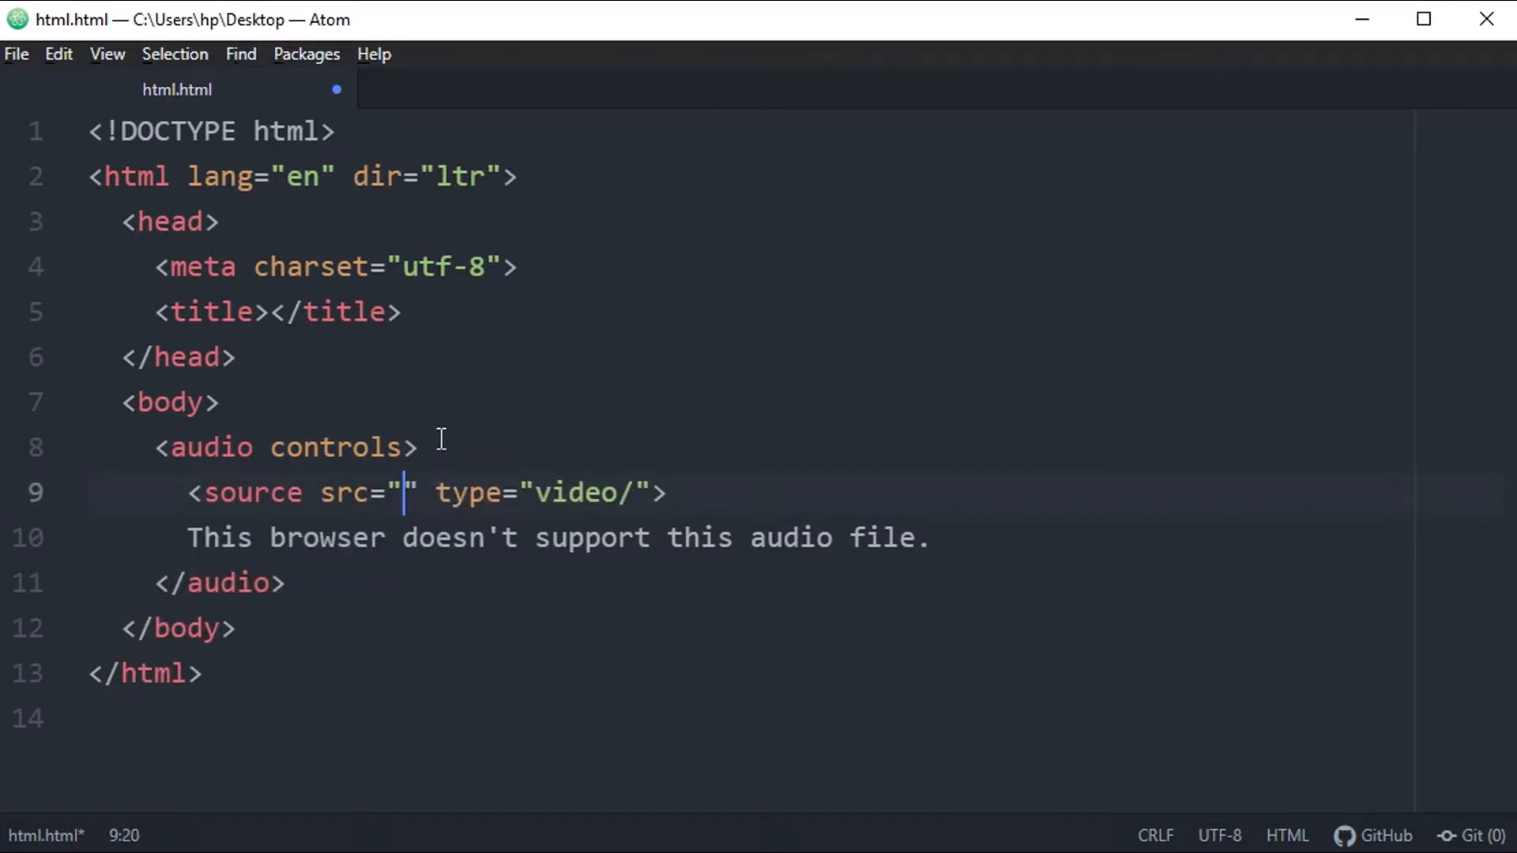
# Add a source tag with src news1.mp3 and type audio/mp3, then duplicate it
pyautogui.write('news')
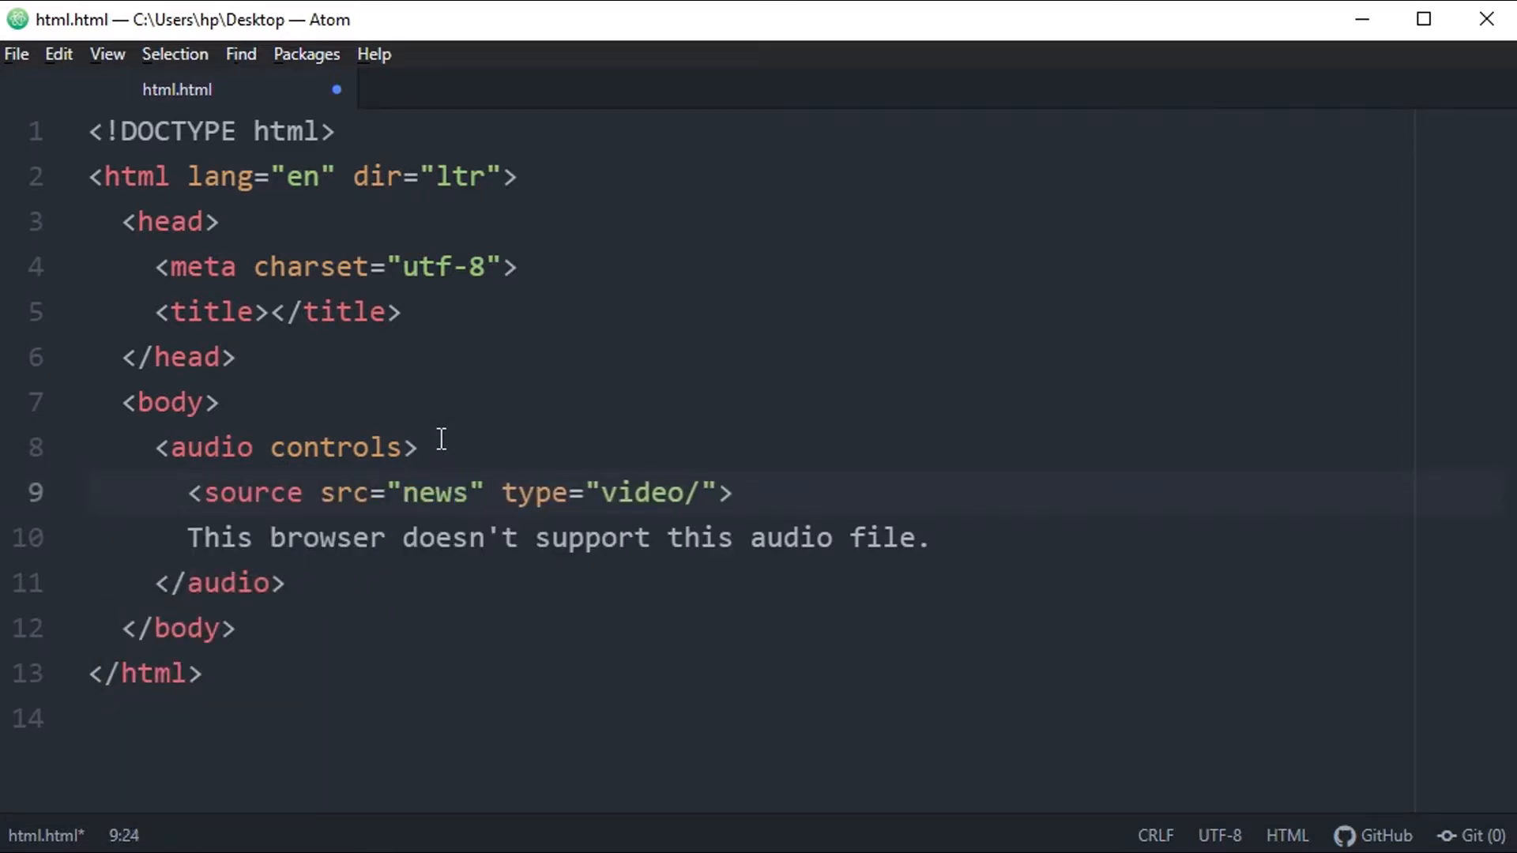
pyautogui.write('1.mp')
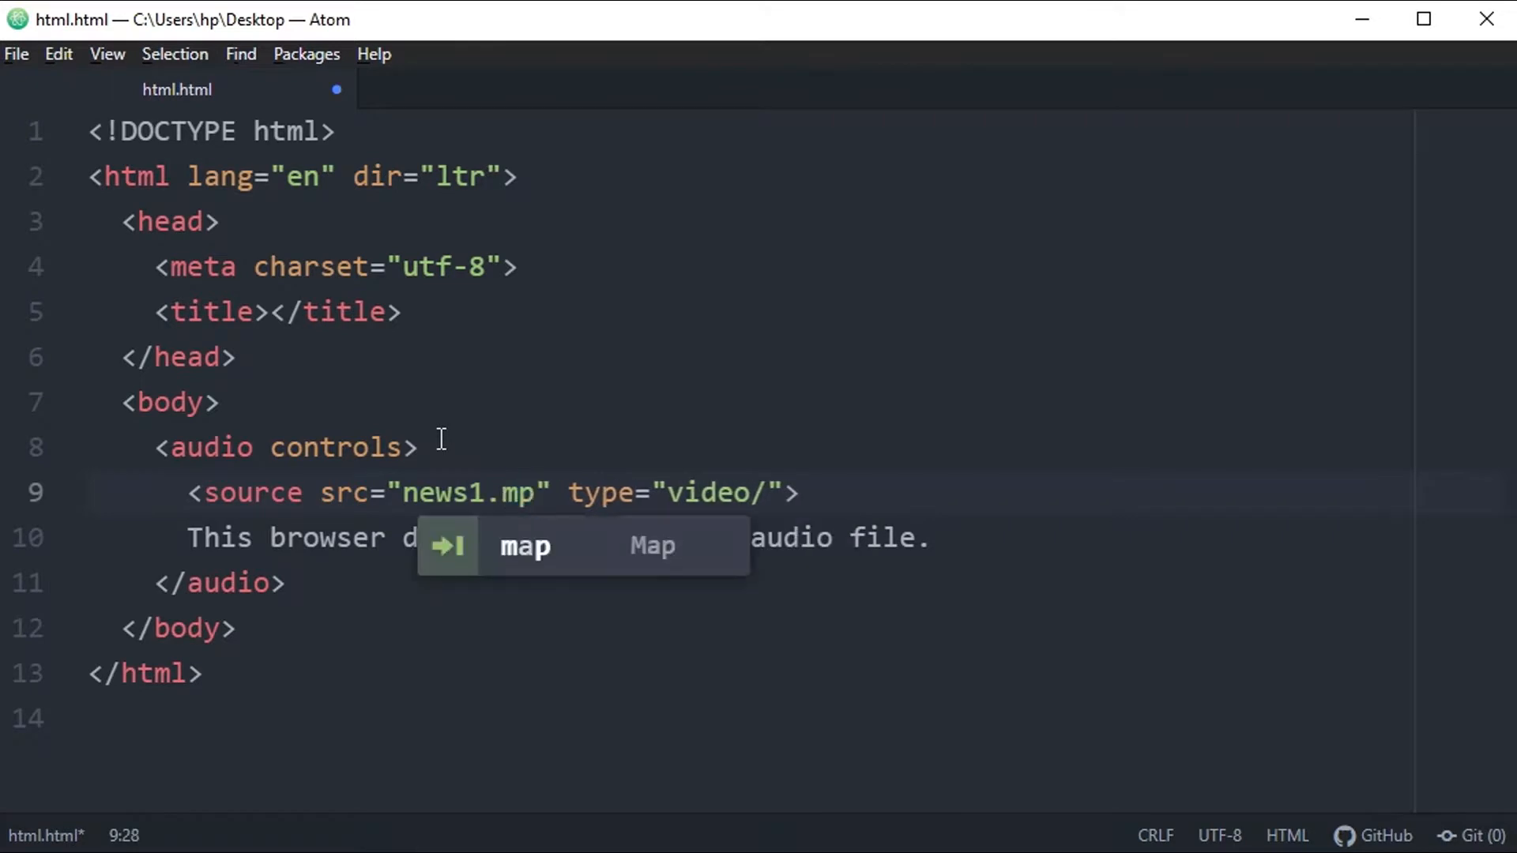
pyautogui.write('3')
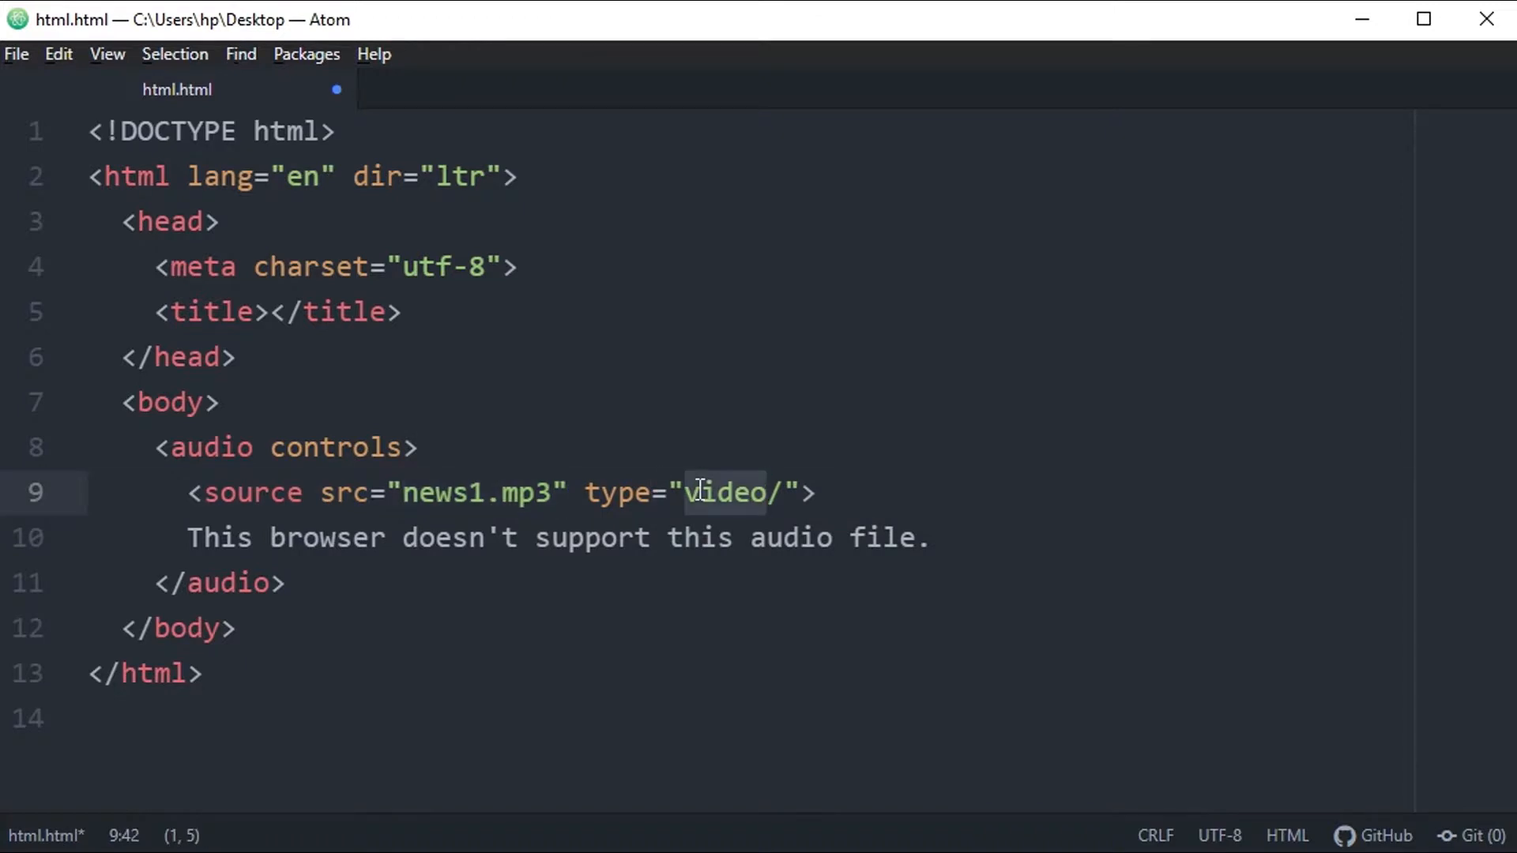
pyautogui.write('audio')
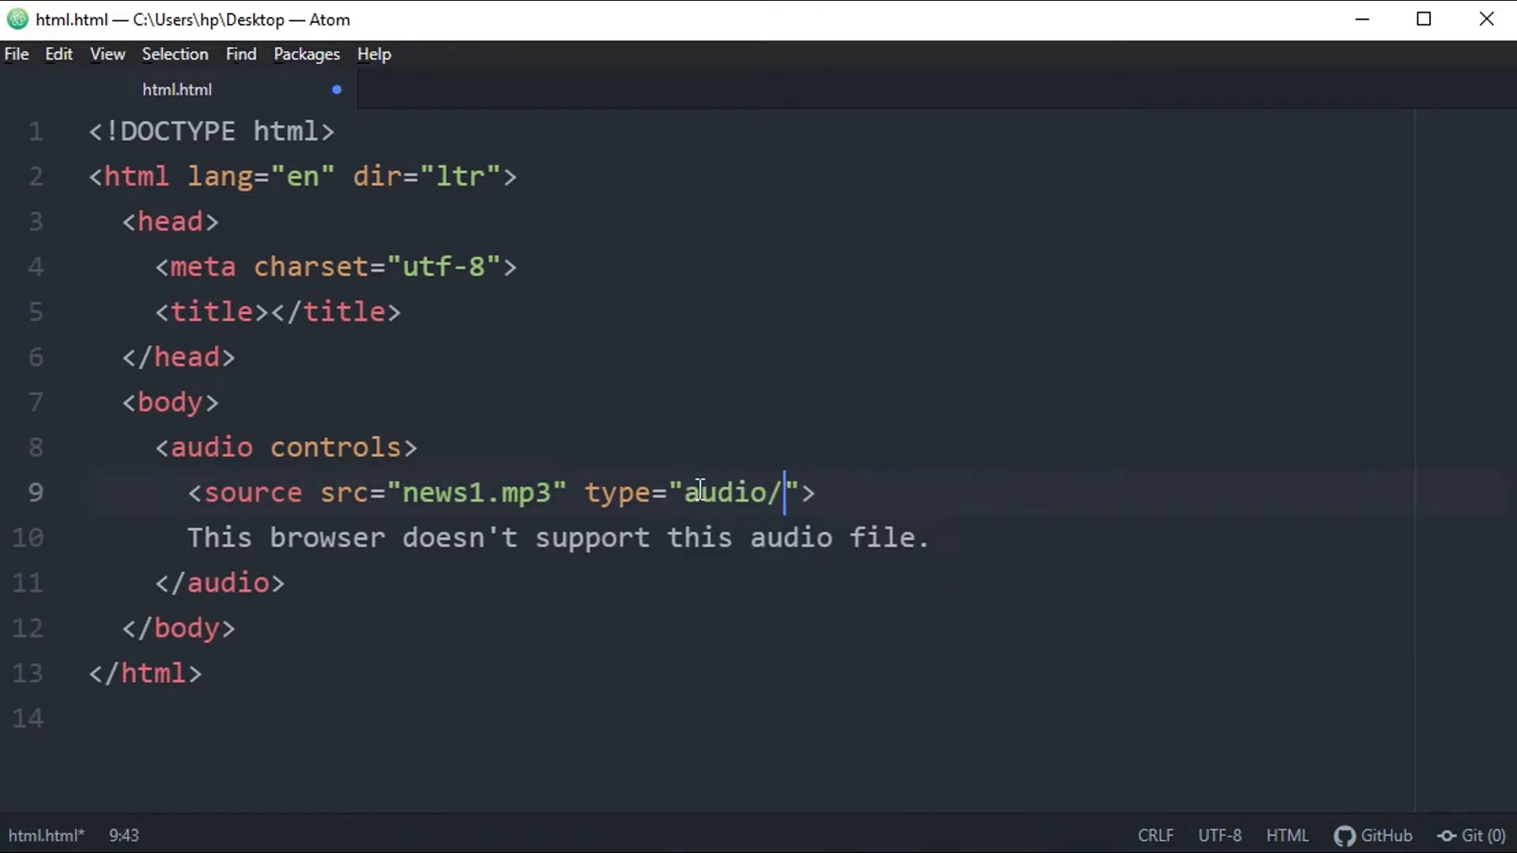
pyautogui.write('mp3')
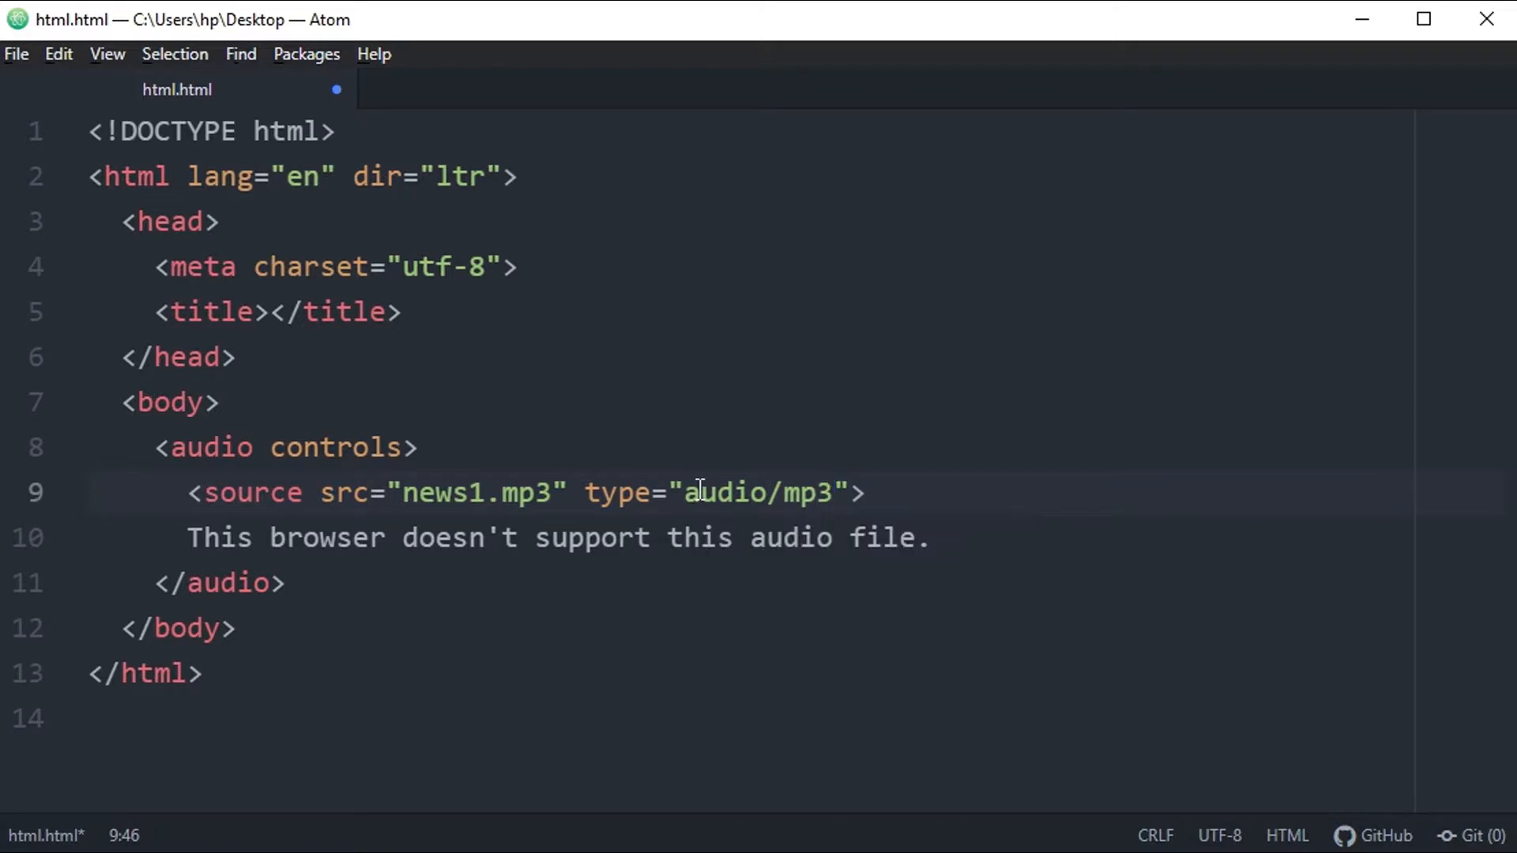
pyautogui.press('ctrl+s')
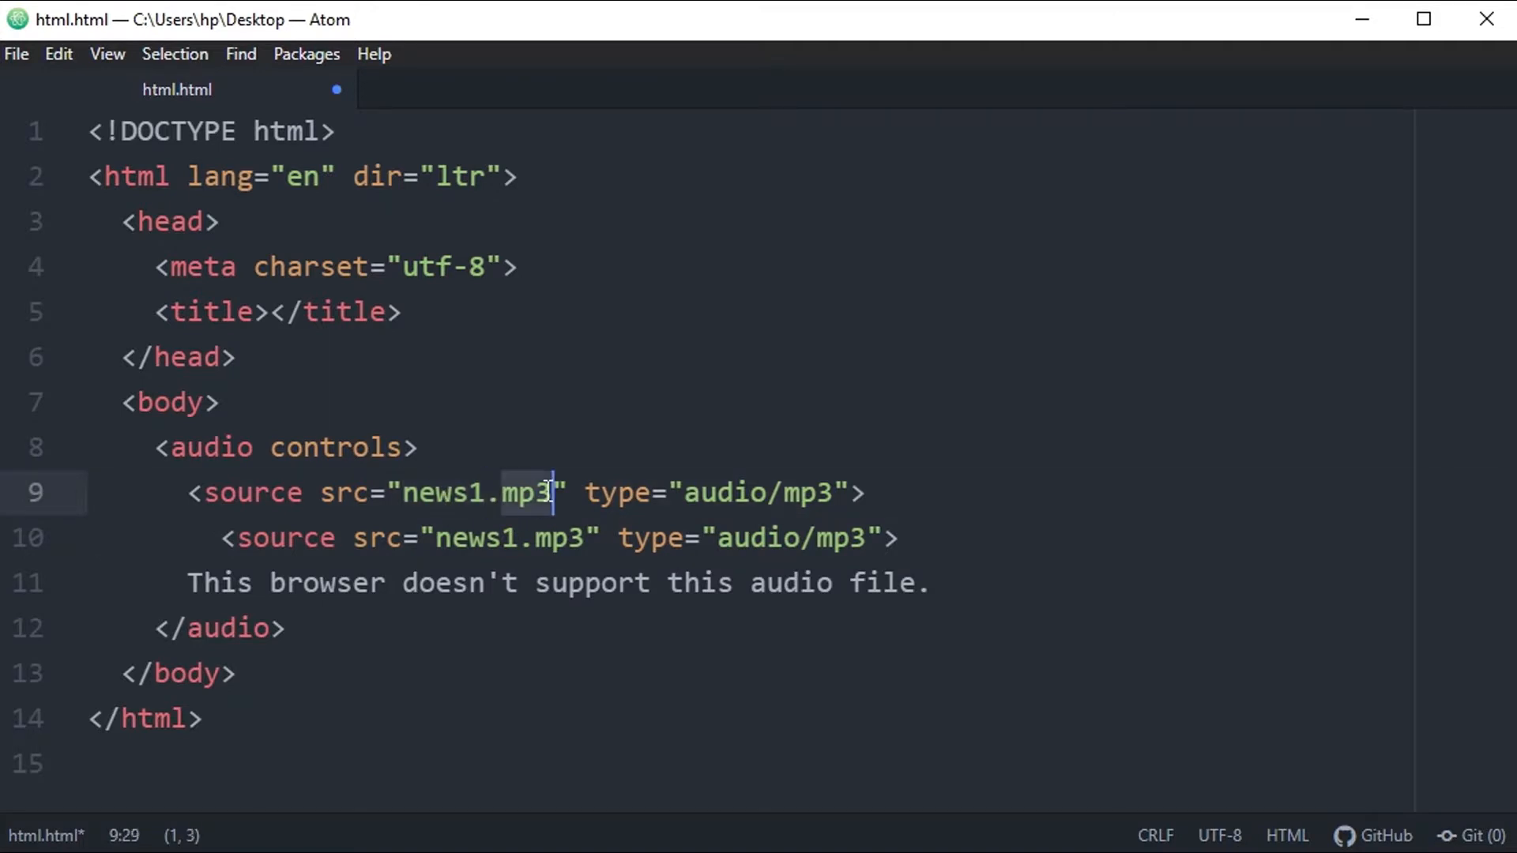
# Change the second source to news1.ogg and add a news1.wav source, both typed audio/ogg
pyautogui.click(577, 538)
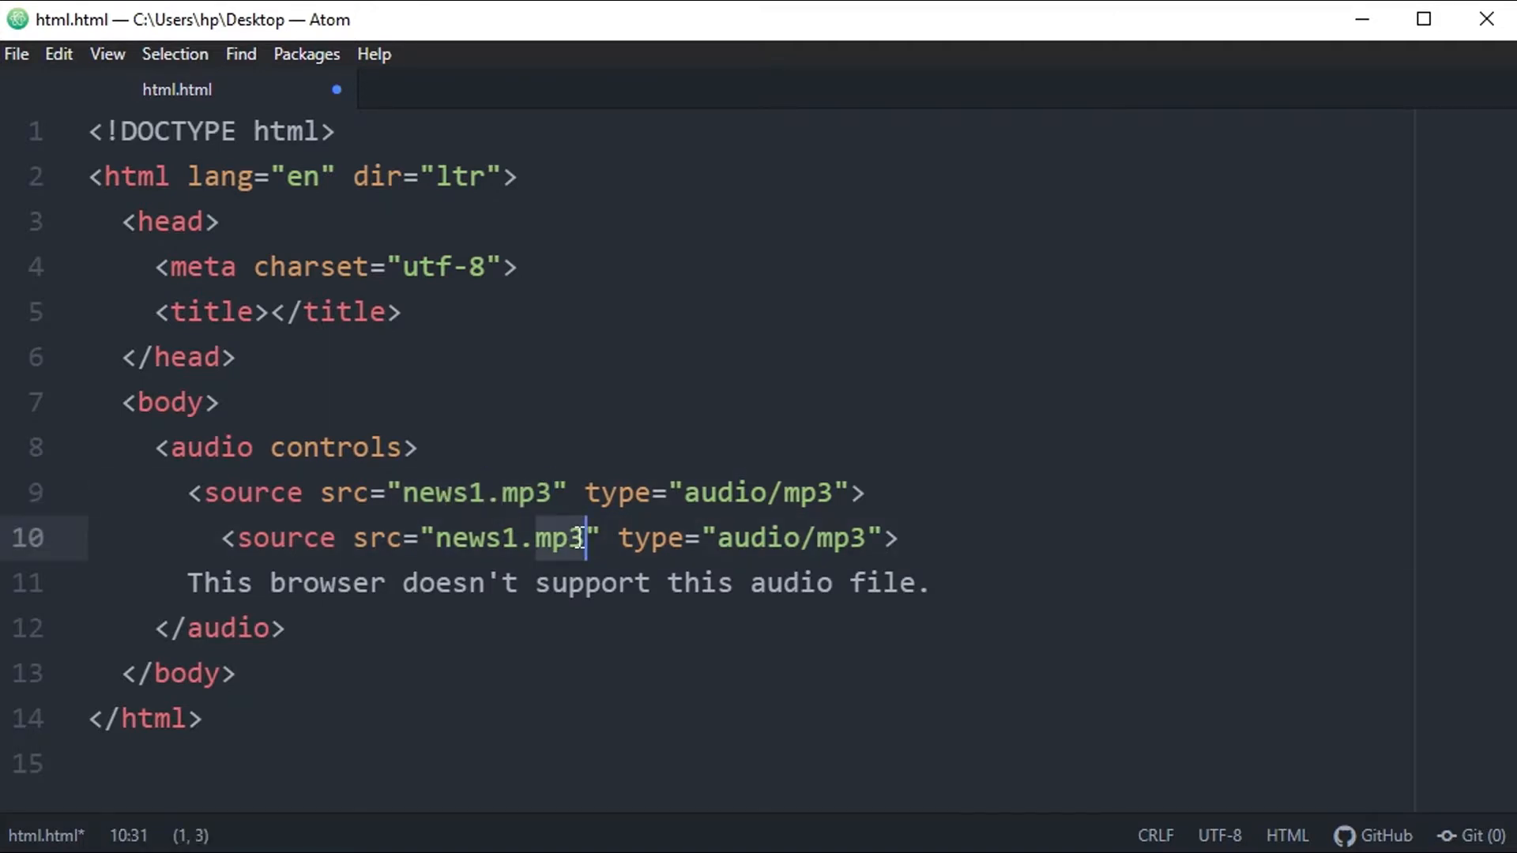
pyautogui.write('ogg')
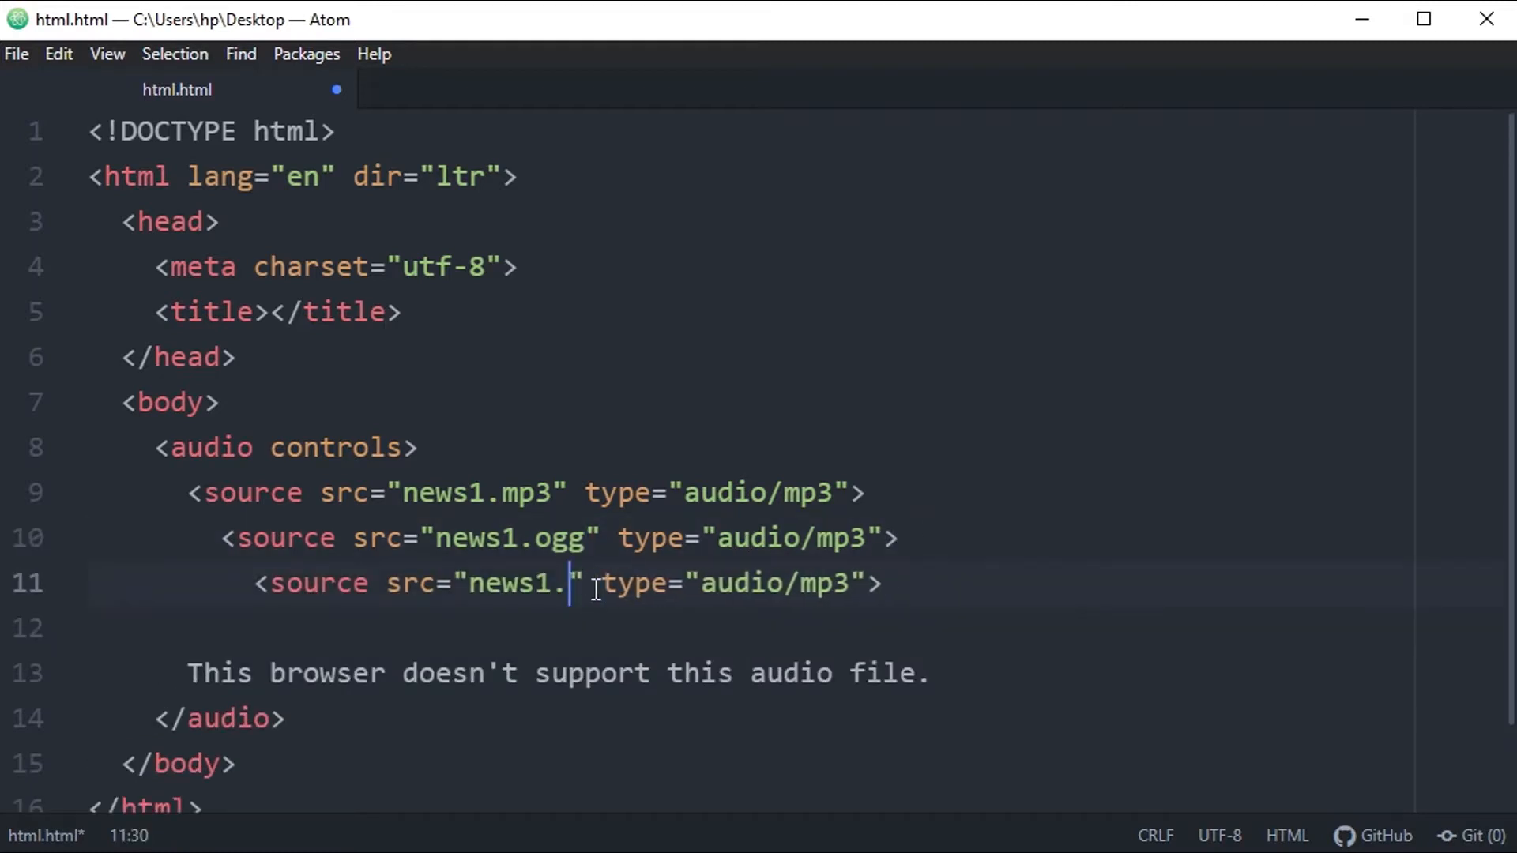
pyautogui.write('wav')
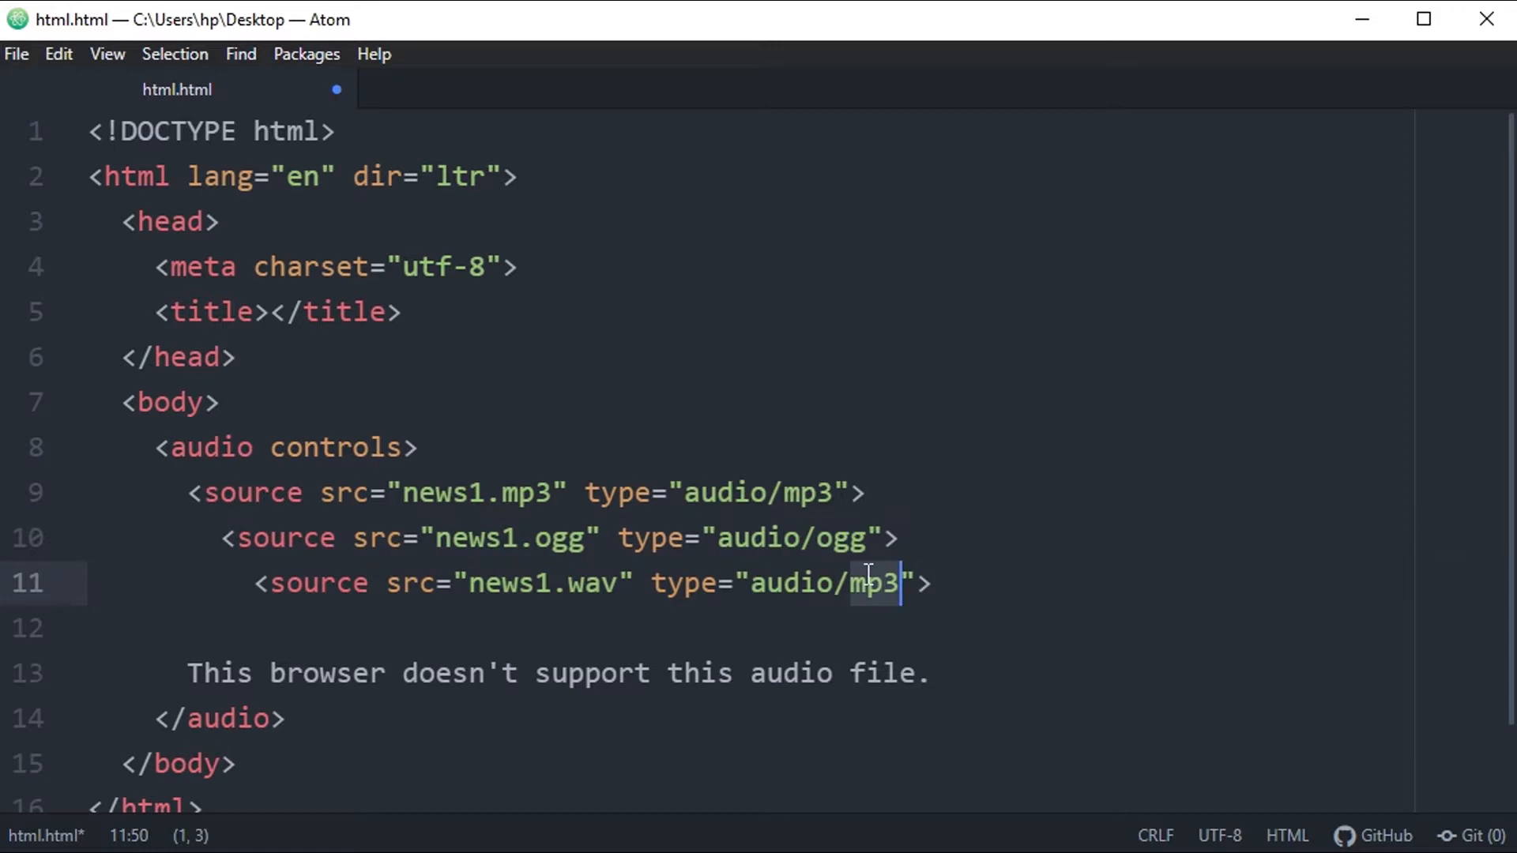
pyautogui.write('ogg')
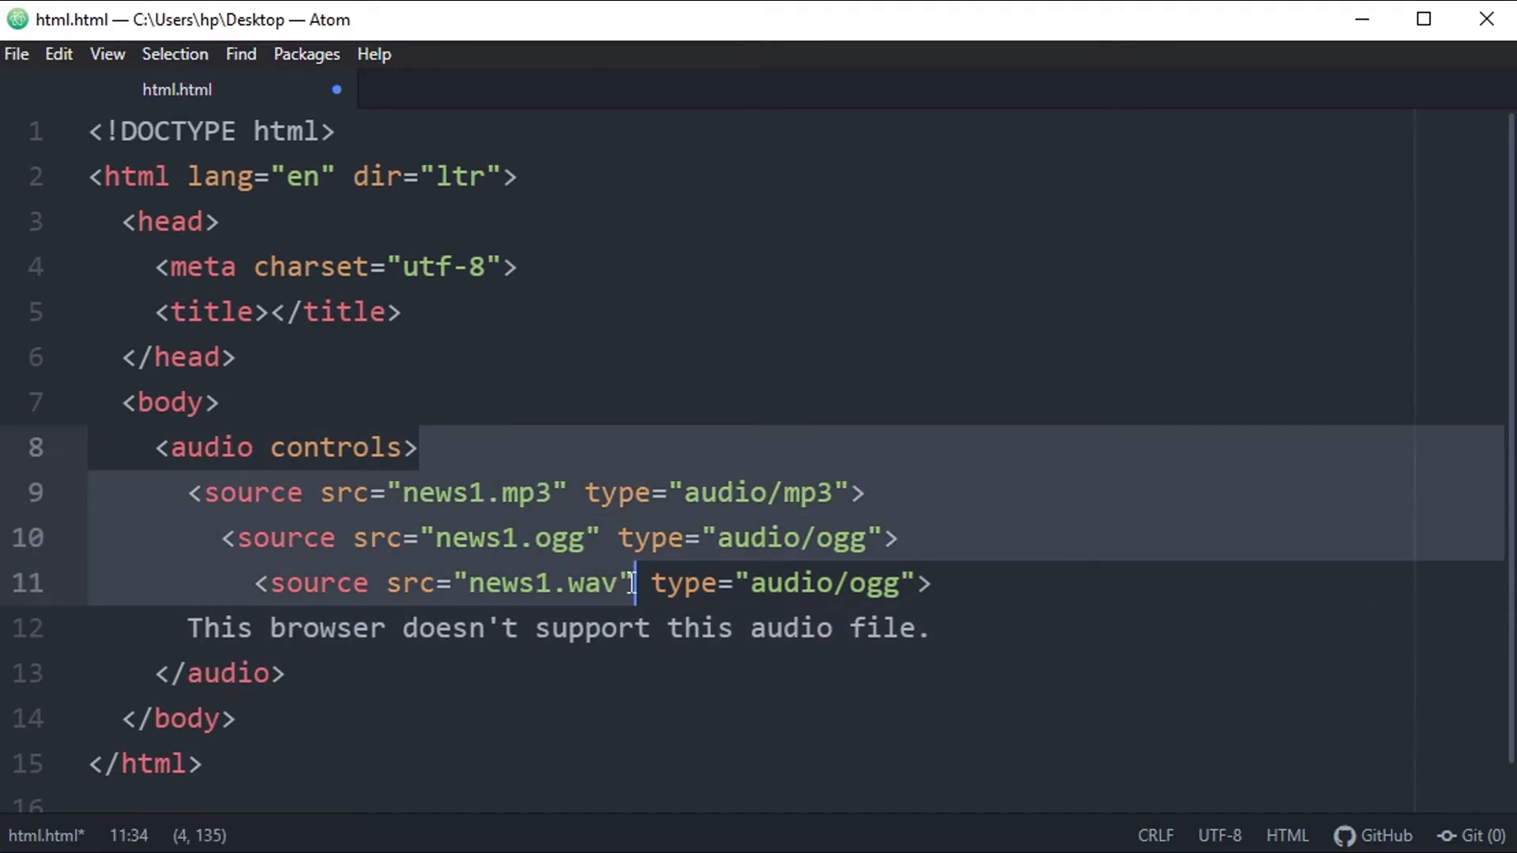
pyautogui.click(392, 492)
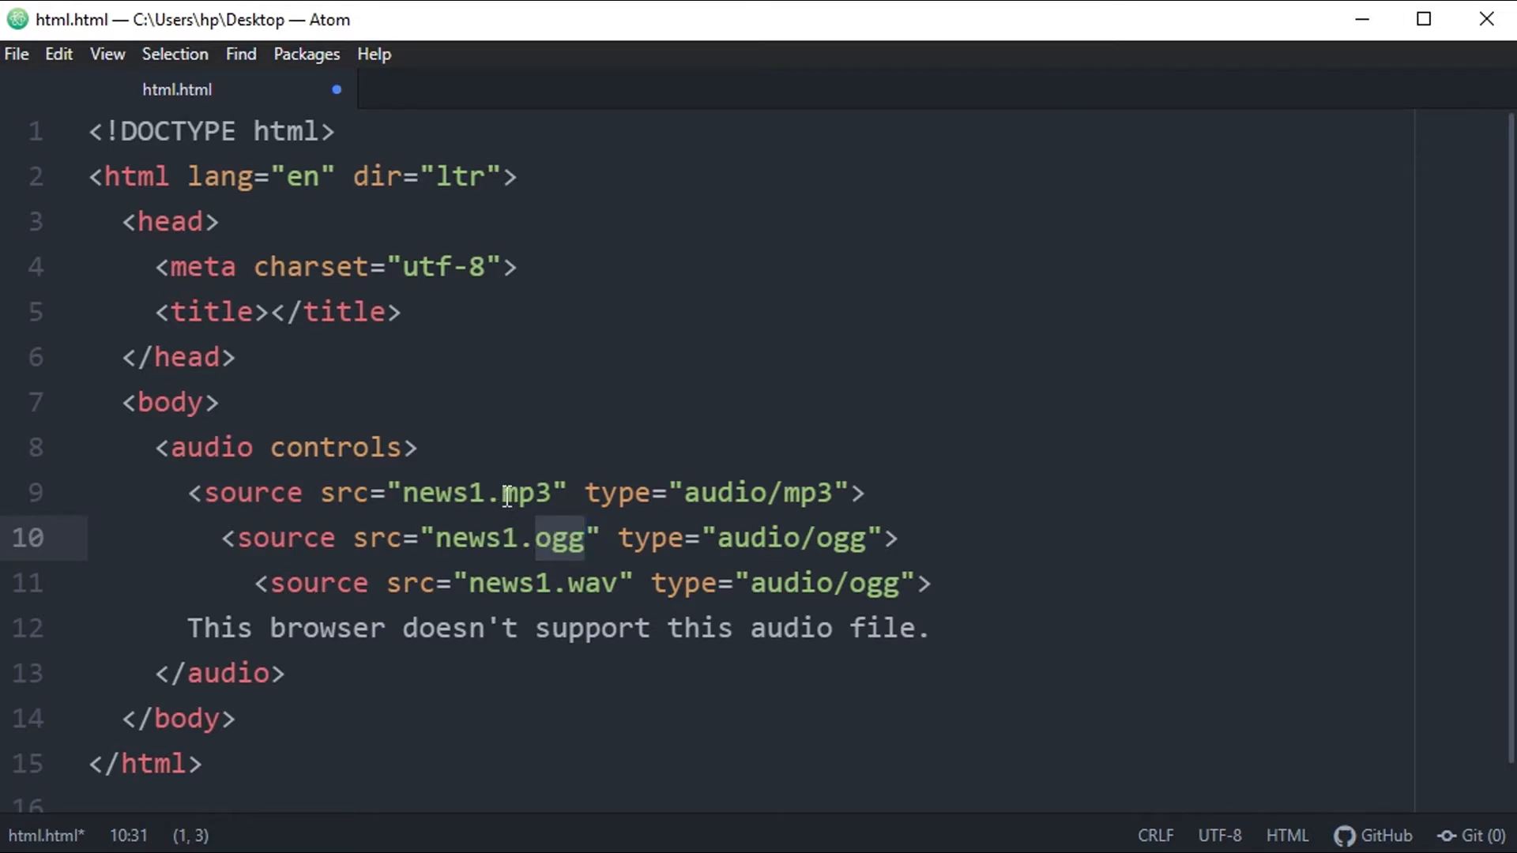
pyautogui.click(501, 492)
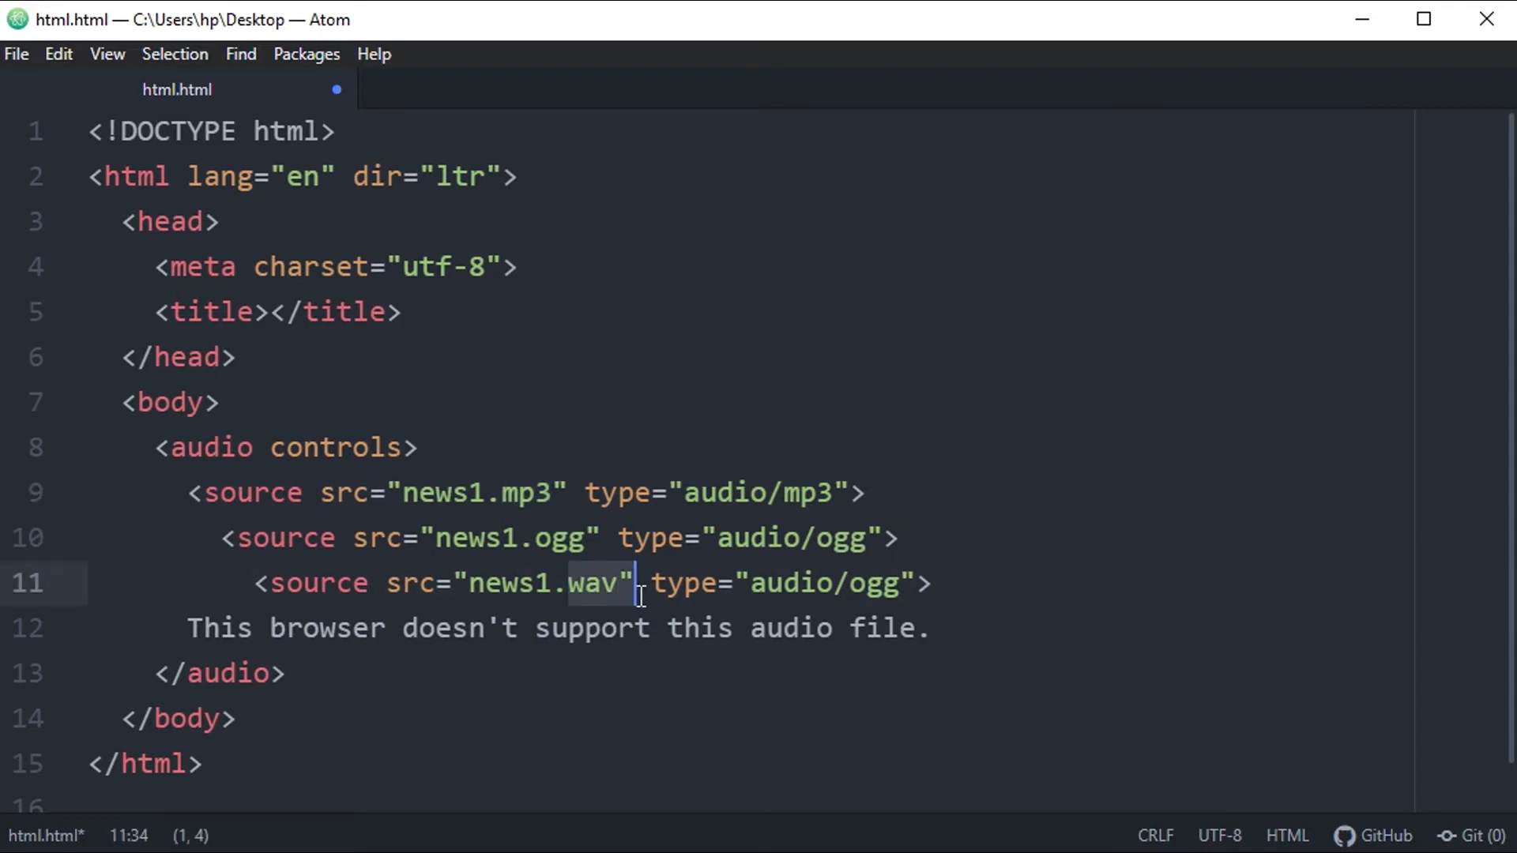
pyautogui.moveTo(1228, 621)
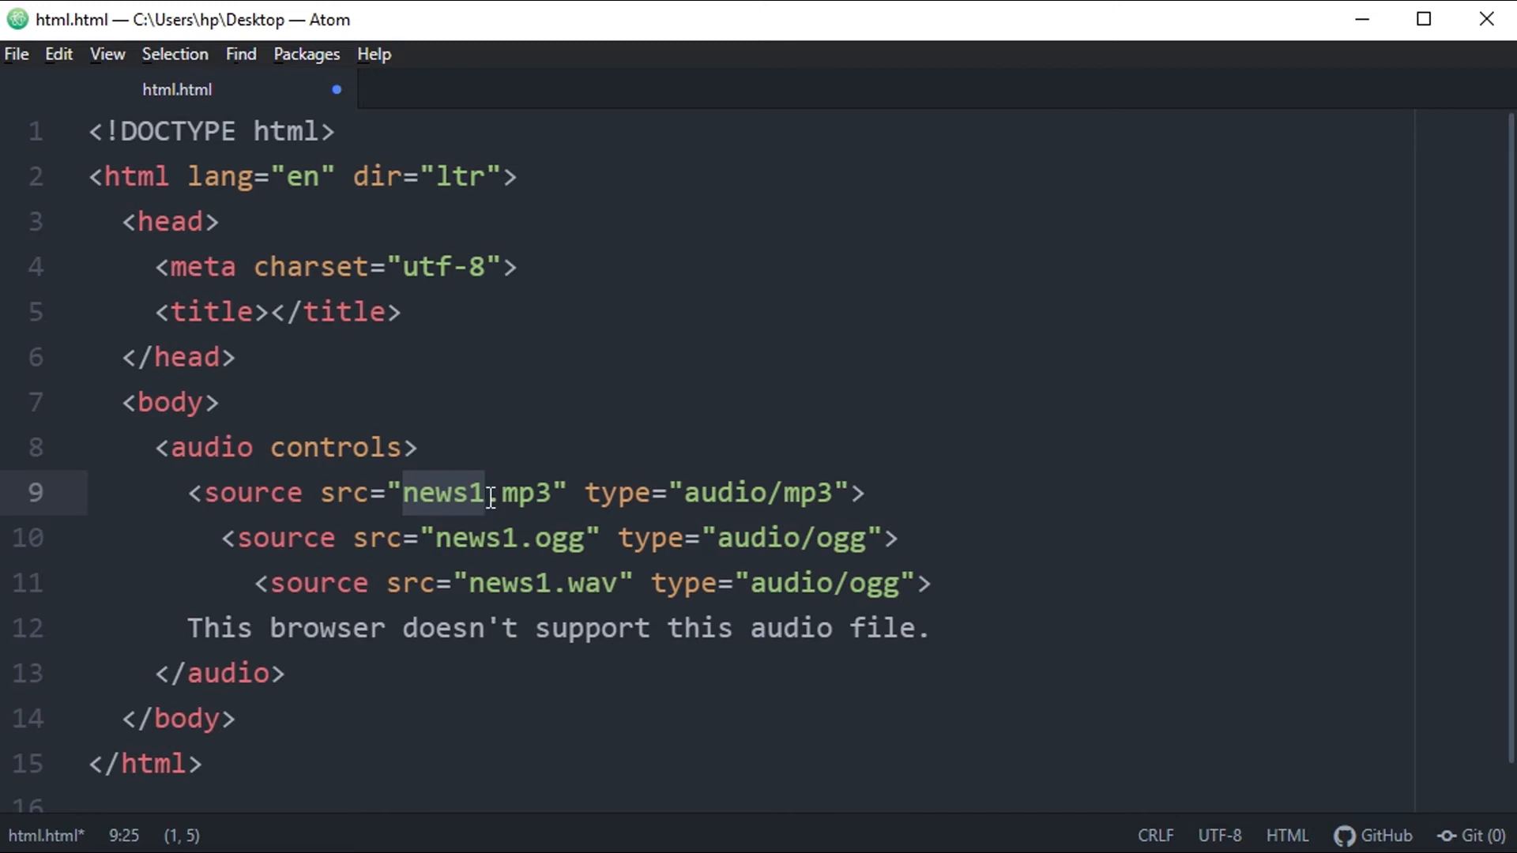
pyautogui.moveTo(487, 492)
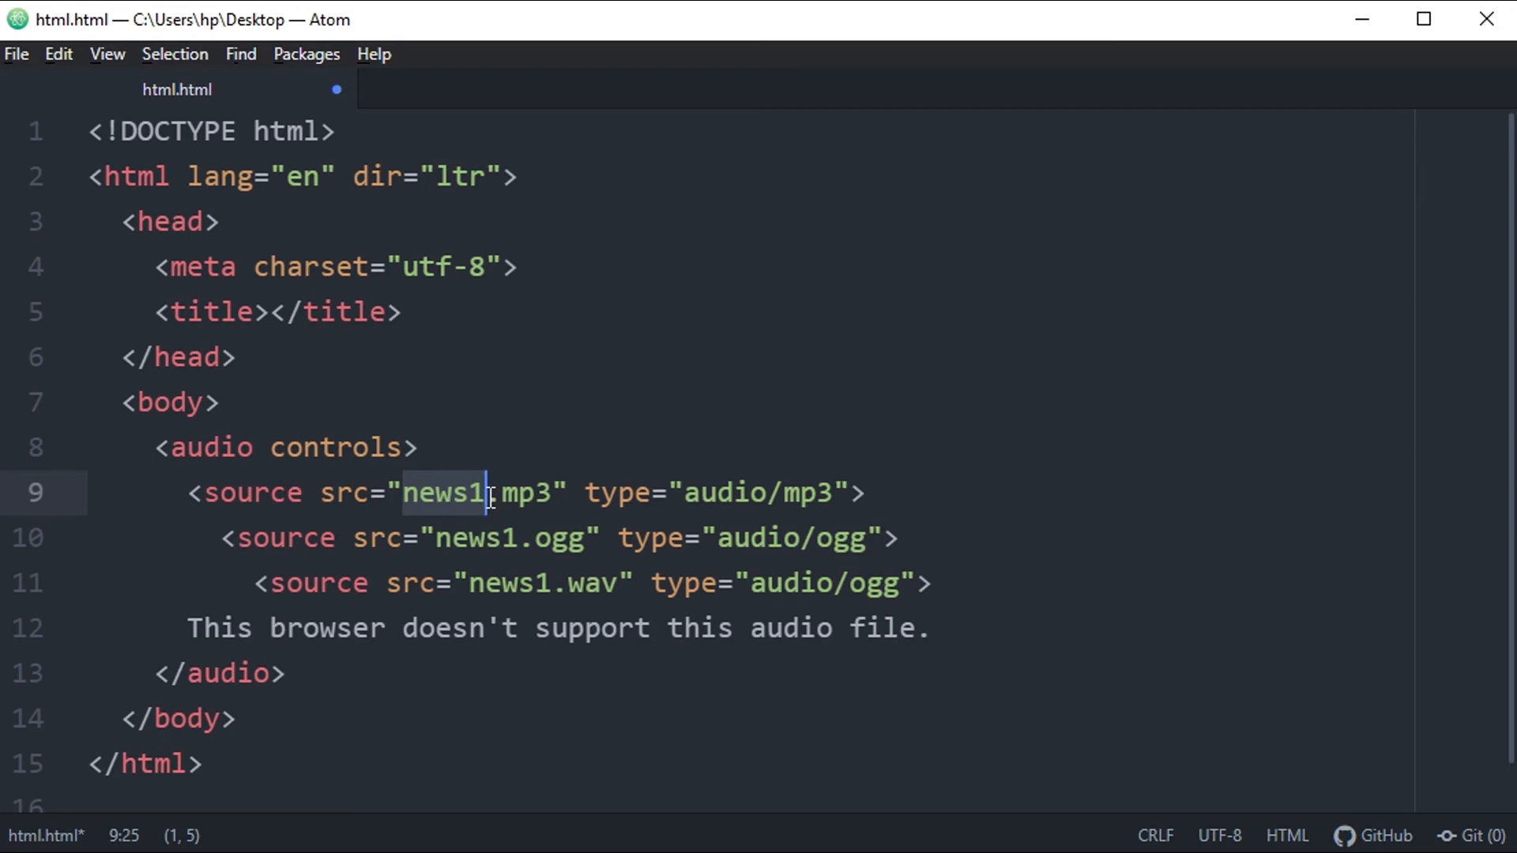
pyautogui.moveTo(488, 498)
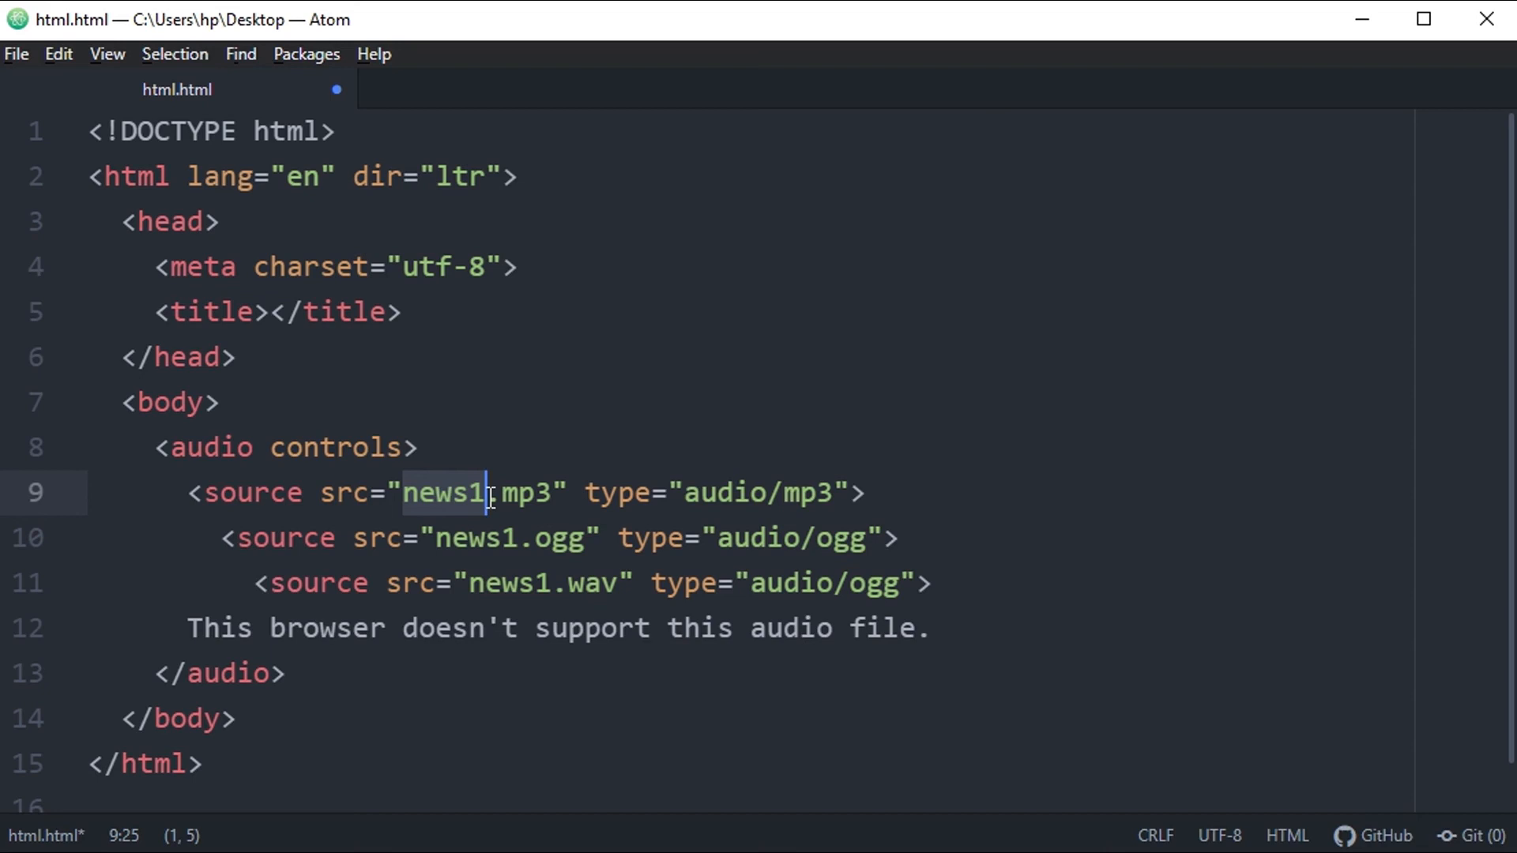
pyautogui.moveTo(488, 493)
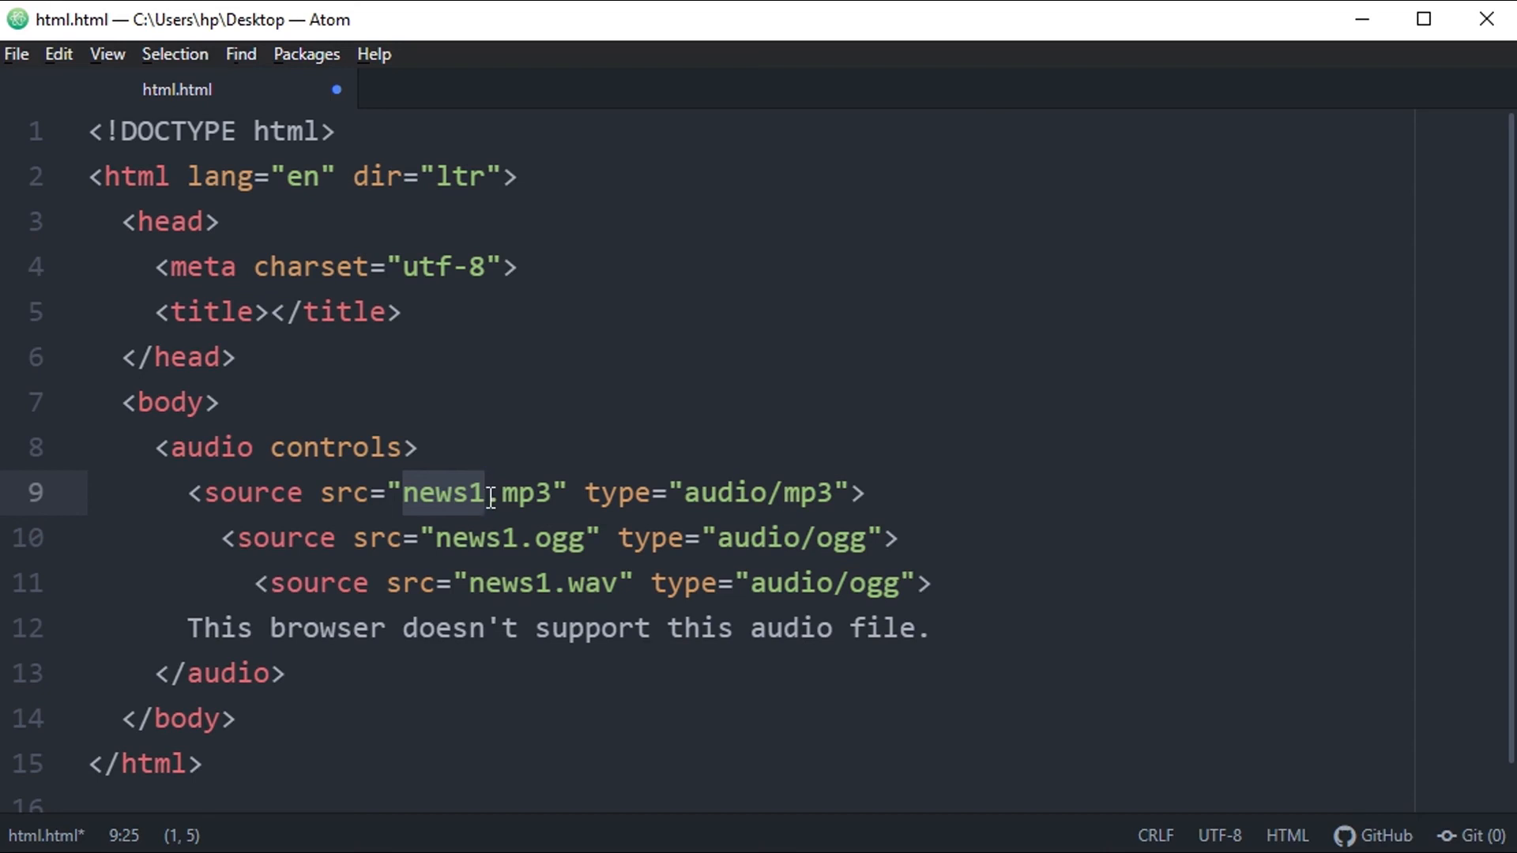